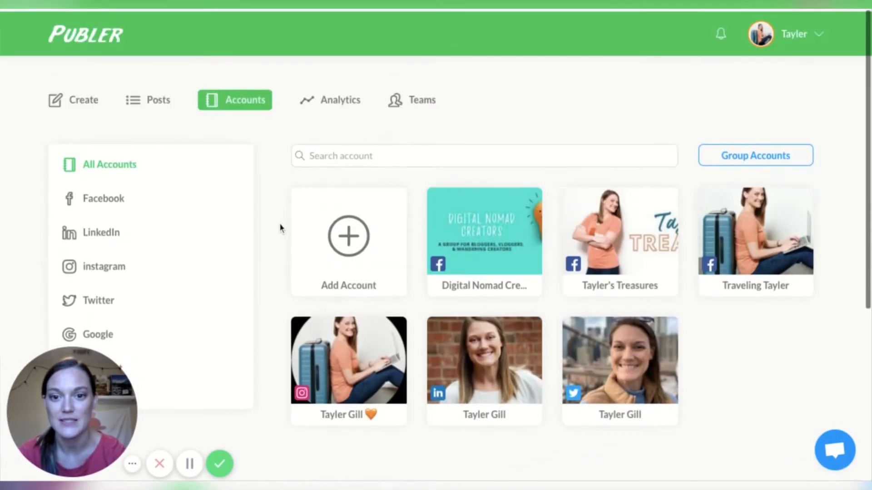
mouse_move(472, 231)
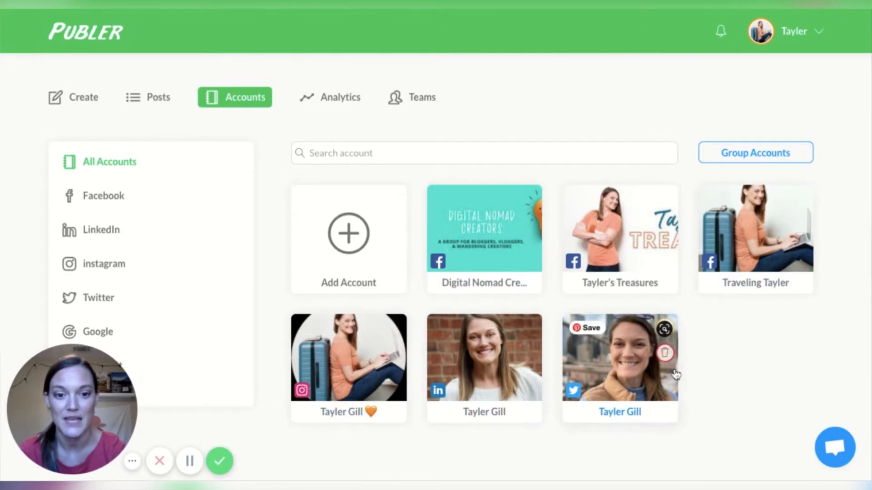
Scroll down the add-account page to view the available social network connection options.
scroll(down, 3)
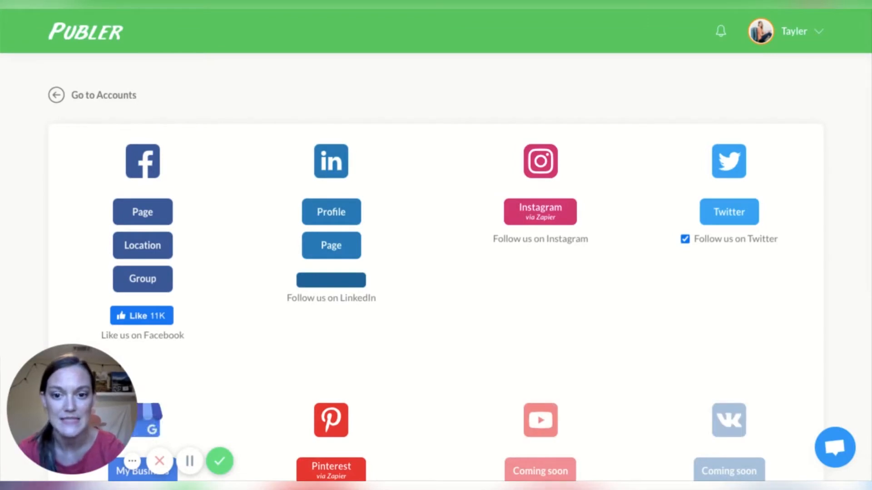
scroll(down, 3)
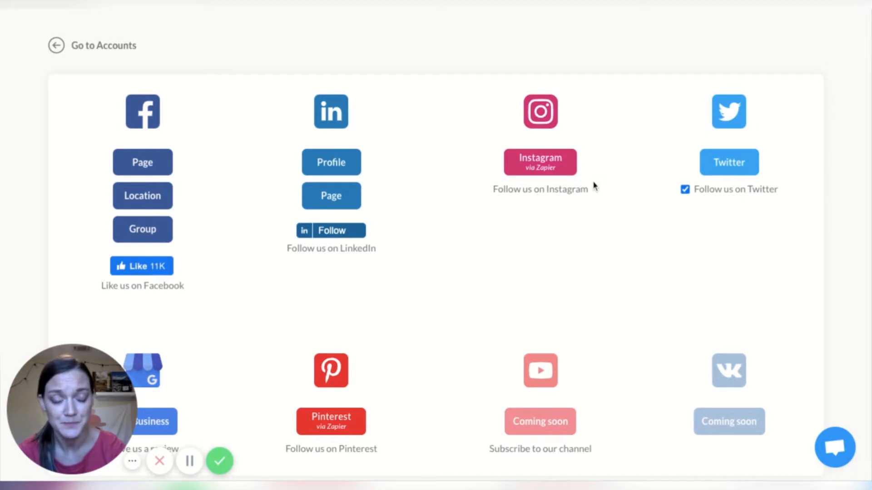
scroll(down, 3)
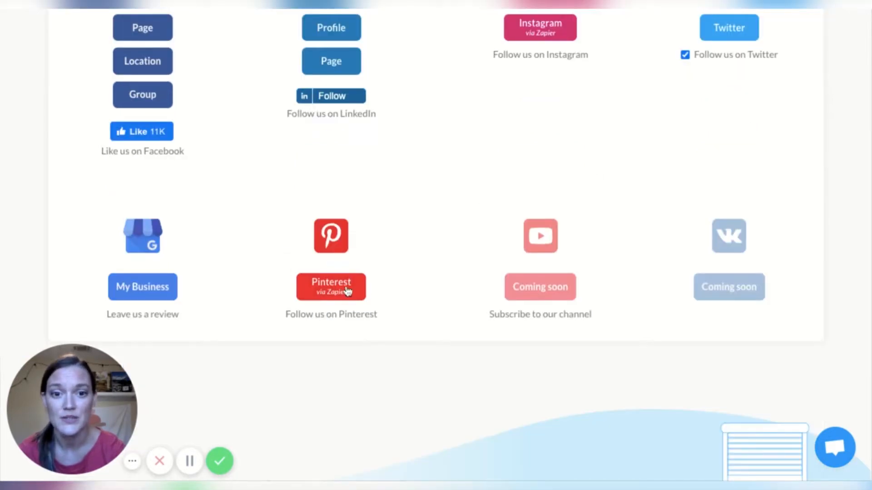
mouse_move(536, 254)
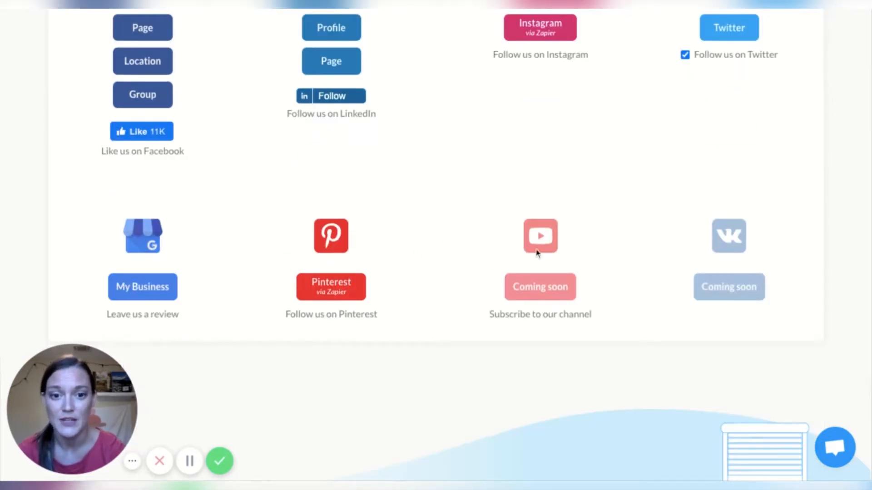
mouse_move(527, 213)
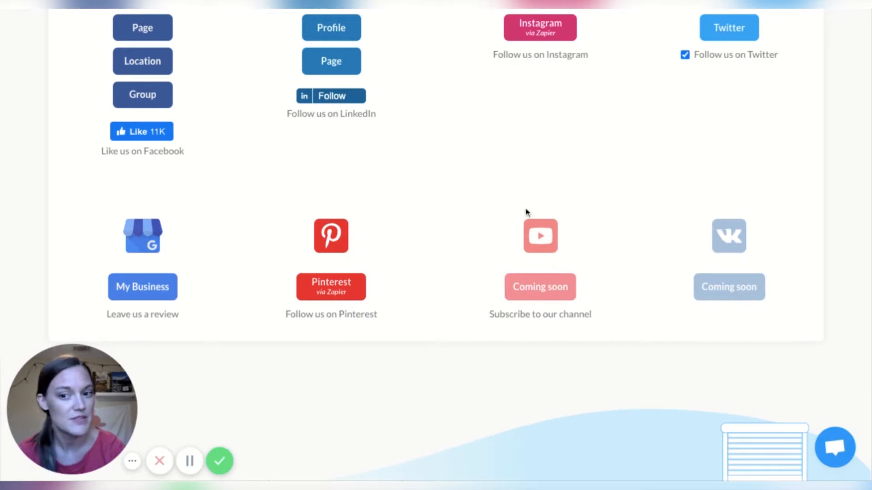
mouse_move(504, 203)
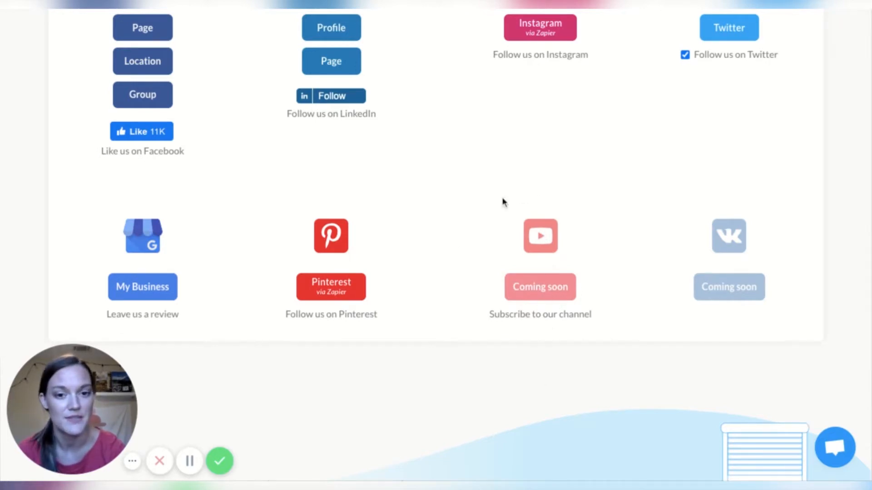
mouse_move(558, 318)
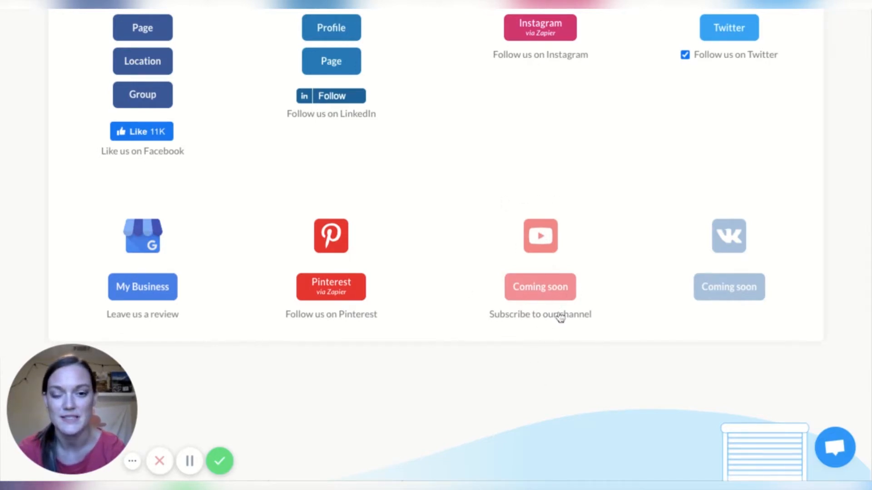
mouse_move(556, 289)
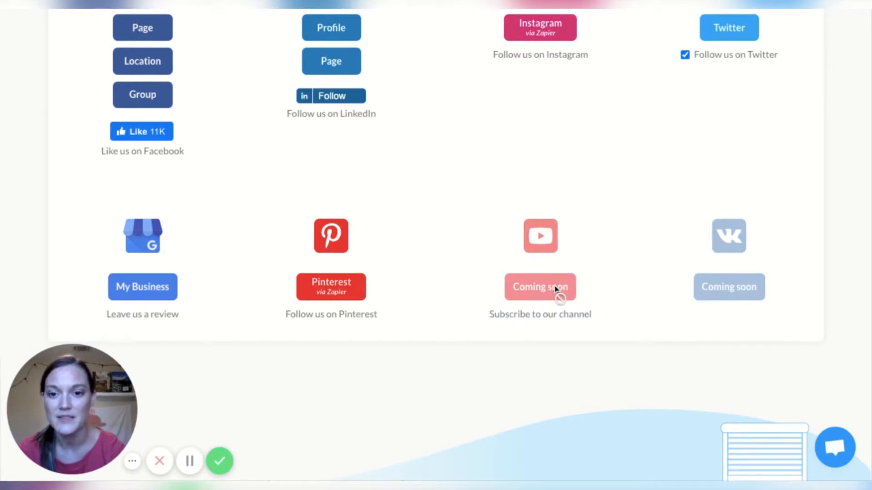
mouse_move(331, 295)
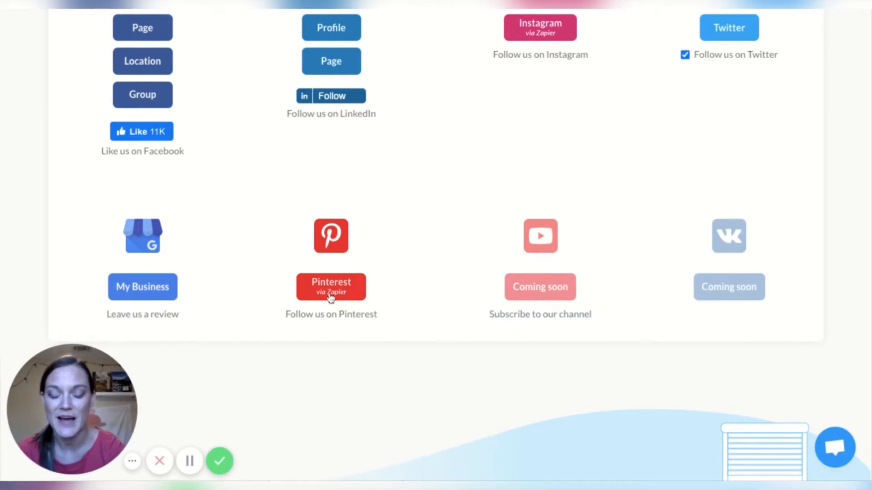
mouse_move(436, 248)
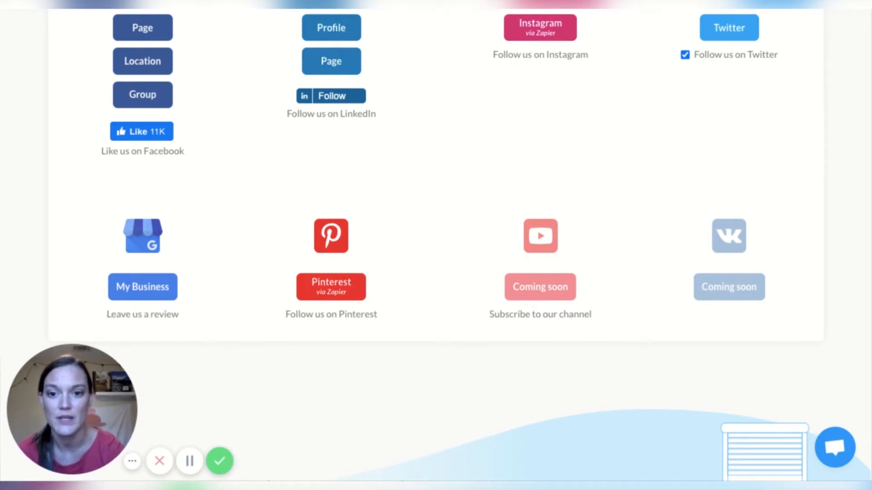
mouse_move(326, 314)
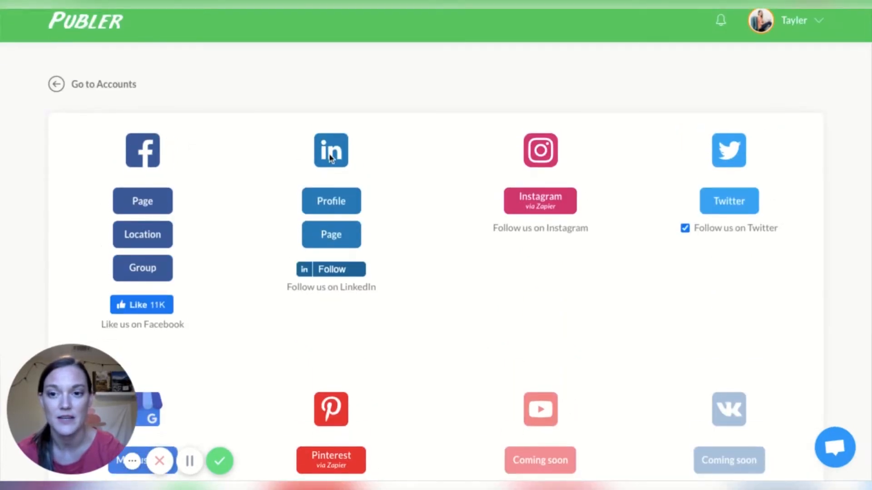
mouse_move(184, 239)
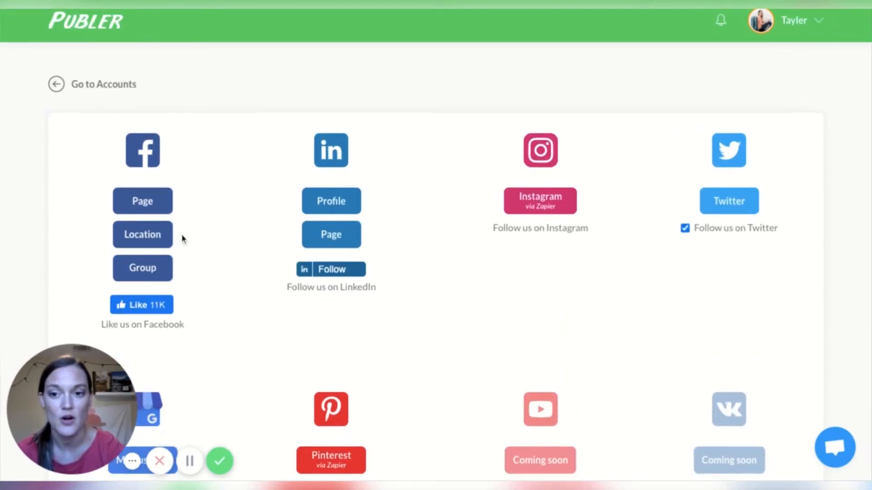
mouse_move(407, 204)
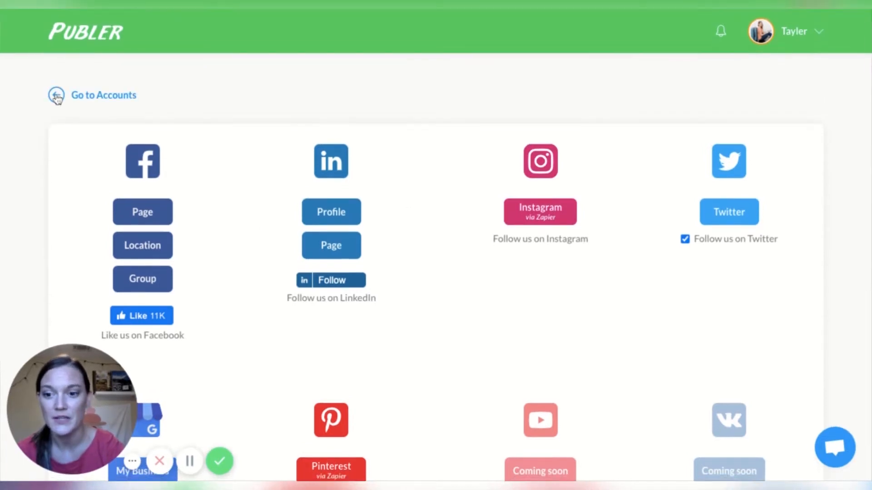
Return to the accounts list and open the Instagram account's settings.
click(56, 97)
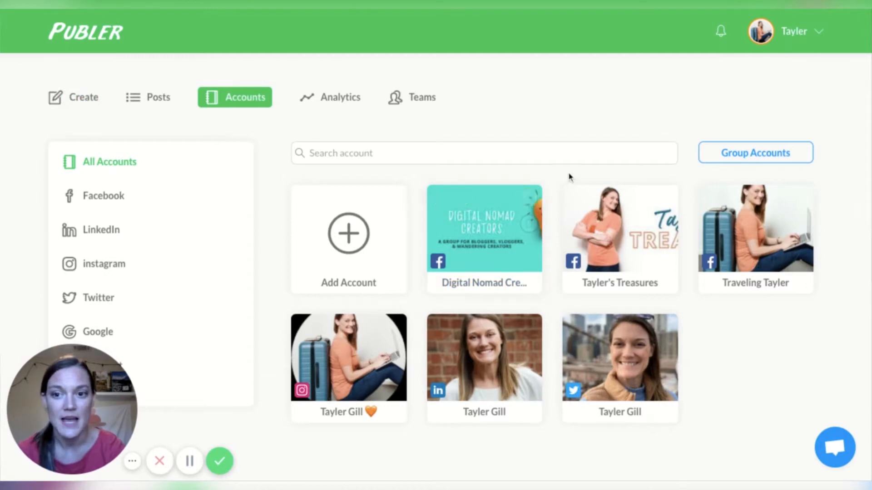
mouse_move(554, 193)
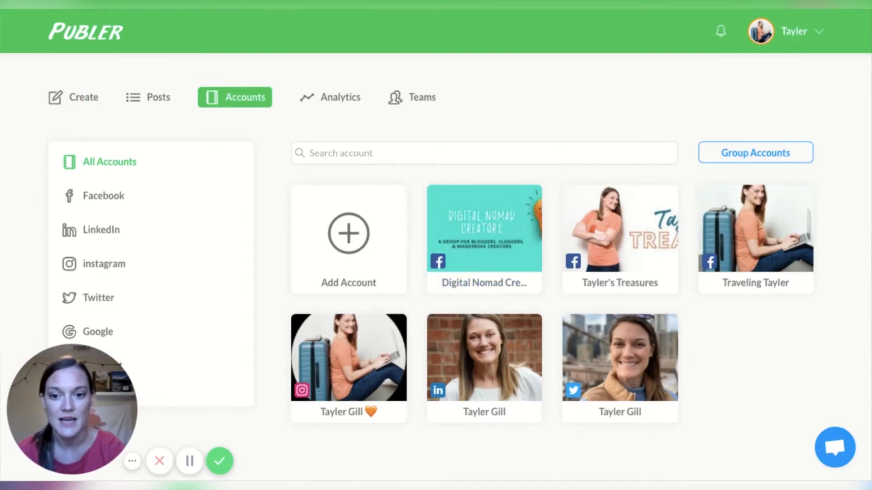
click(348, 359)
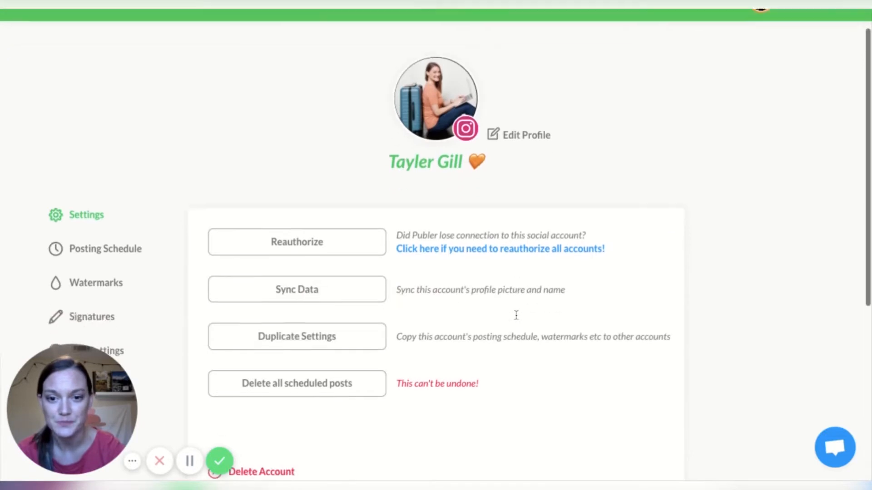
scroll(down, 3)
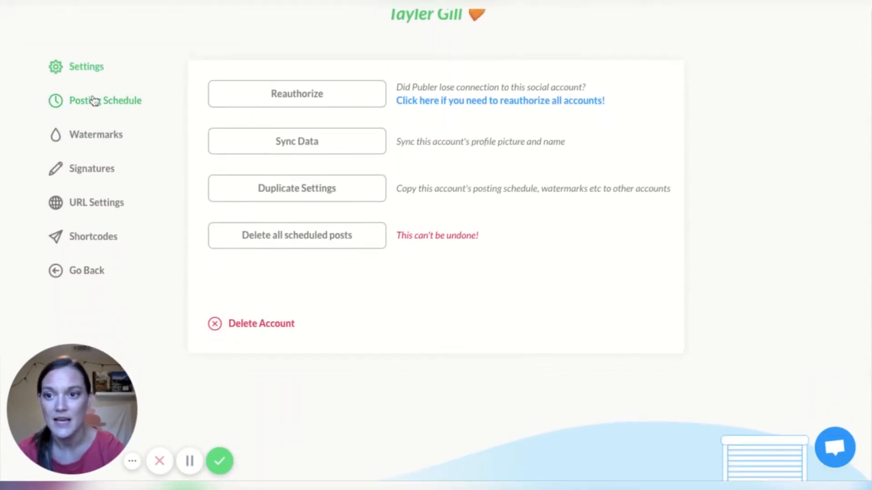
Draft an 8:00 AM Tuesday and Thursday posting timeslot, then clear the schedule.
click(105, 101)
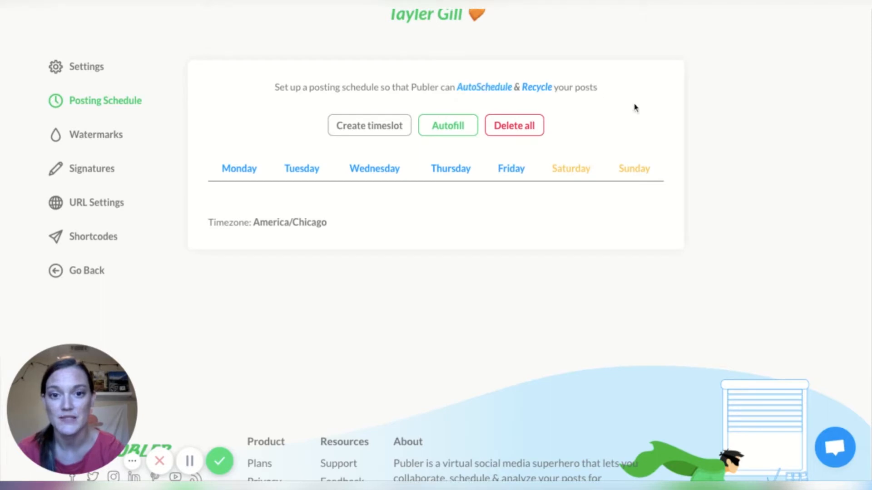
click(369, 125)
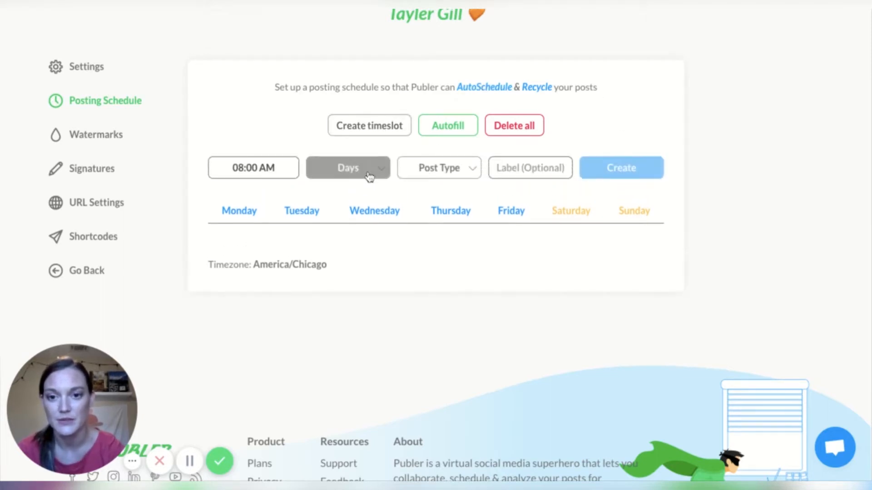
click(348, 167)
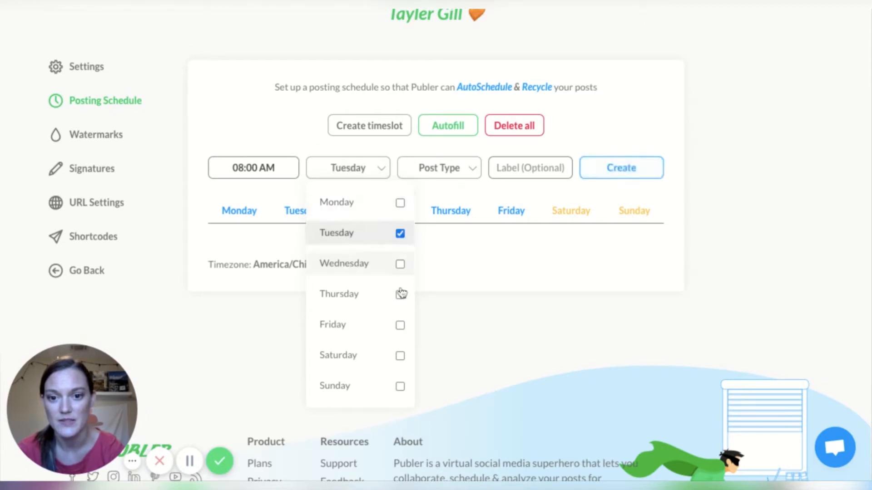
click(400, 294)
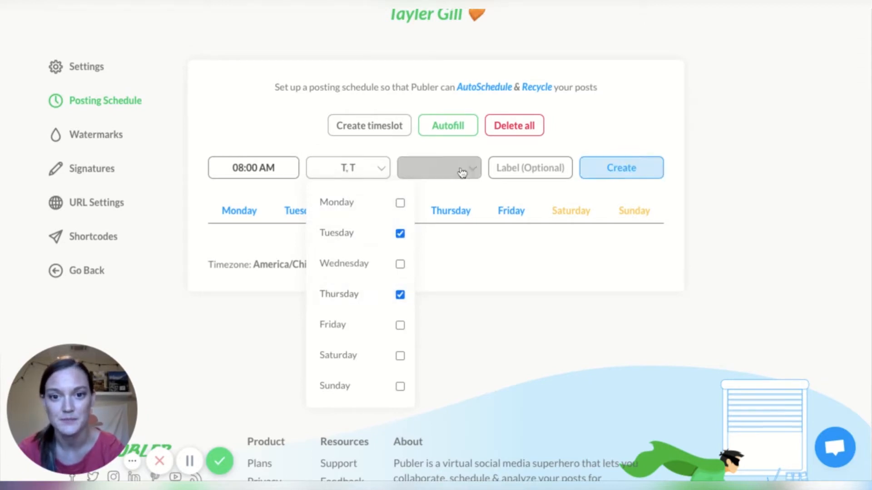
click(459, 168)
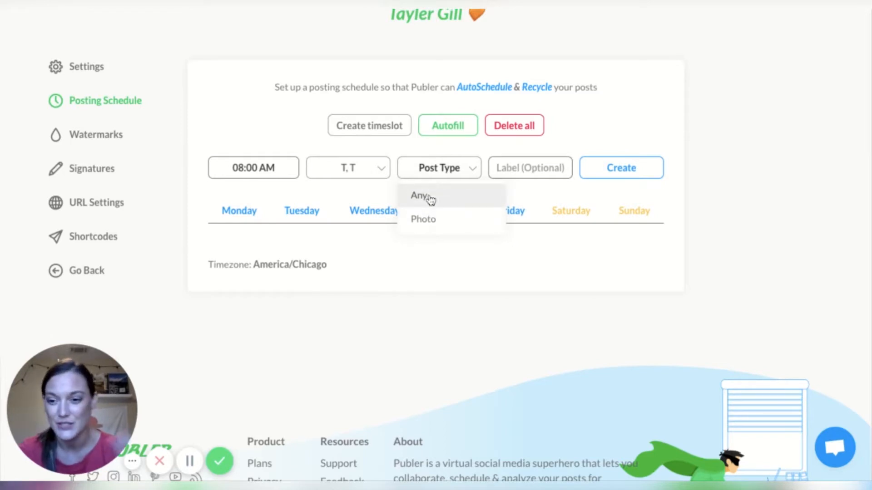
mouse_move(430, 199)
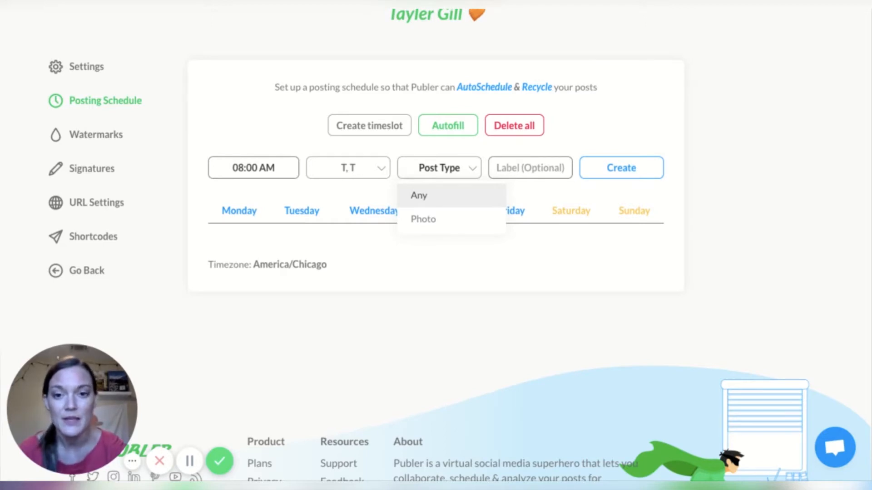
mouse_move(435, 217)
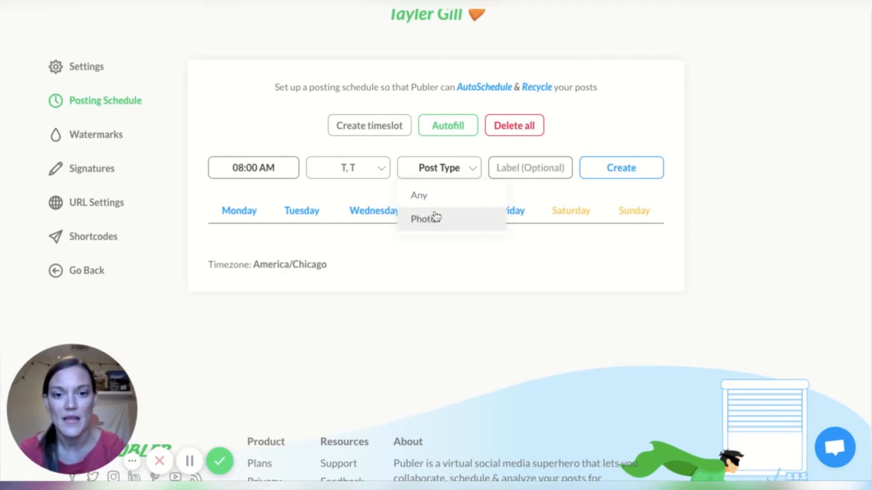
mouse_move(428, 228)
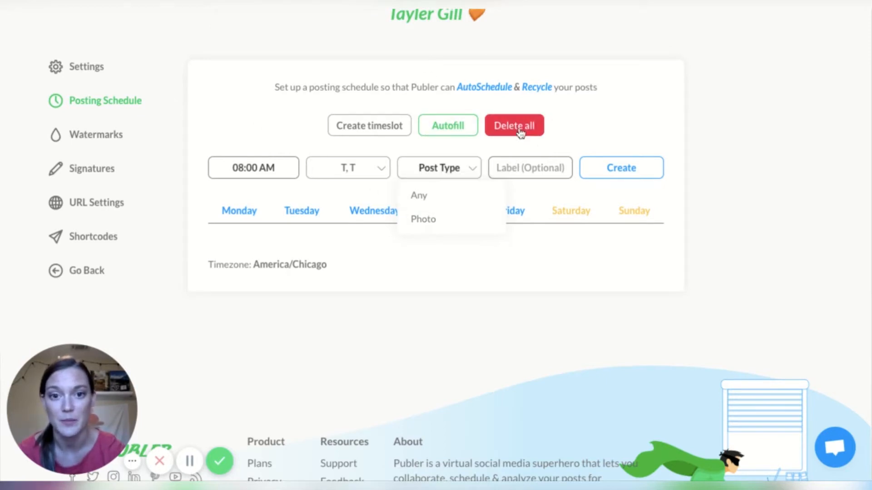
click(515, 126)
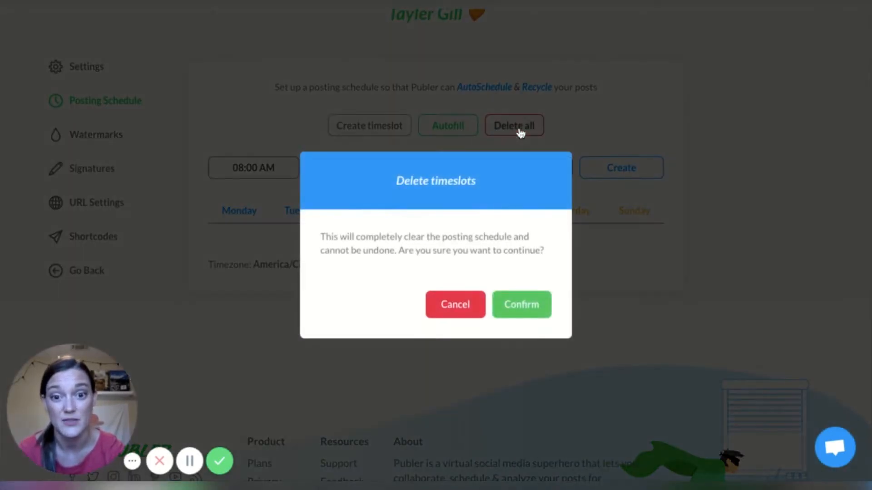
click(521, 305)
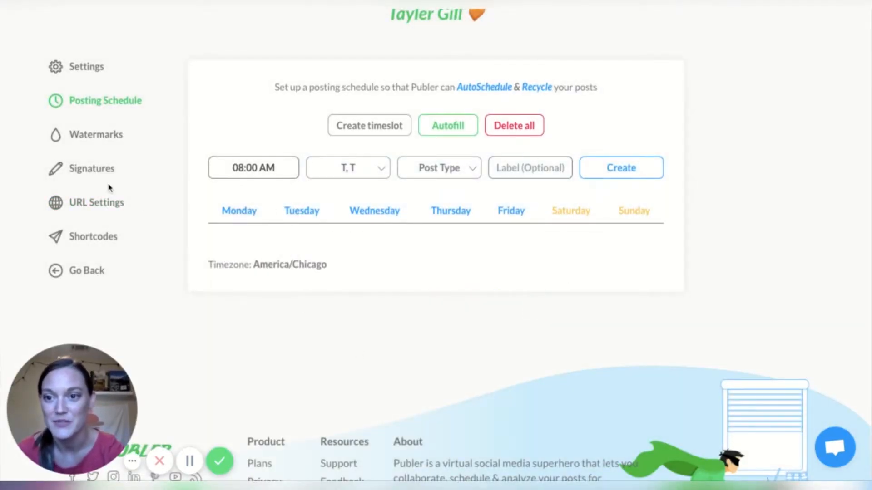
View the Watermarks settings, then the empty Signatures form.
click(94, 135)
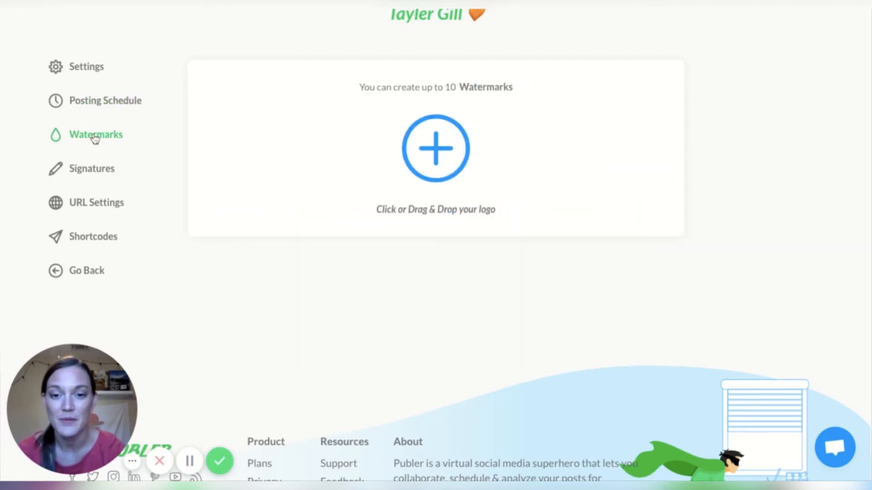
mouse_move(434, 241)
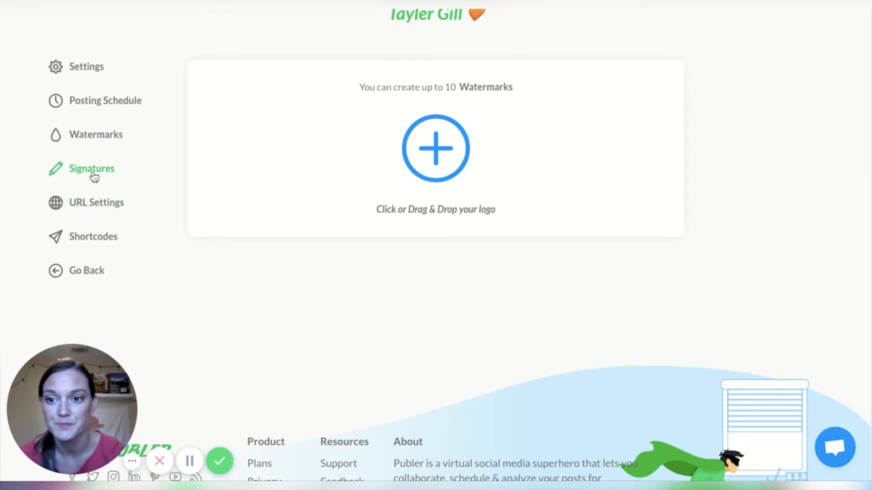
click(92, 168)
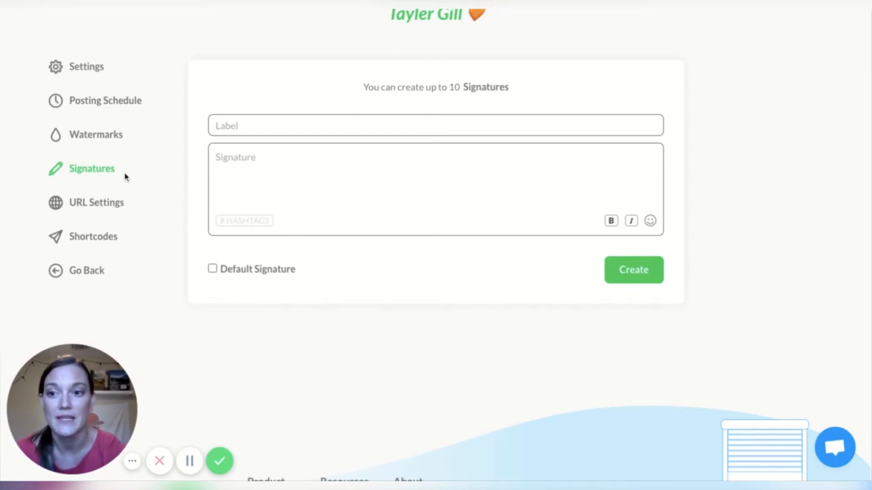
Open URL Settings to see link shortener and tracking parameter options.
click(96, 202)
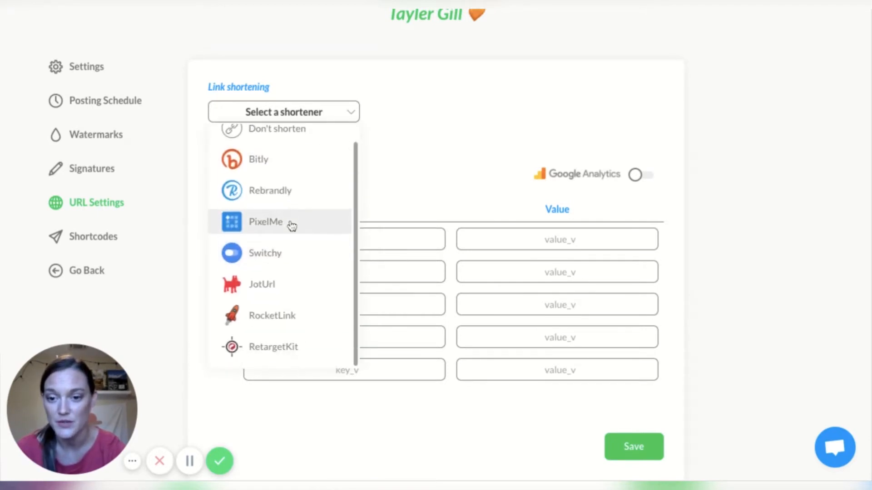
mouse_move(288, 275)
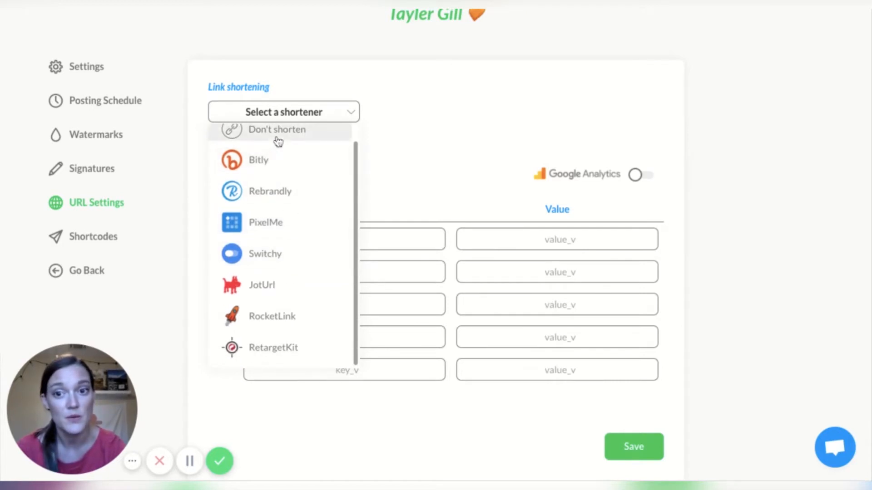
mouse_move(441, 154)
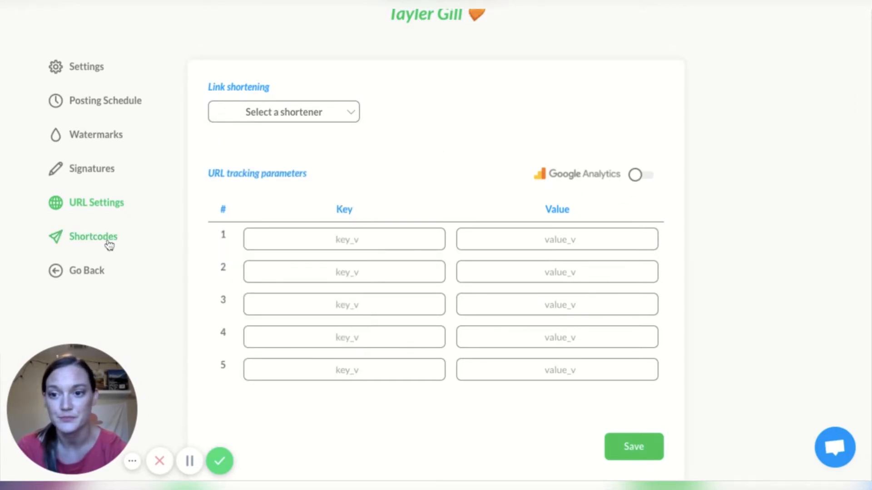
click(93, 236)
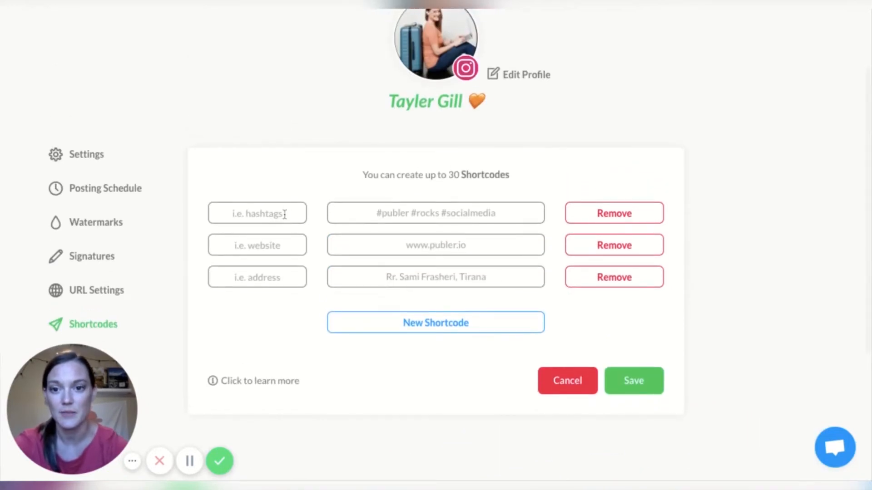
text(WEbs)
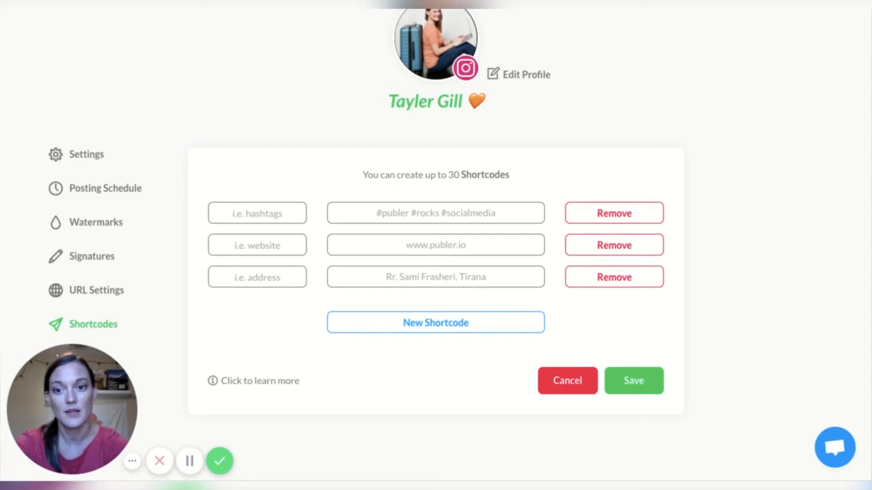
text(w)
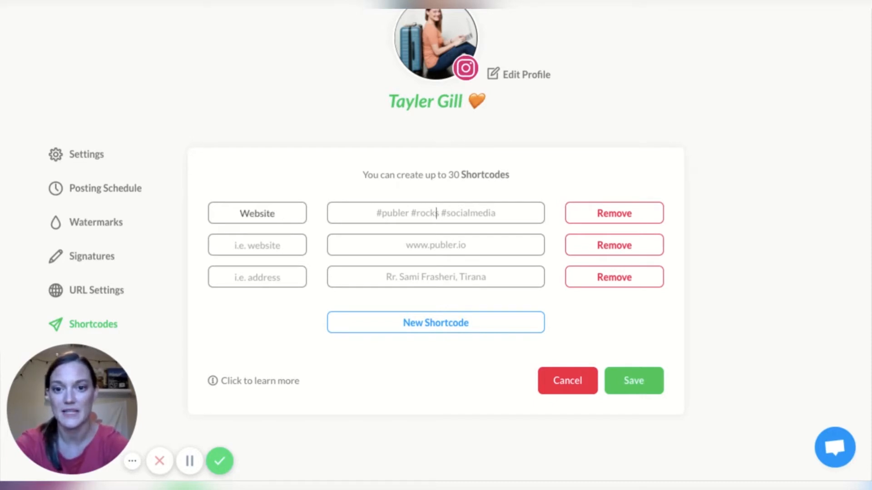
text(www.travelingtayle)
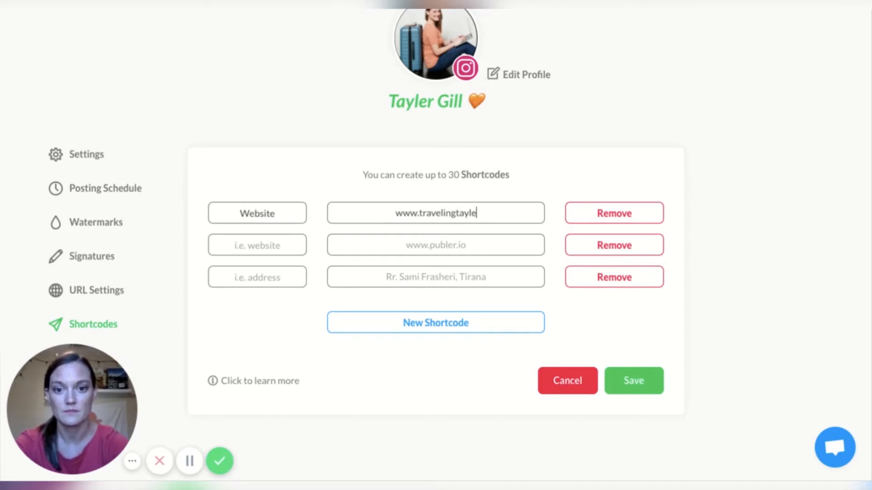
text(r.com)
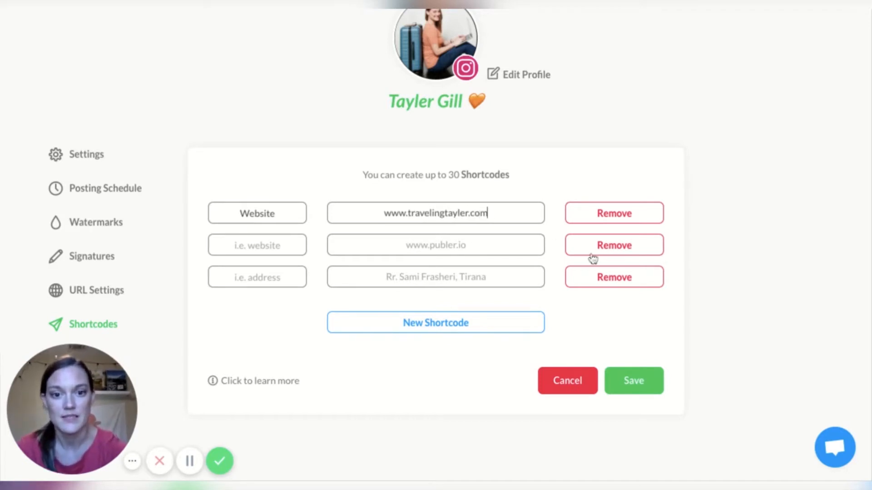
Remove the unused example shortcode, save, and return to the accounts list.
click(614, 245)
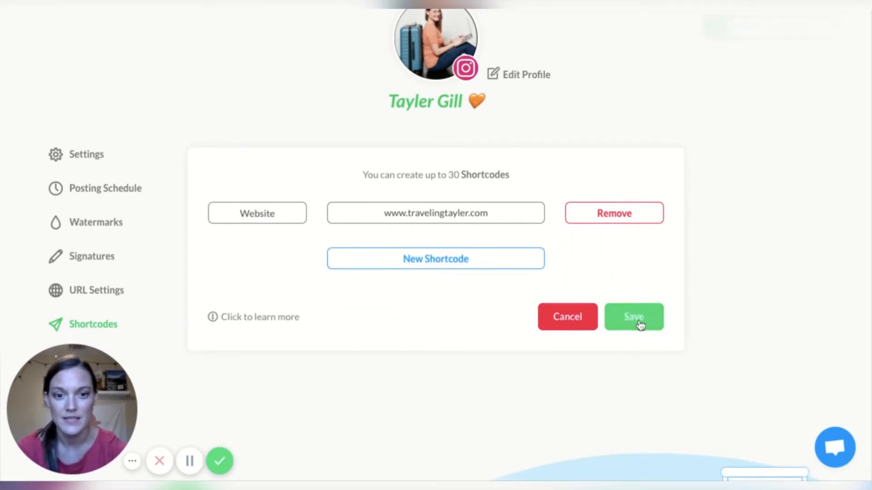
click(633, 316)
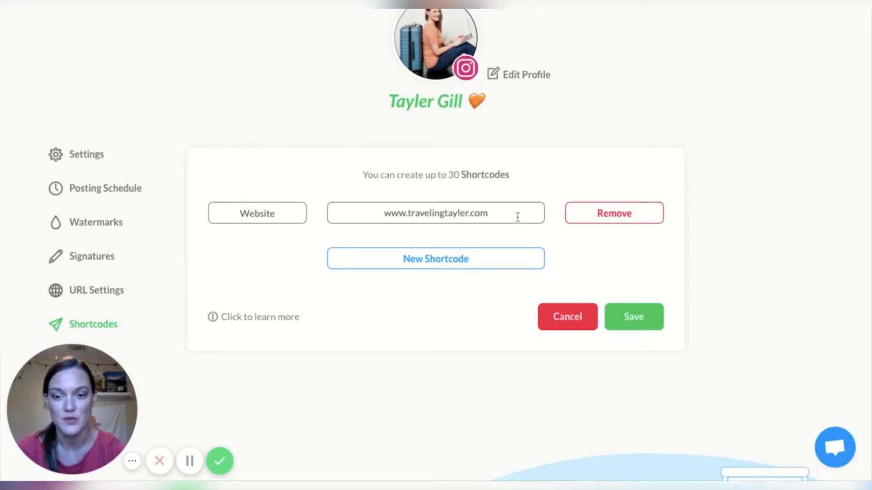
scroll(down, 3)
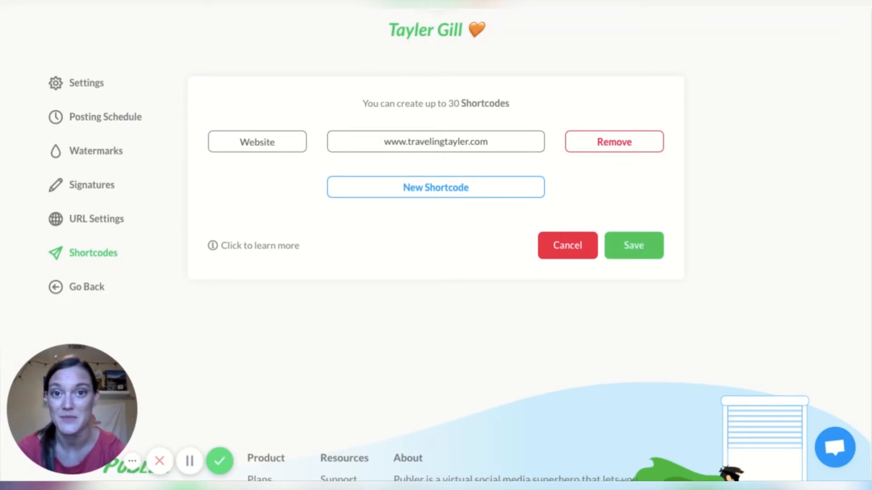
mouse_move(194, 231)
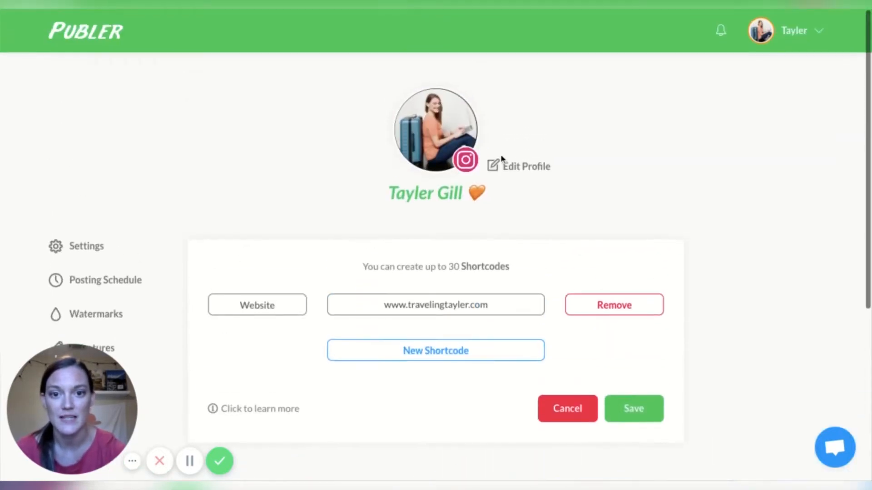
scroll(down, 3)
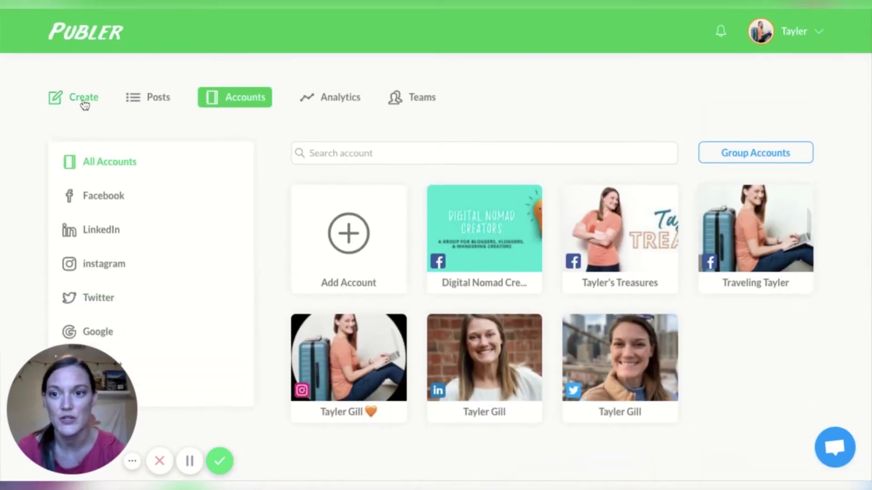
Start a post for Instagram and the Traveling Tayler Facebook page, removing the duplicate sunset photo.
click(82, 97)
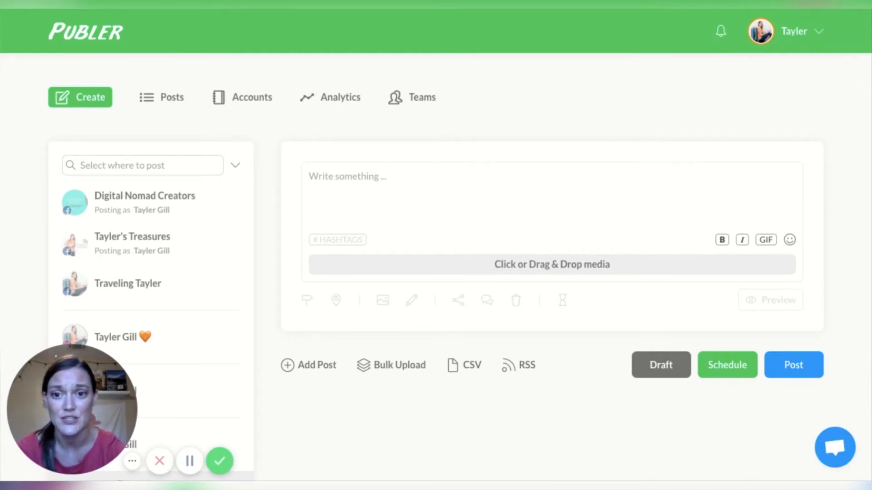
scroll(down, 3)
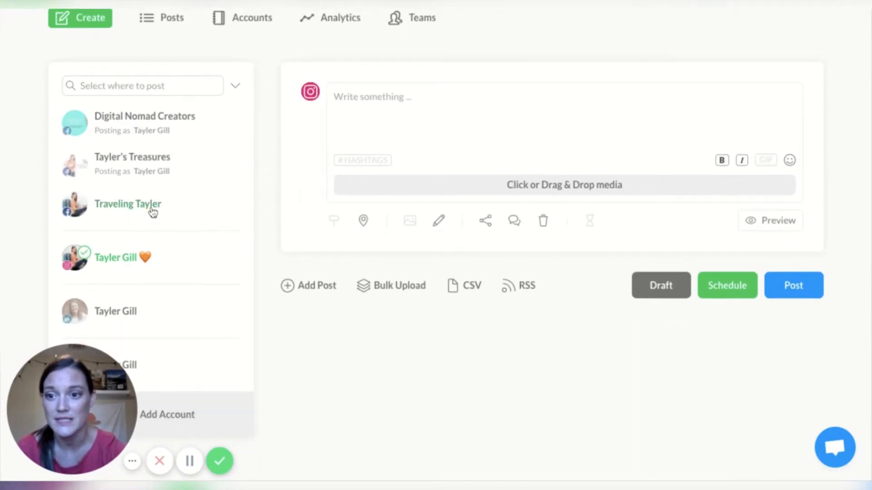
click(128, 204)
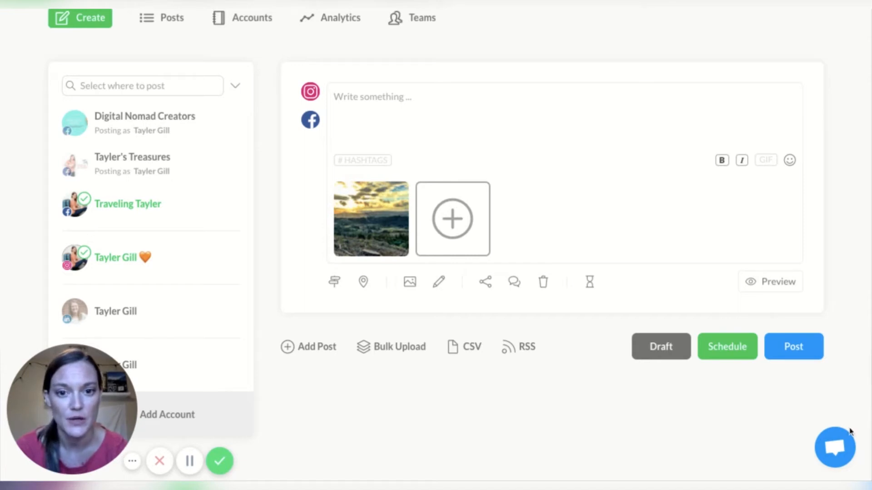
click(452, 218)
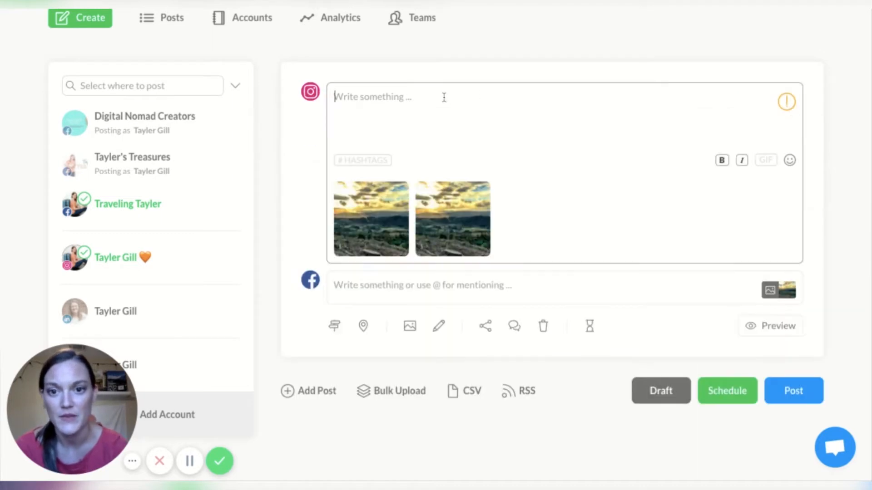
mouse_move(452, 219)
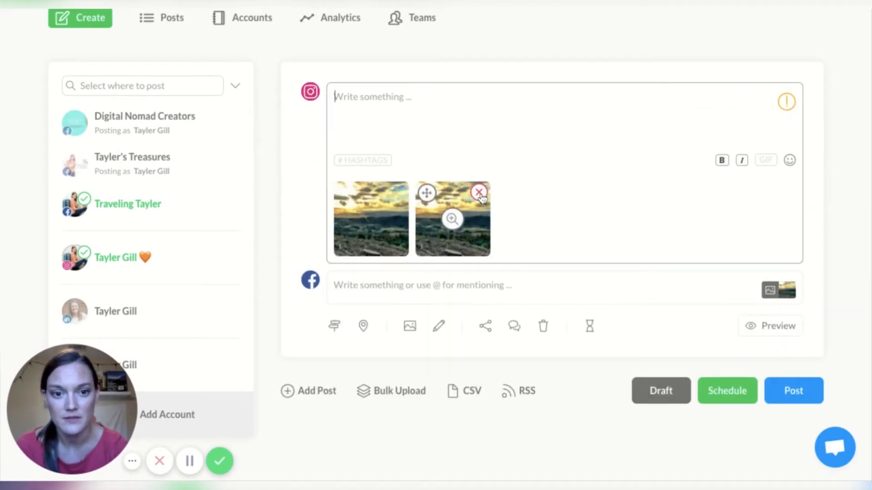
click(478, 190)
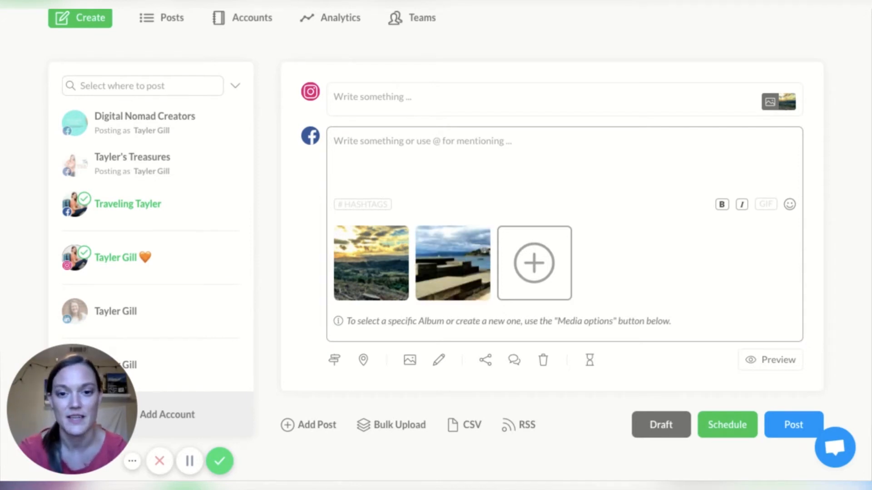
mouse_move(334, 361)
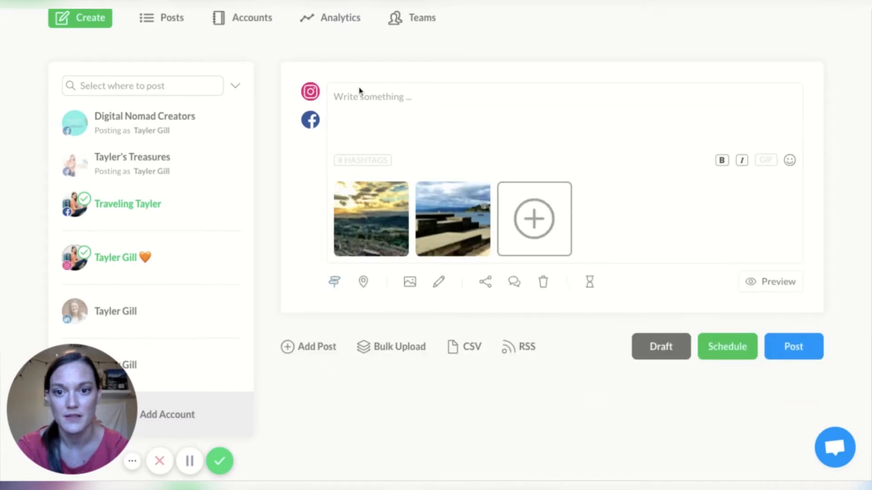
Write 'W is Wellington!' and add the suggested #wellington hashtag.
click(371, 97)
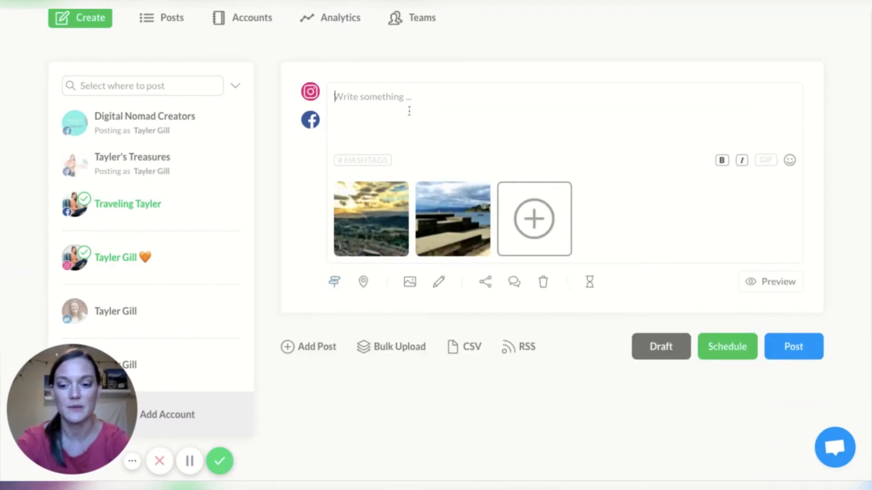
text(W is)
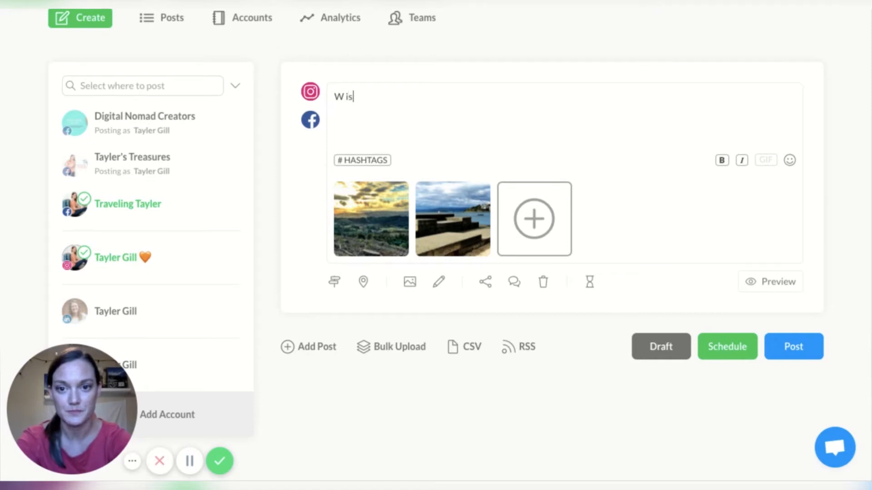
text(Wellington!)
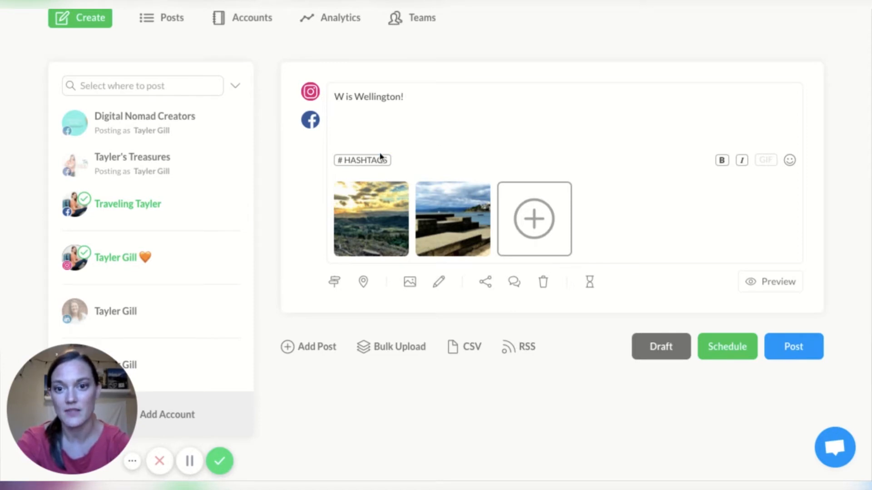
click(362, 160)
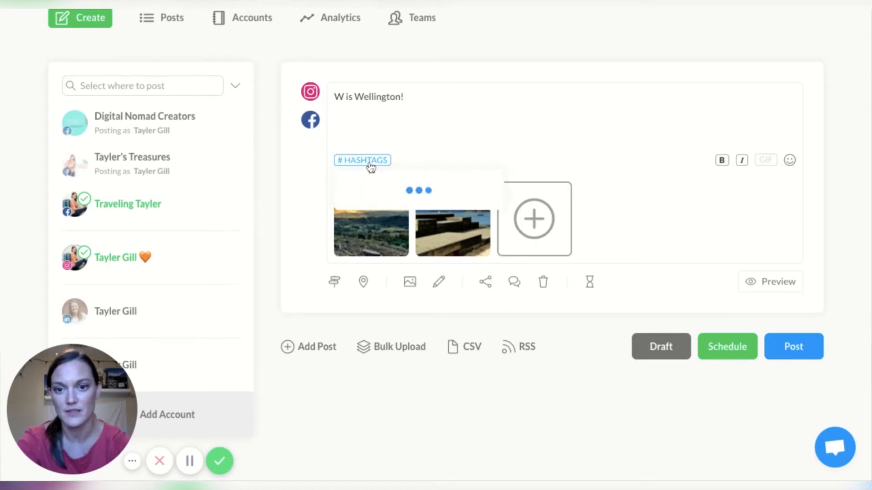
click(362, 160)
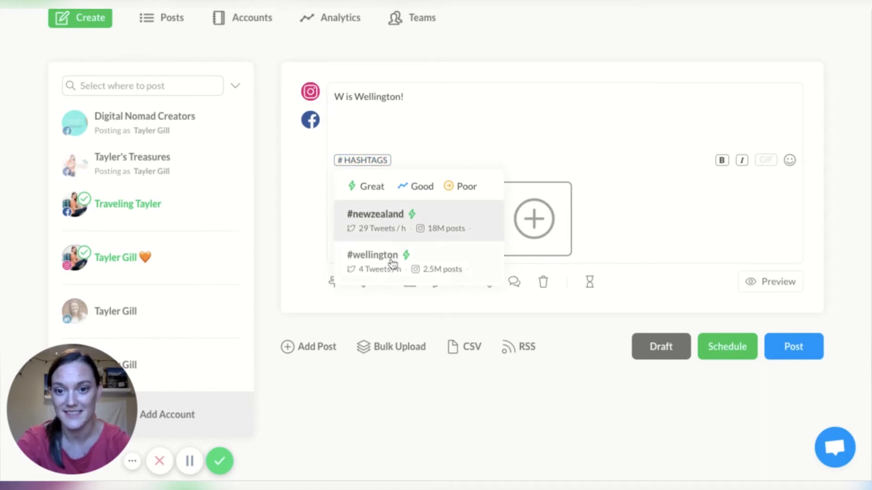
click(372, 256)
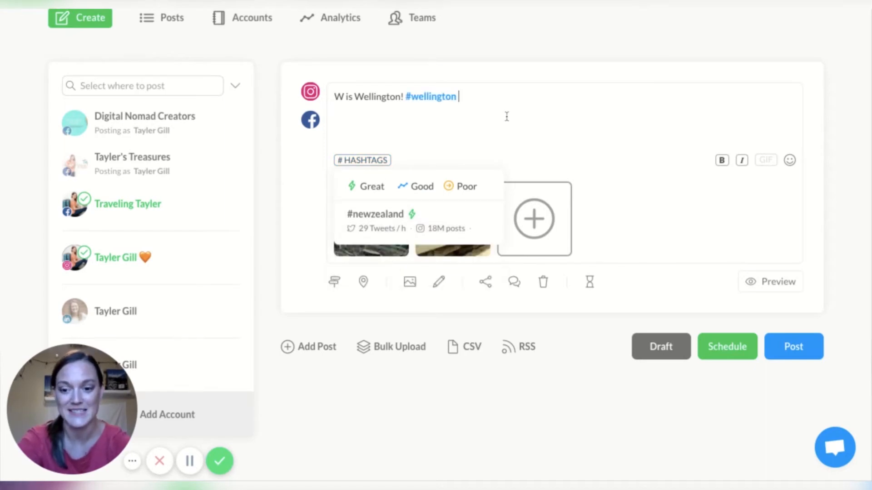
Append #travelphotochallenge and customize the post separately for each network.
text(#travelphot)
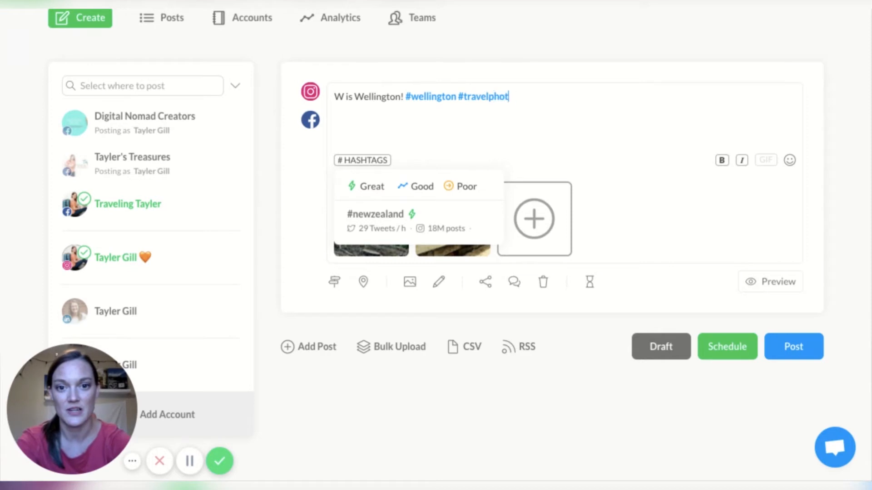
text(ochallenge)
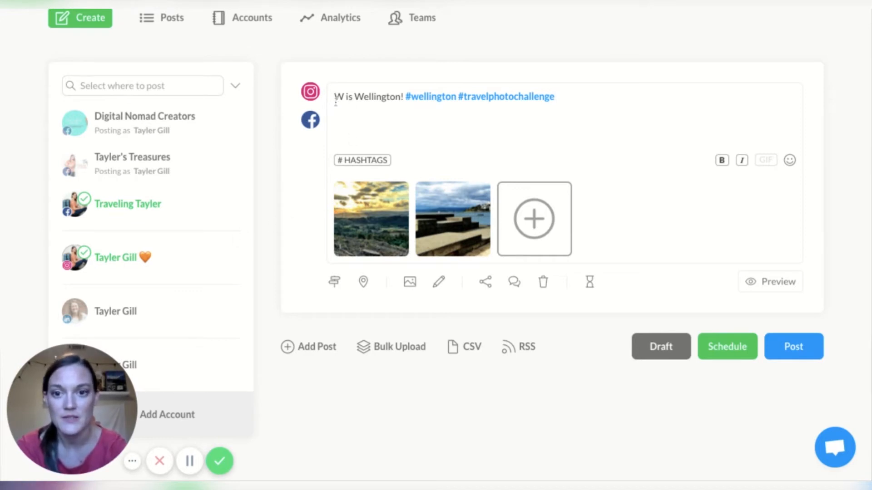
mouse_move(334, 283)
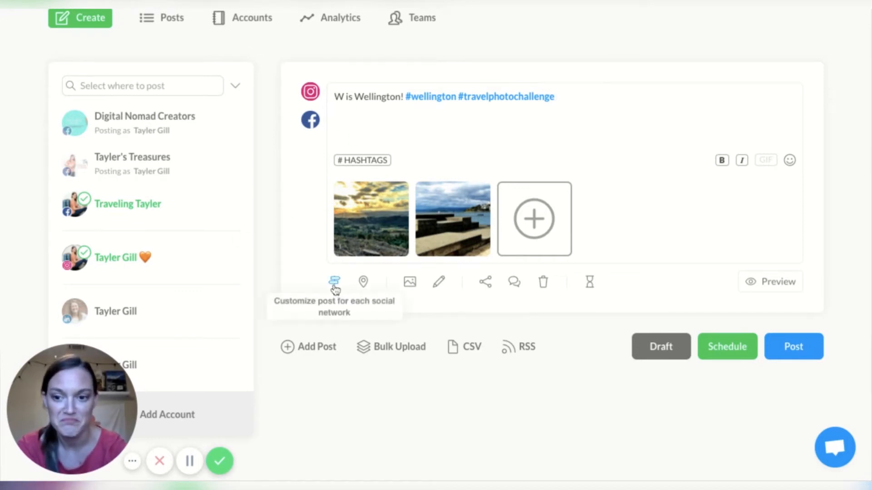
click(334, 281)
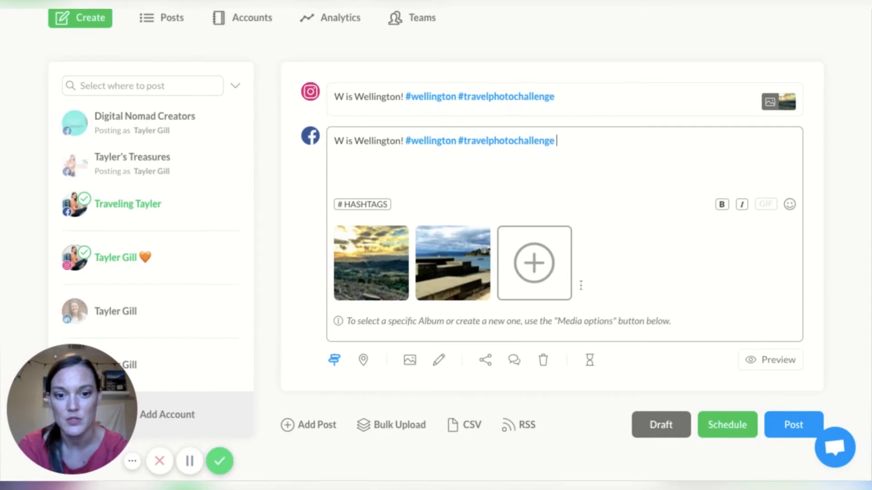
mouse_move(362, 361)
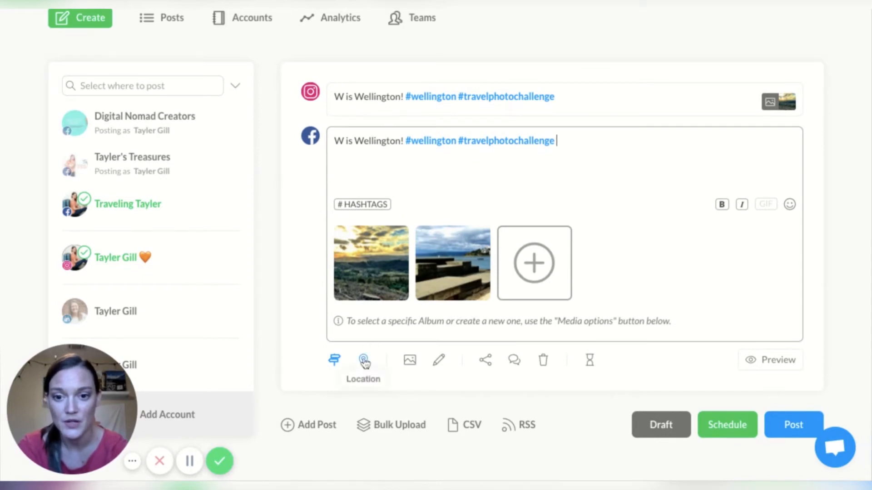
Tag the Instagram version with the location Wellington, New Zealand.
click(362, 360)
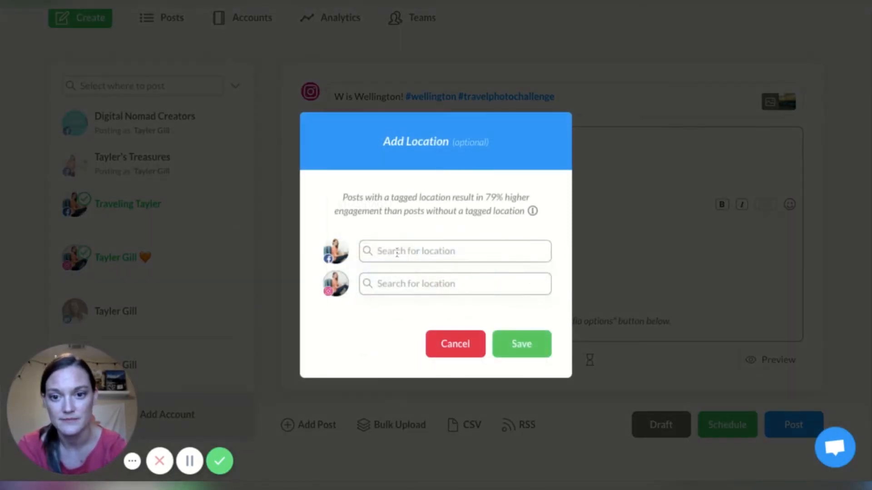
text(Welling)
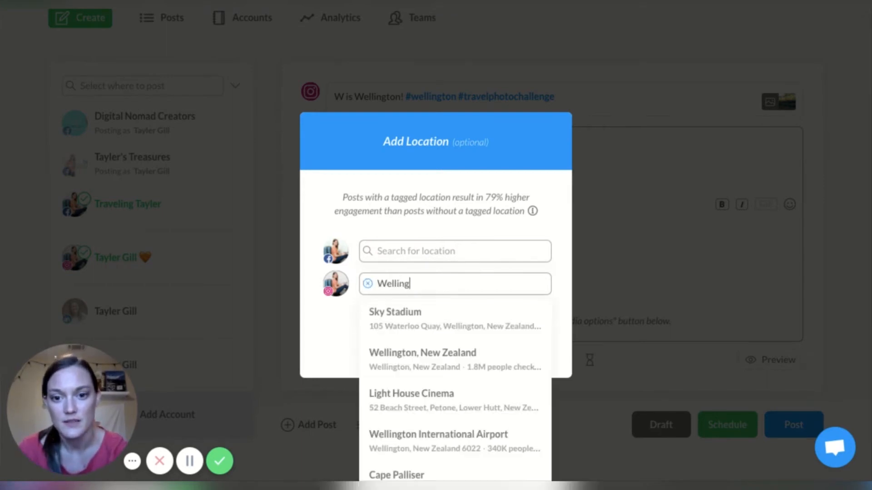
click(422, 353)
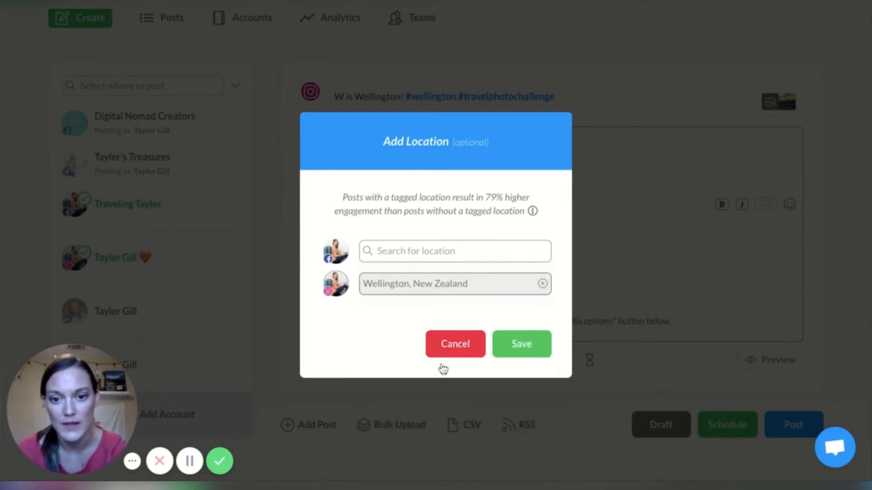
click(521, 344)
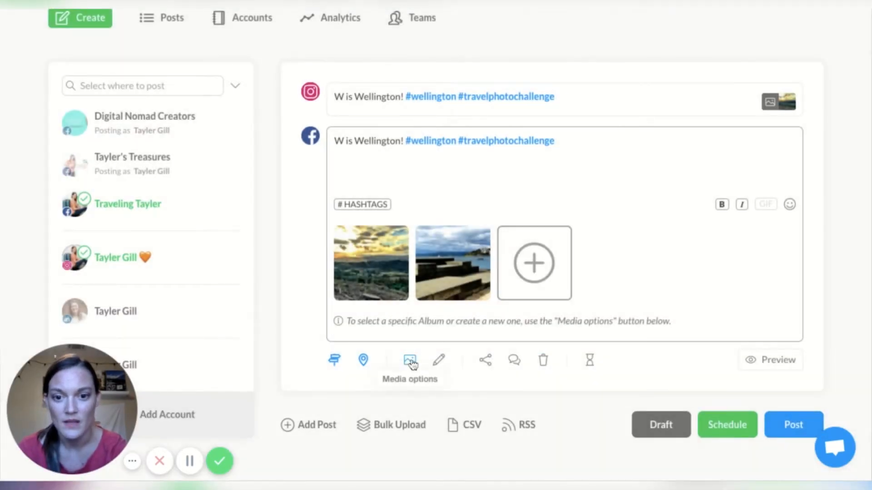
mouse_move(439, 362)
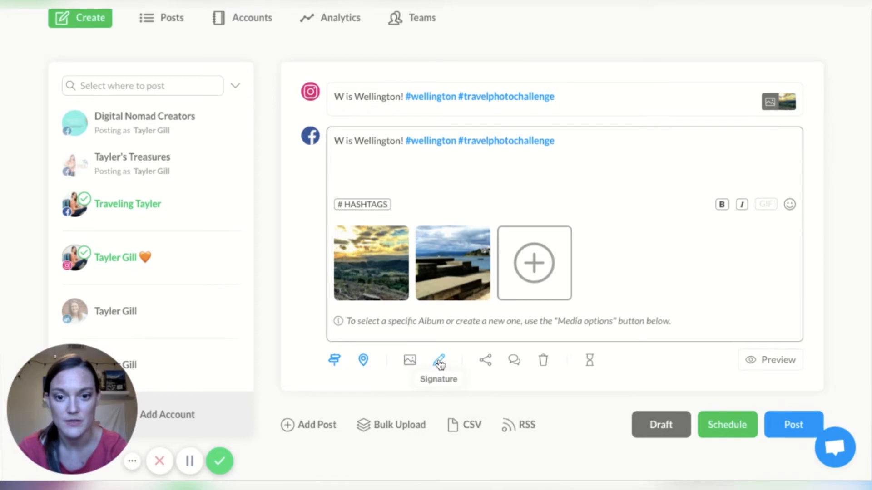
Check the Facebook post's signature options and cancel without adding one.
click(439, 360)
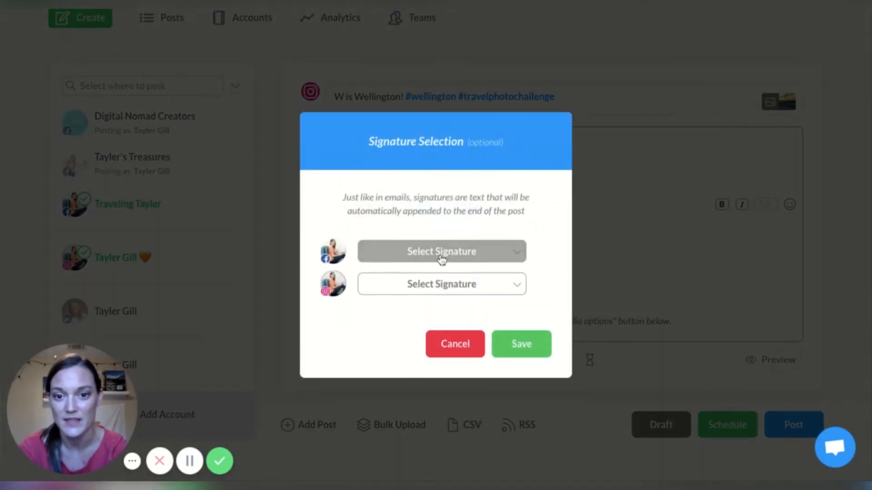
click(442, 284)
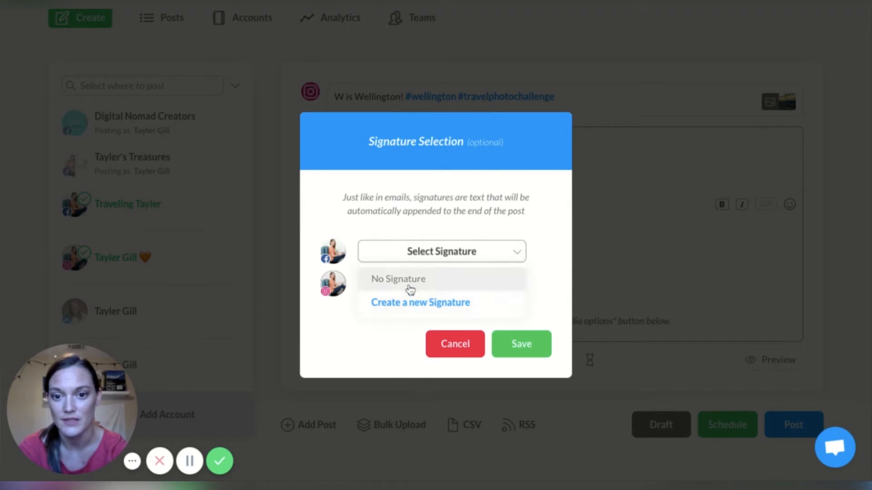
click(398, 279)
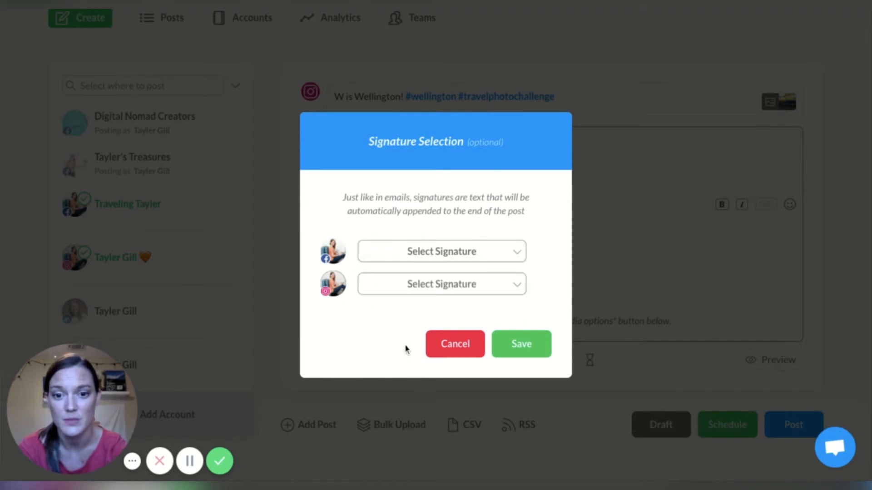
click(455, 344)
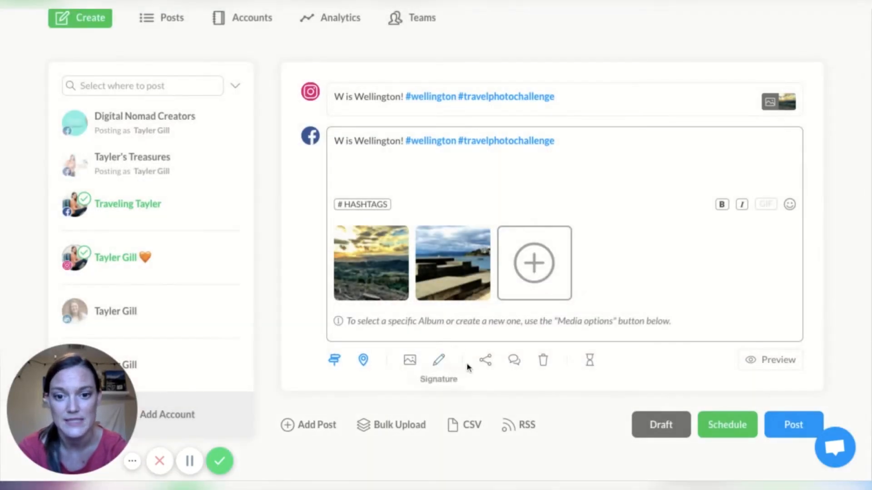
mouse_move(514, 360)
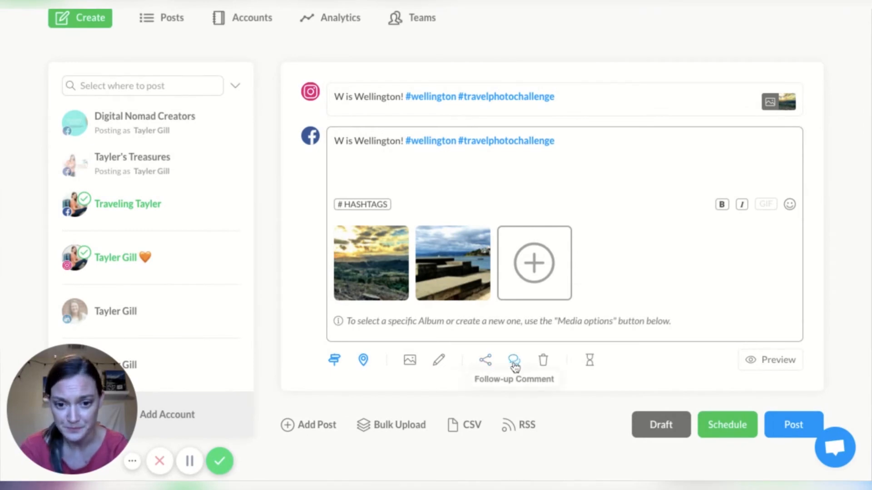
click(514, 359)
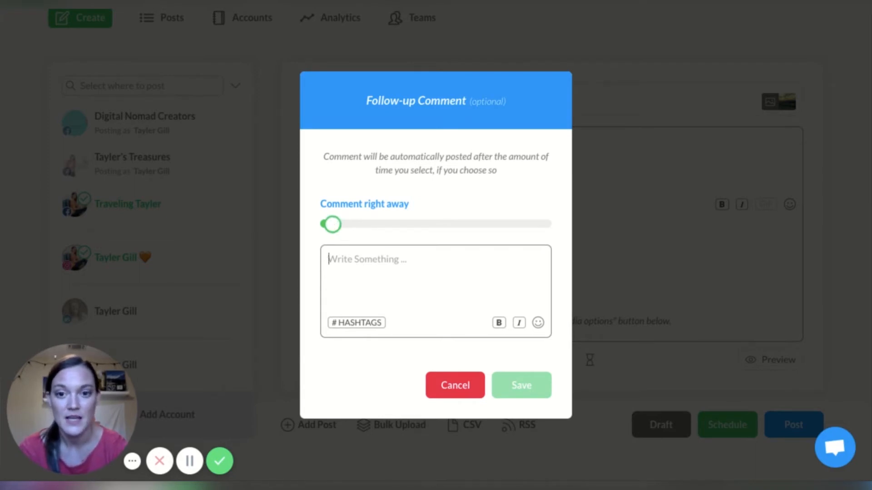
drag(332, 223, 386, 224)
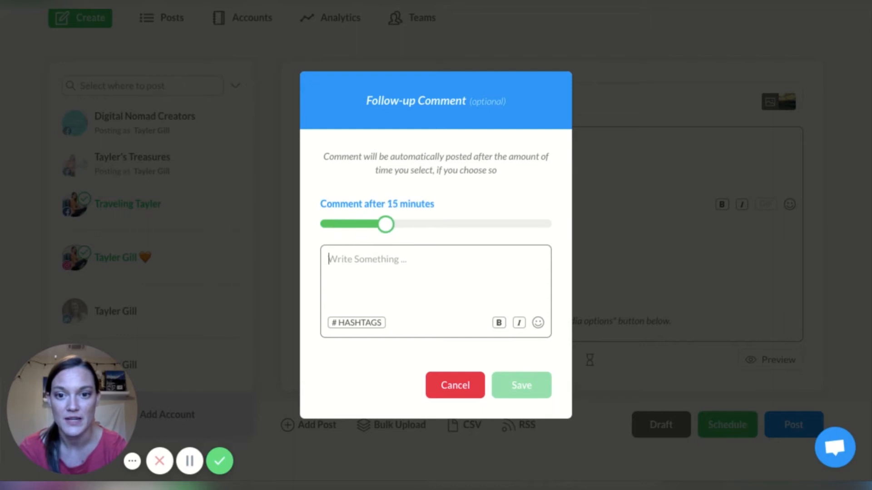
drag(386, 224, 360, 224)
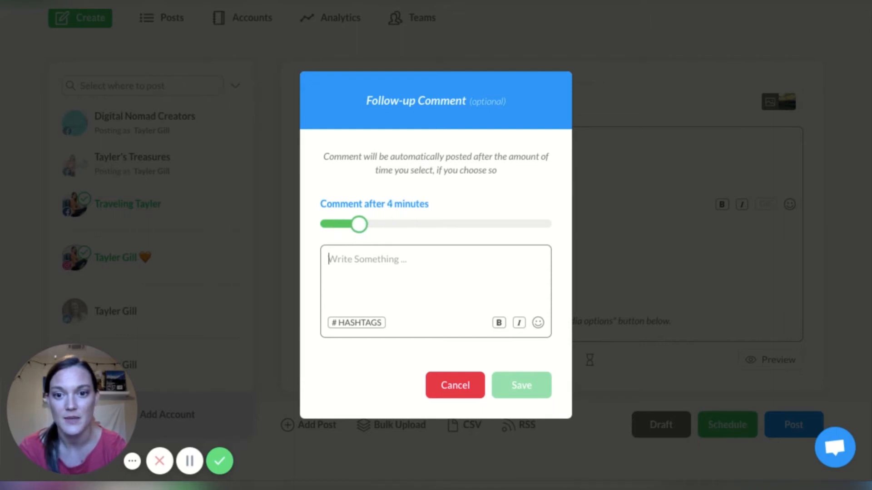
drag(355, 224, 323, 281)
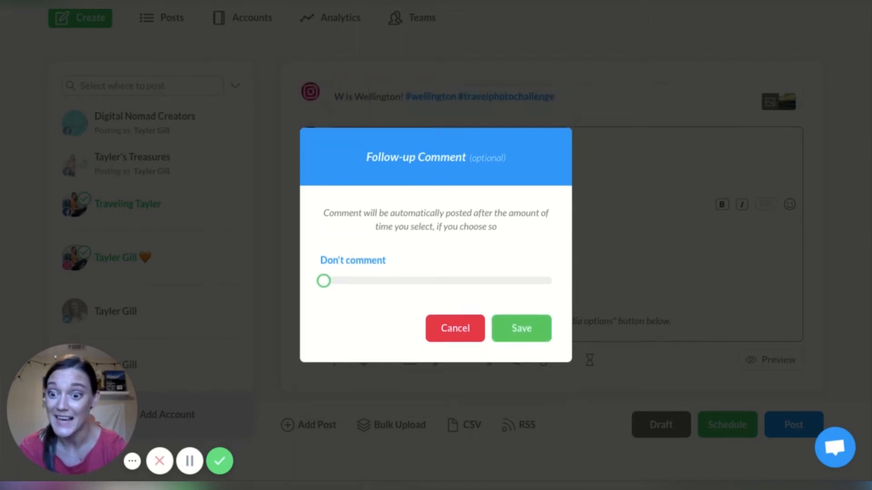
mouse_move(456, 336)
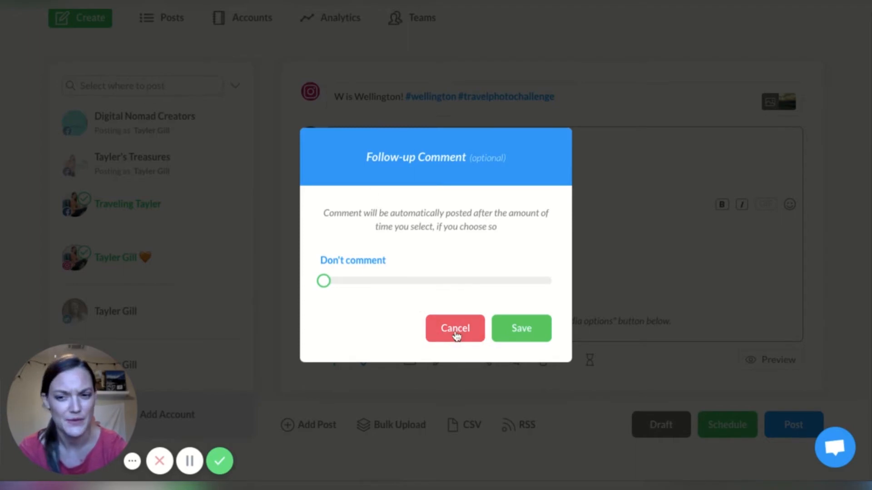
click(455, 328)
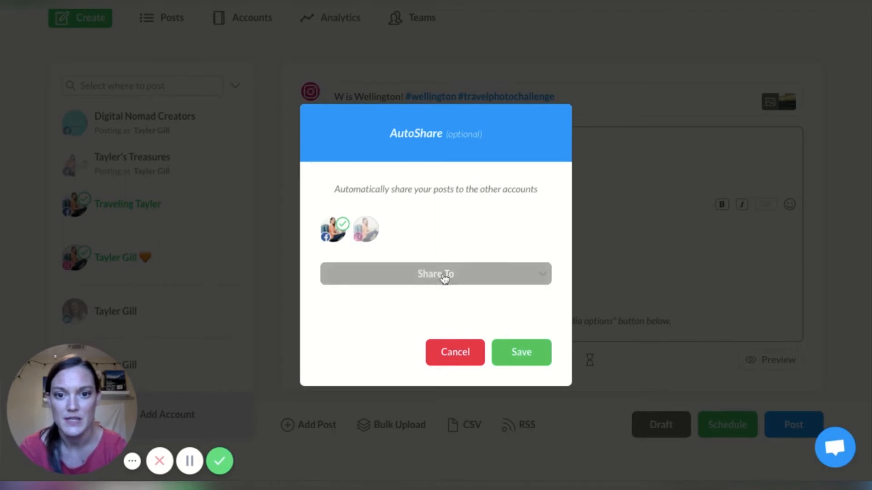
click(436, 274)
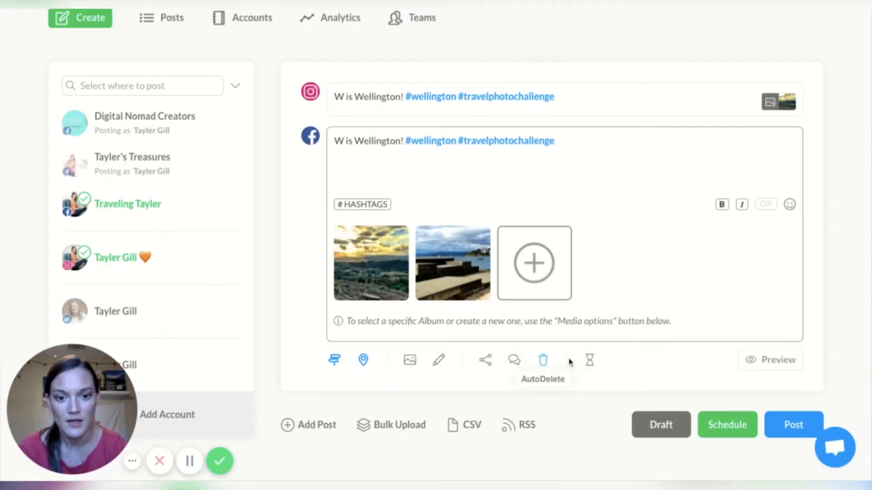
mouse_move(589, 361)
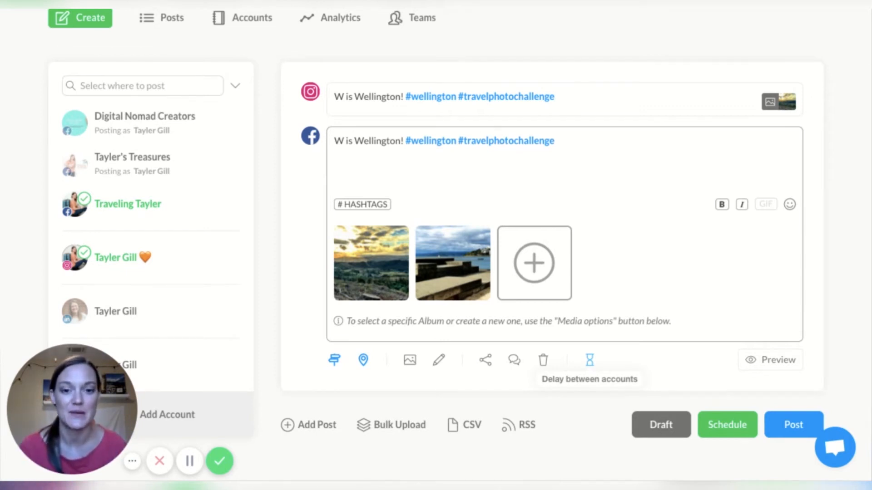
Try several delay-between-accounts durations on the slider, from 2 minutes to 2 weeks.
click(590, 360)
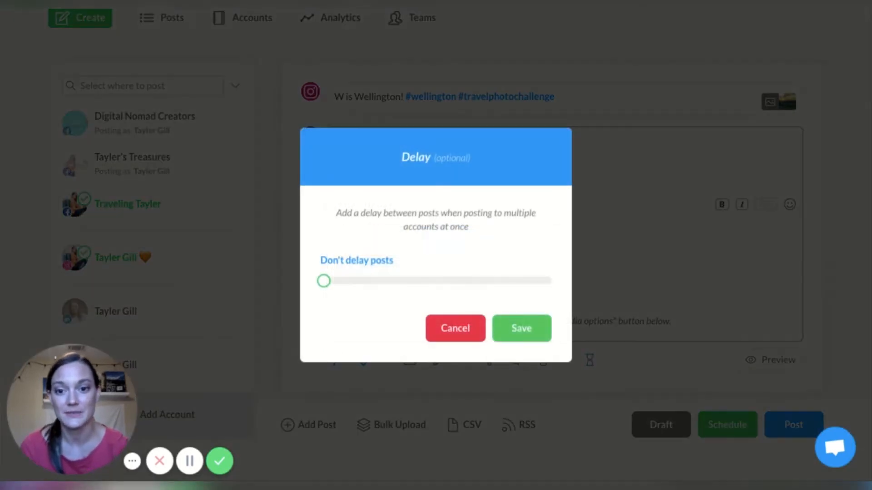
drag(322, 281, 344, 281)
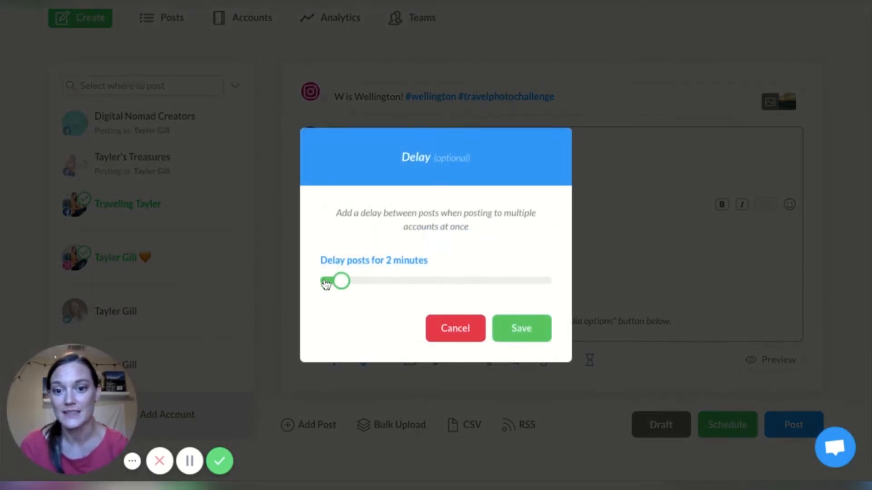
drag(342, 281, 553, 280)
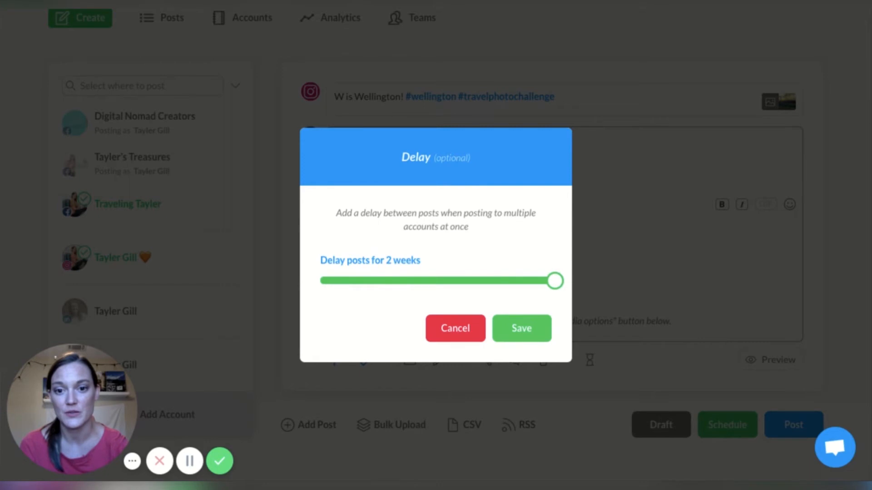
drag(554, 280, 468, 280)
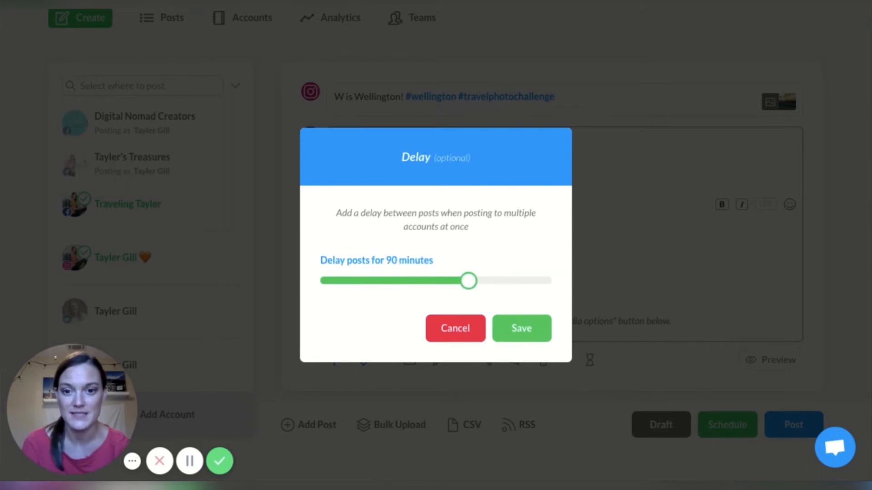
drag(468, 281, 377, 281)
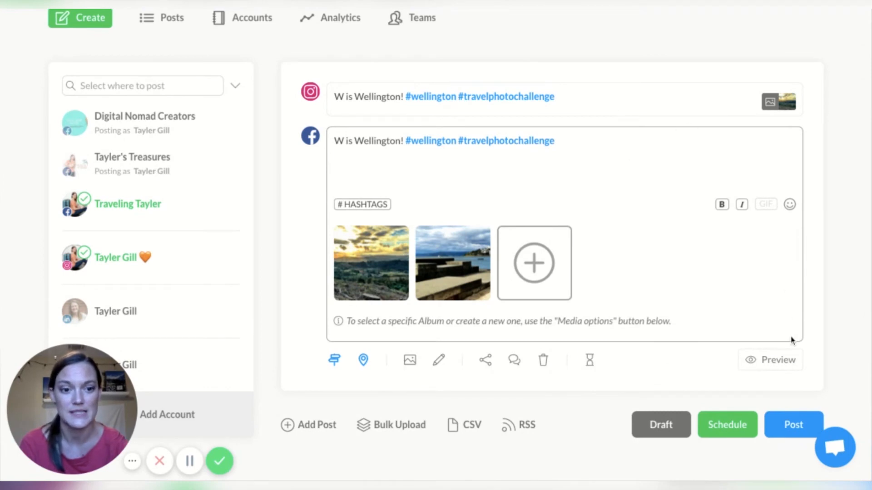
click(777, 360)
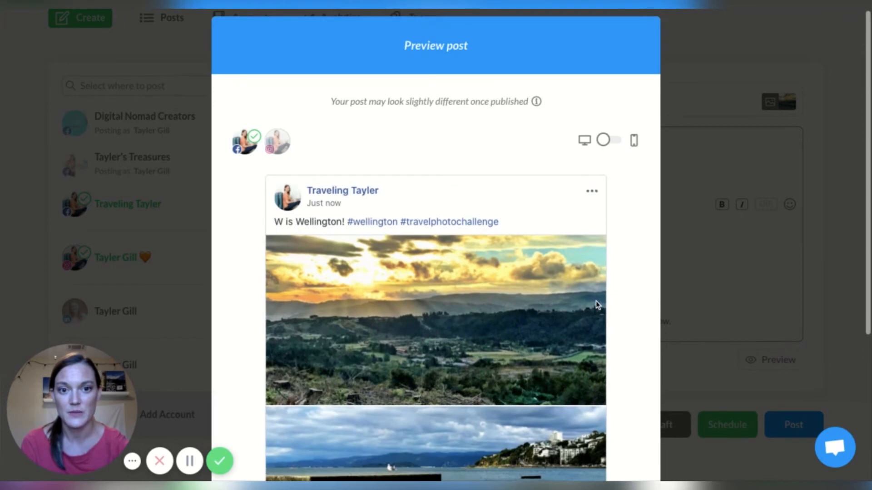
click(606, 139)
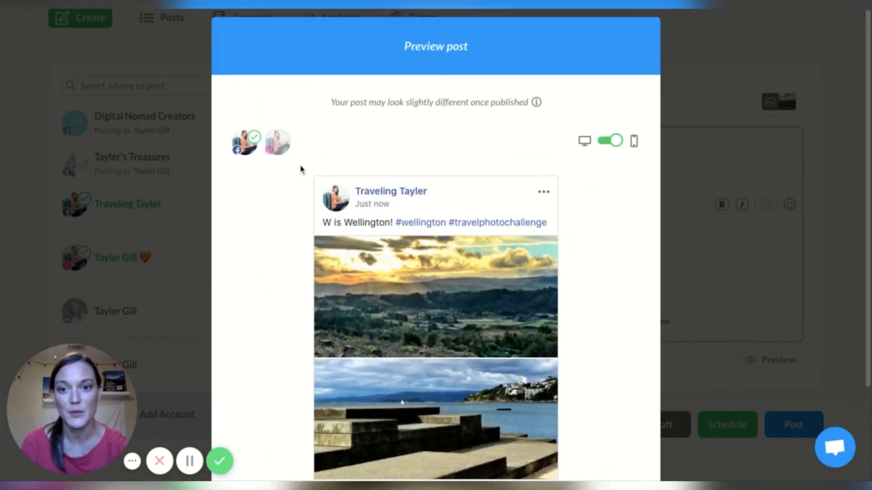
click(277, 142)
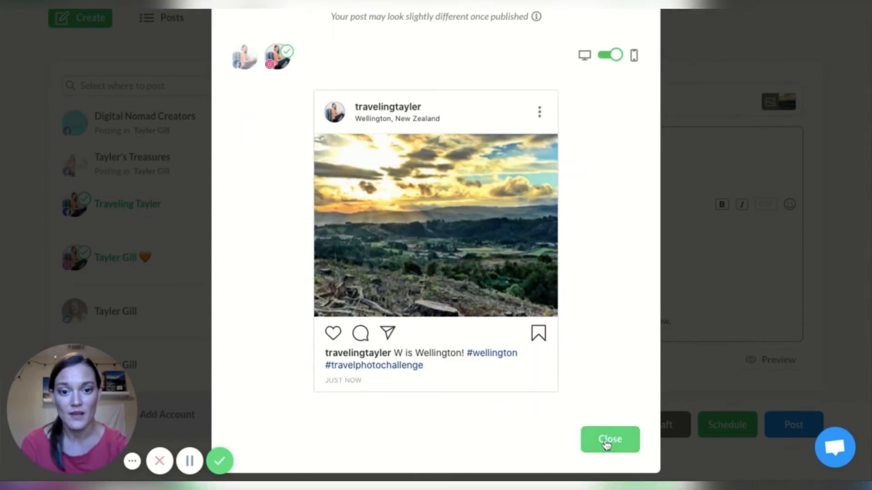
click(609, 440)
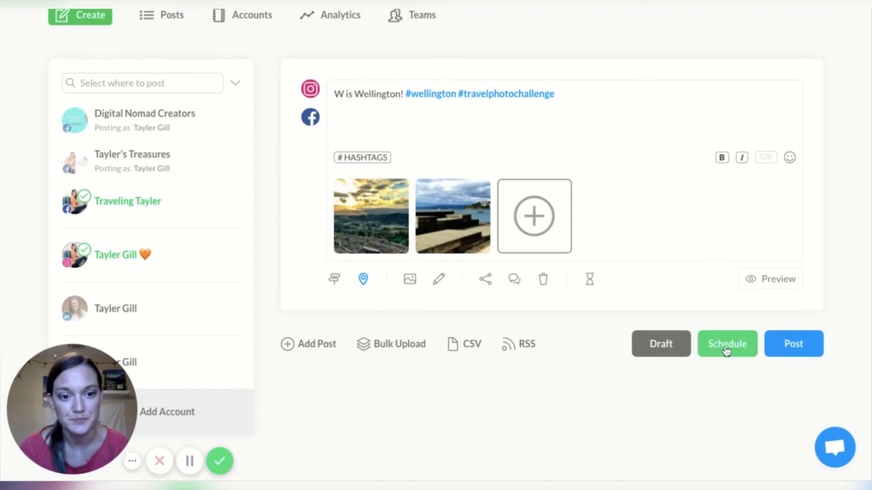
Start scheduling the Wellington post to reveal the scheduling mode options.
click(727, 344)
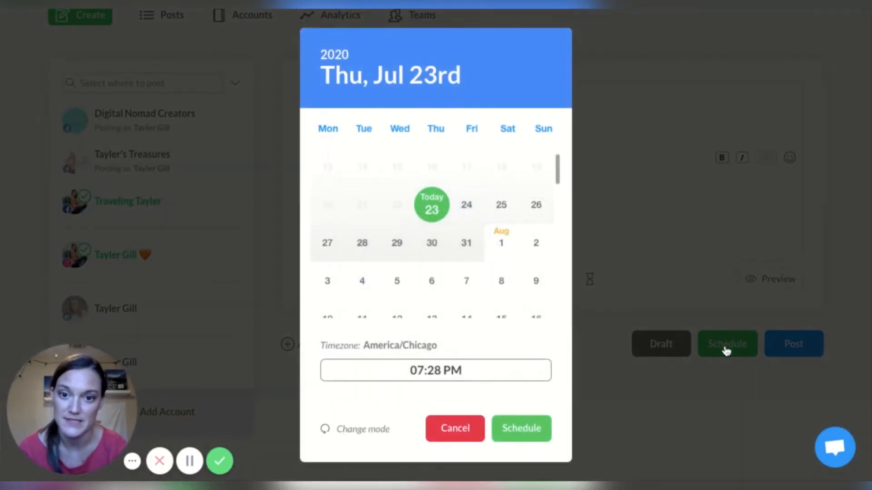
mouse_move(437, 376)
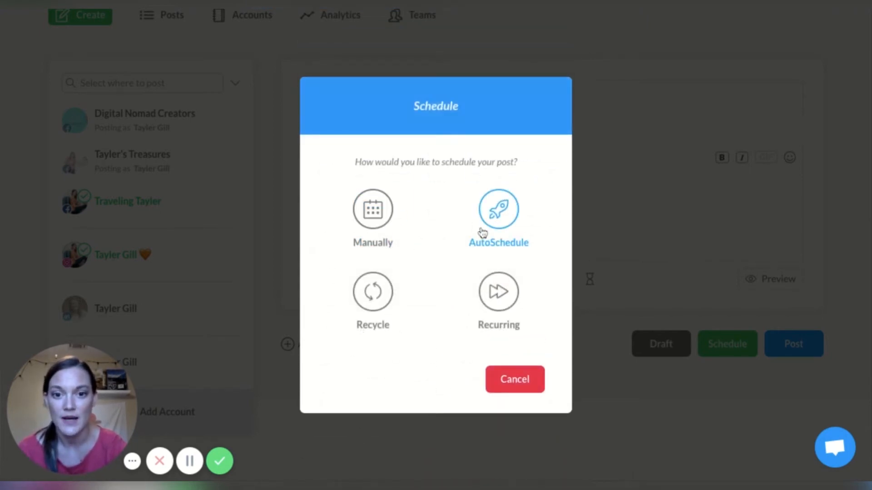
mouse_move(542, 226)
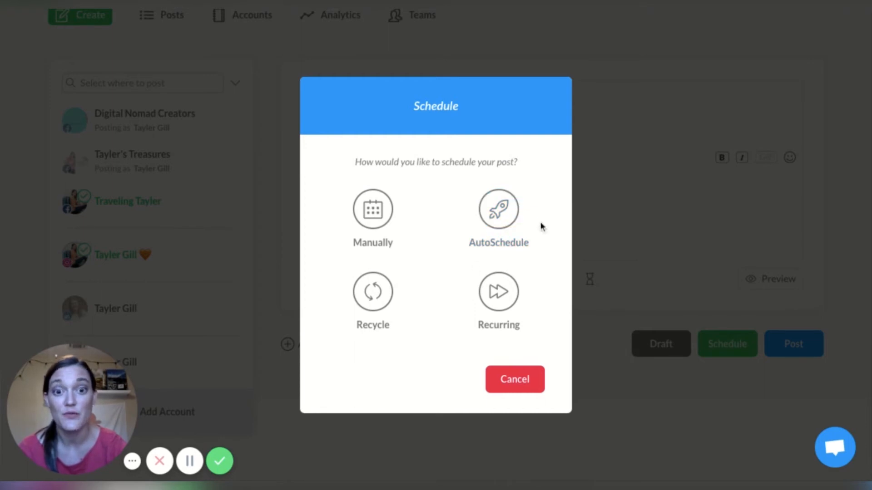
mouse_move(489, 203)
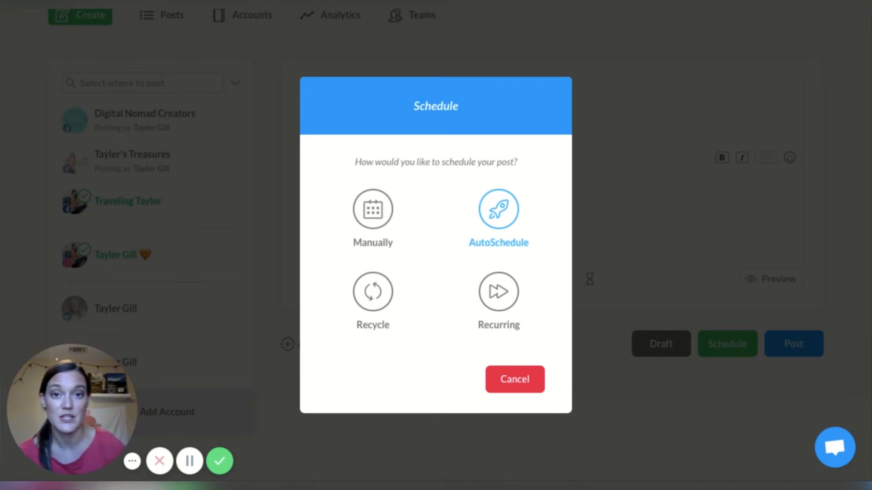
mouse_move(507, 219)
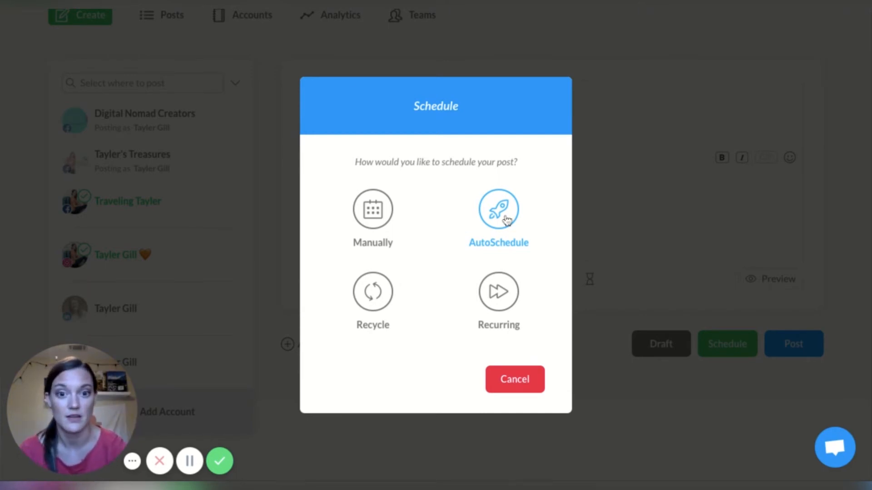
mouse_move(504, 219)
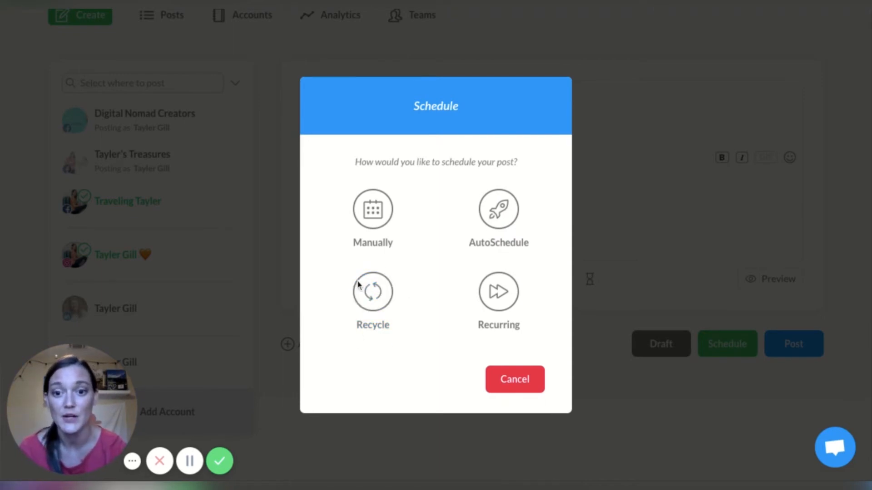
mouse_move(509, 299)
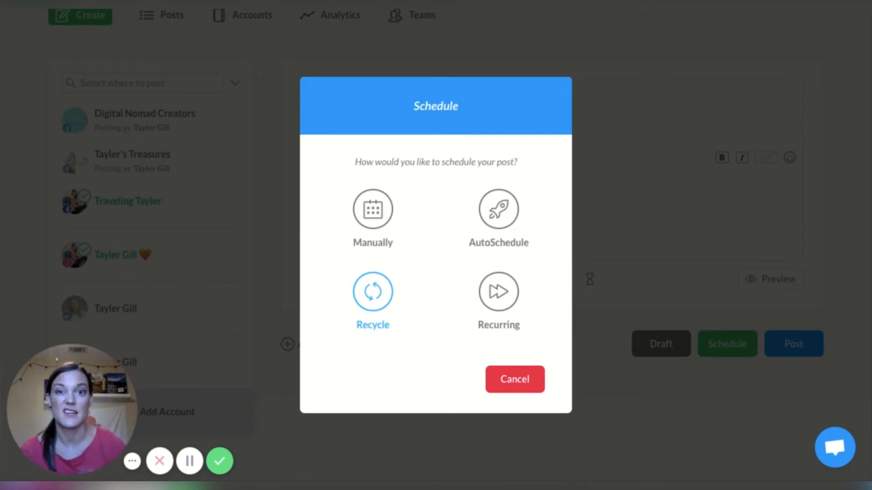
mouse_move(420, 275)
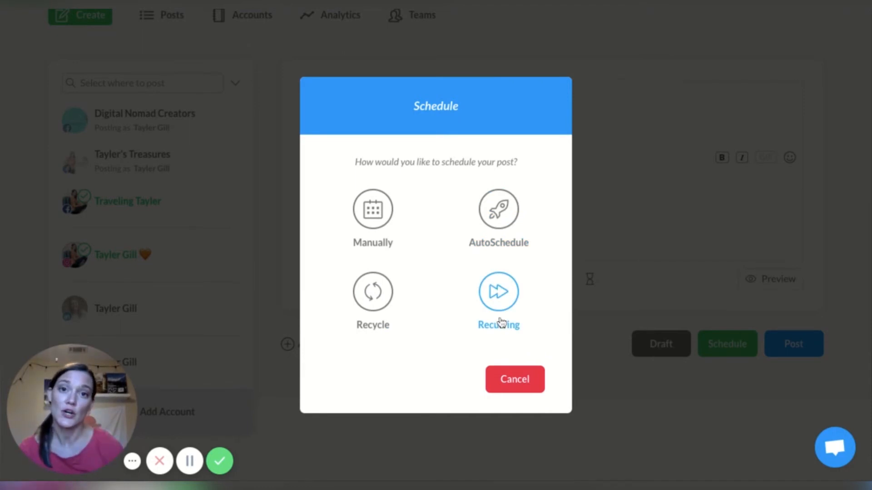
mouse_move(501, 323)
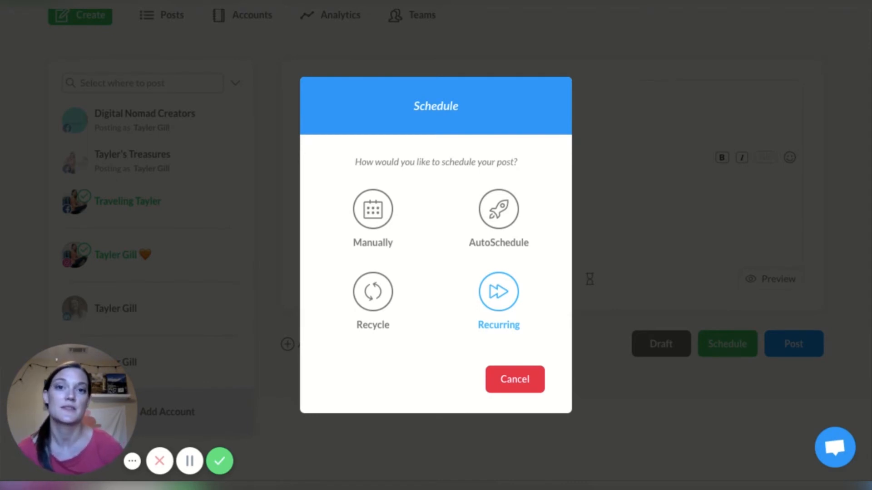
mouse_move(517, 271)
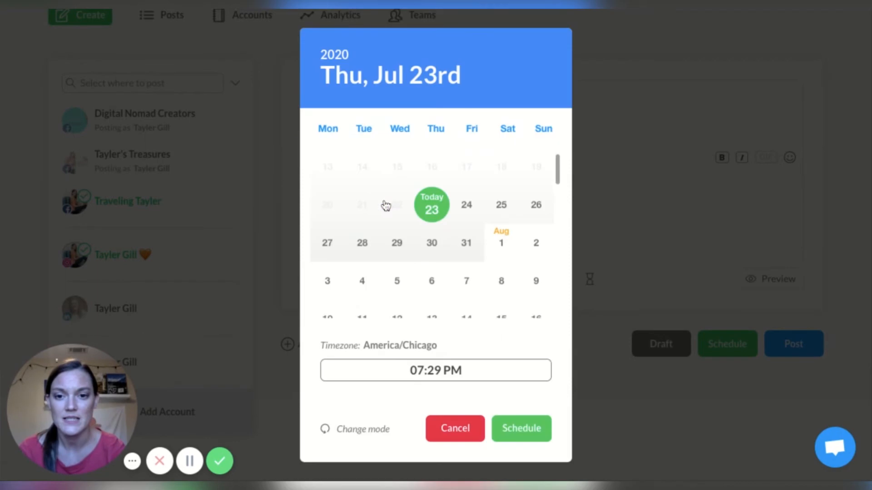
mouse_move(363, 251)
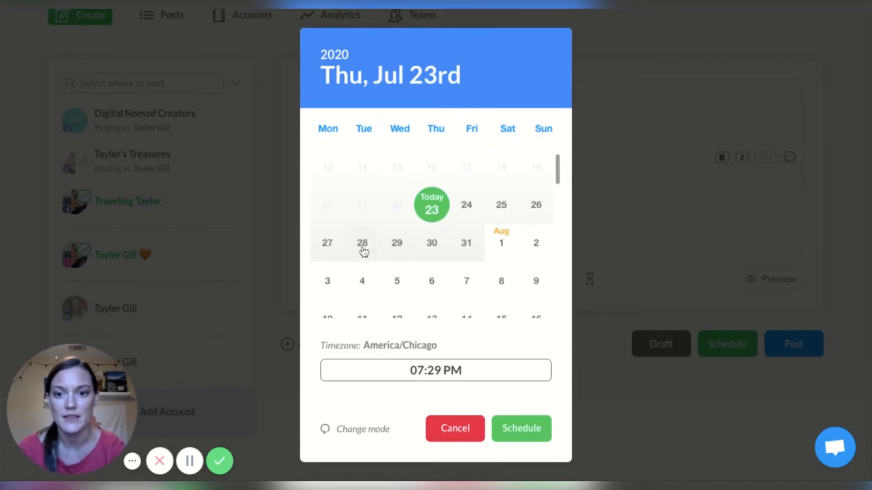
Schedule the Wellington post manually for July 28, 2020.
click(362, 243)
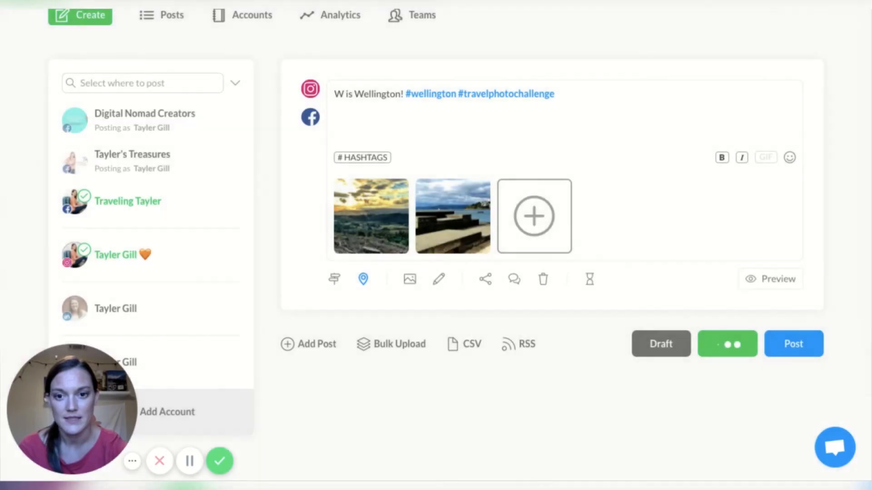
mouse_move(269, 207)
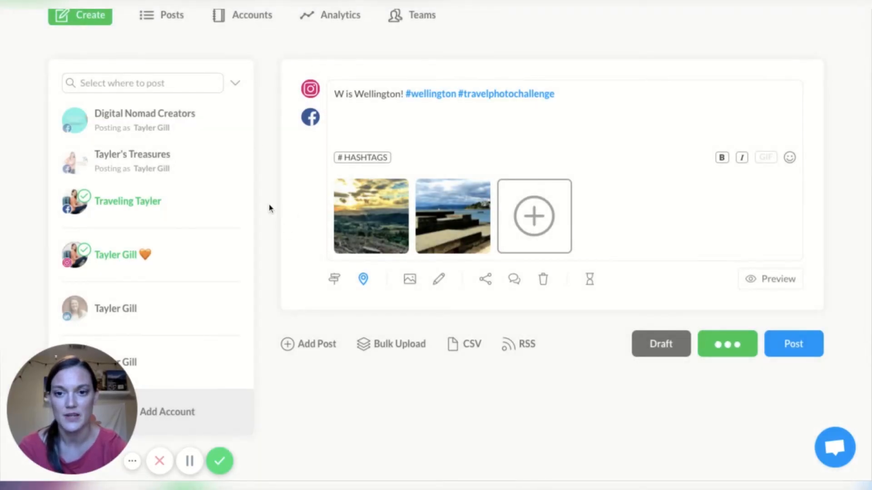
click(728, 343)
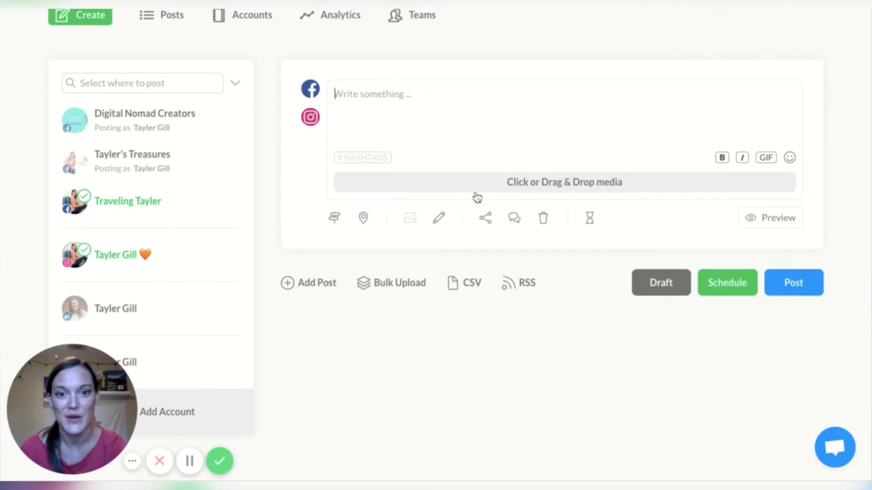
mouse_move(375, 290)
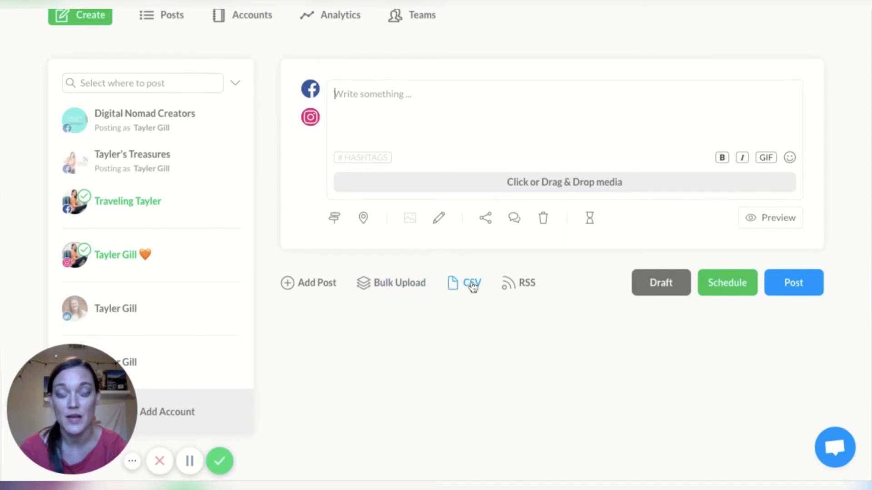
mouse_move(543, 271)
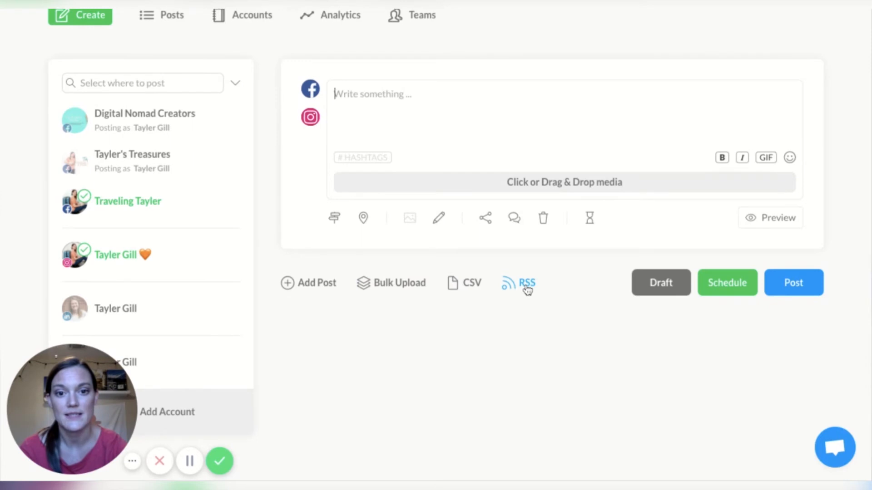
mouse_move(390, 287)
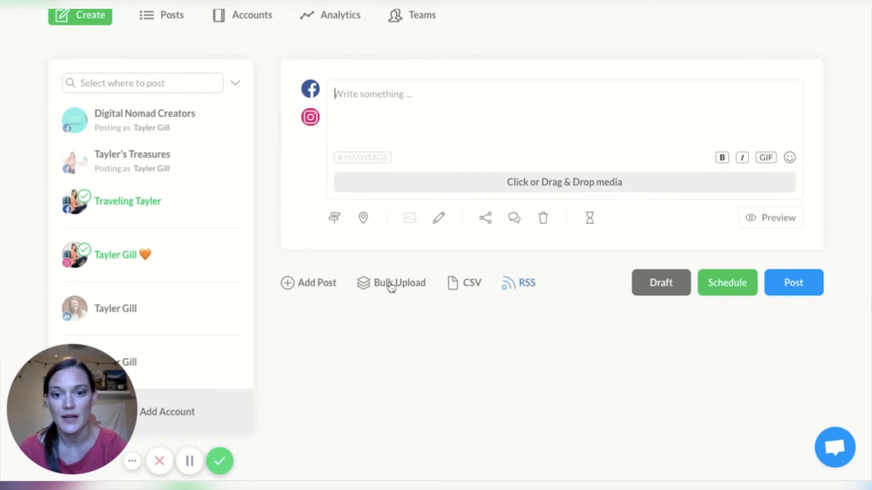
click(398, 282)
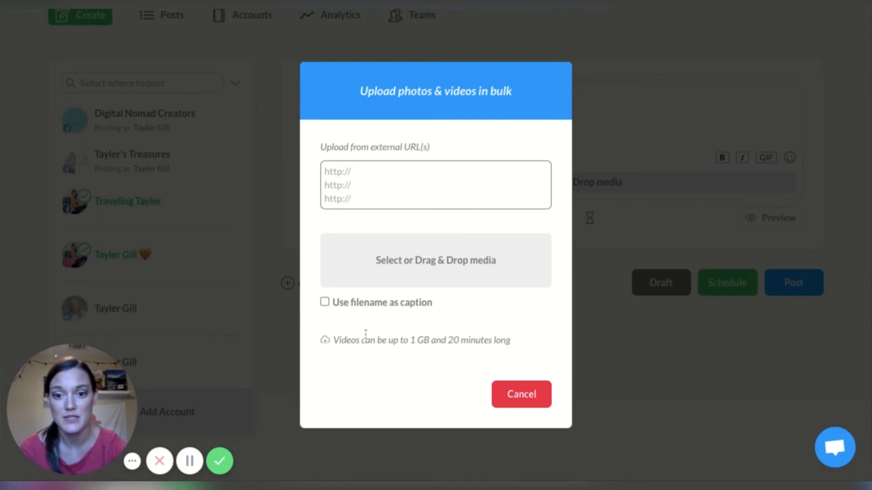
mouse_move(231, 429)
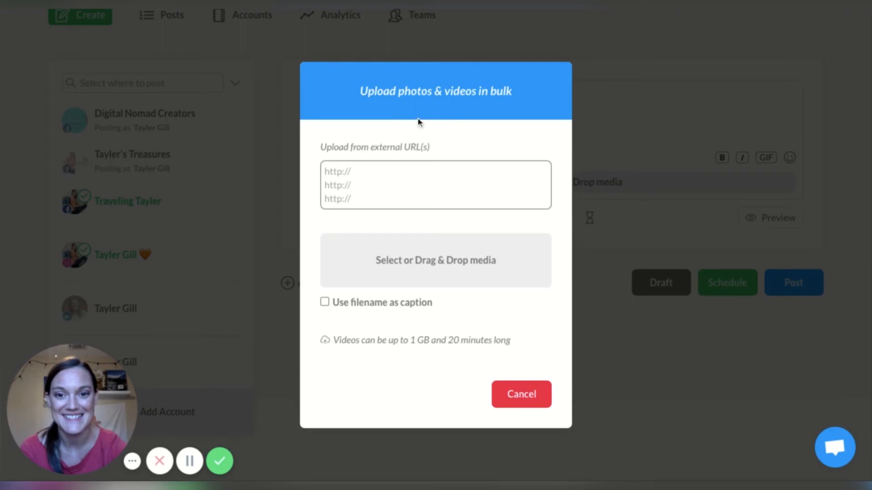
click(521, 394)
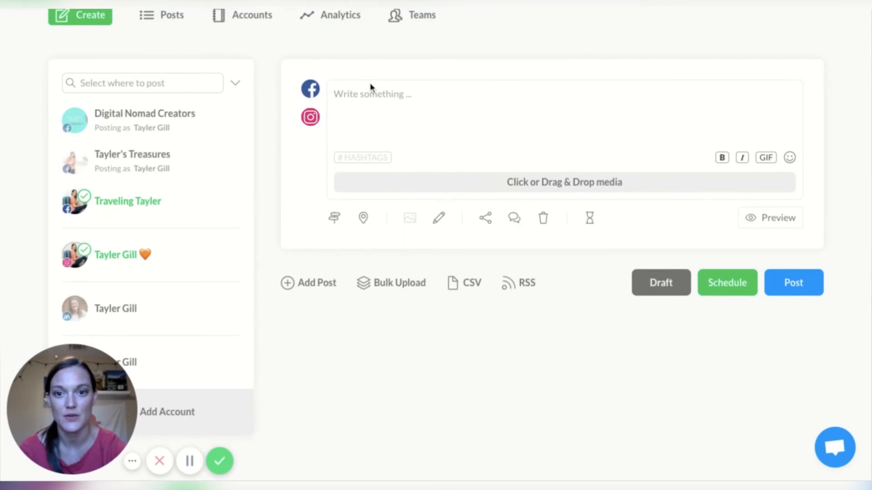
scroll(down, 3)
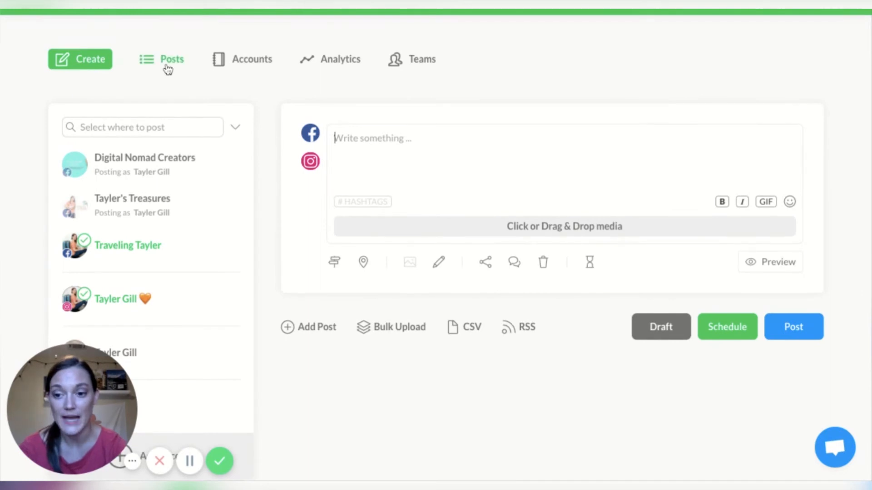
click(168, 59)
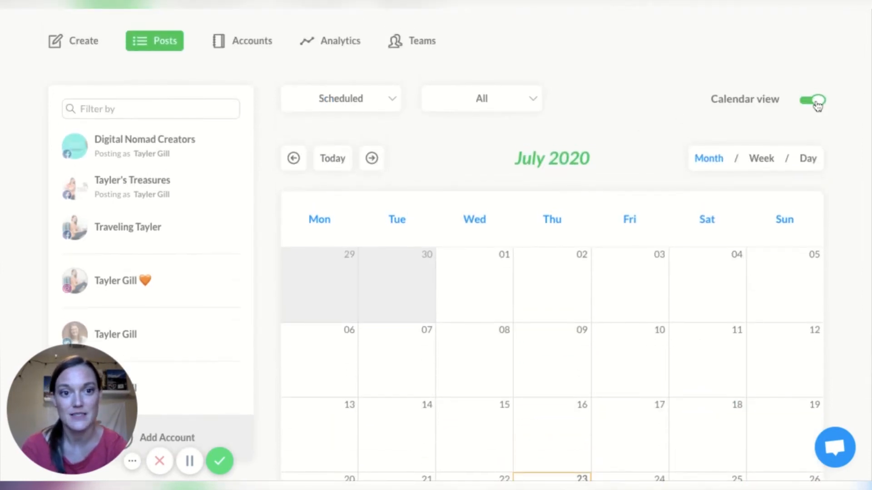
click(814, 100)
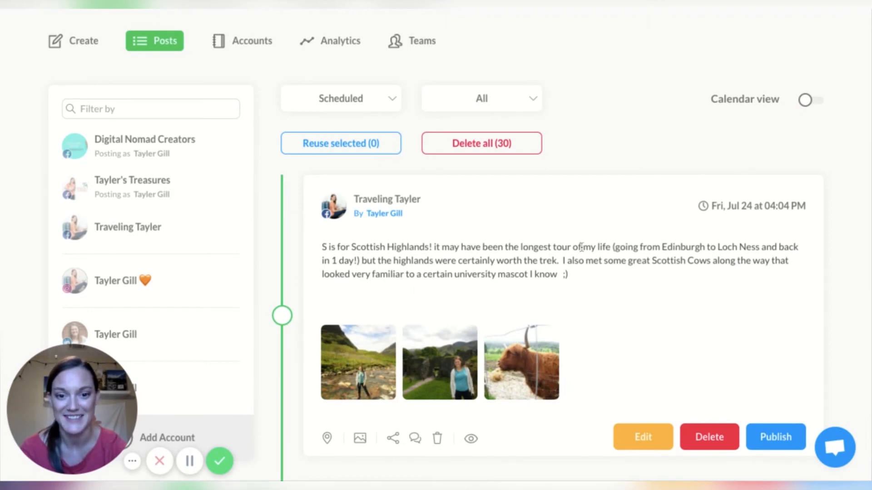
scroll(down, 3)
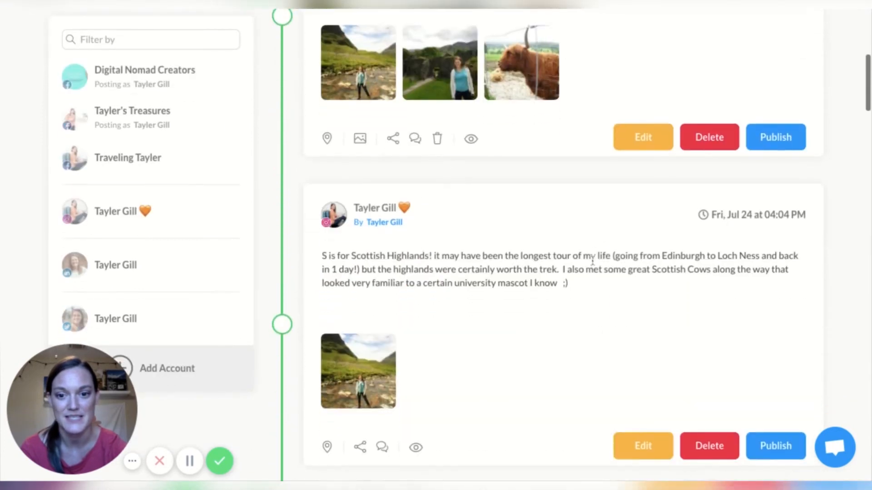
mouse_move(476, 325)
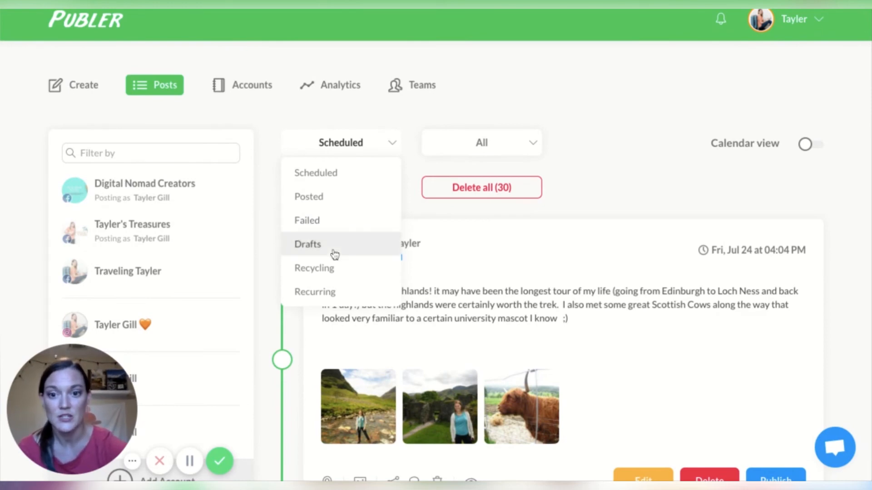
mouse_move(334, 296)
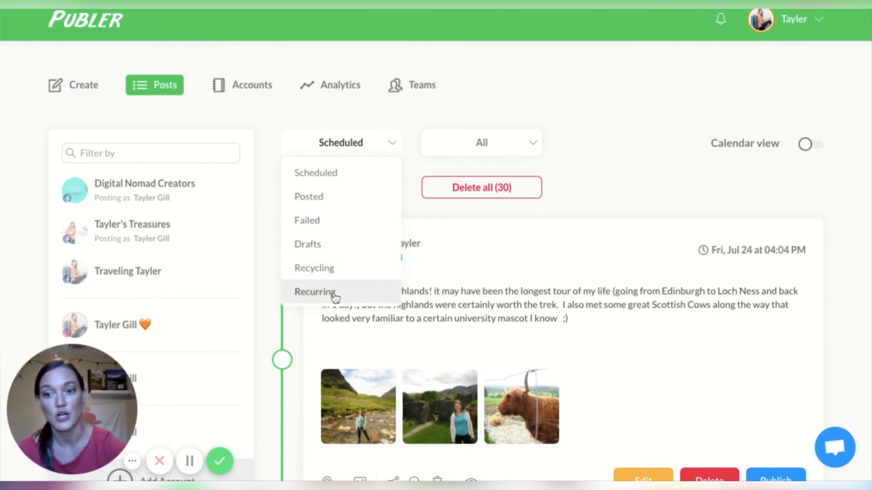
mouse_move(271, 198)
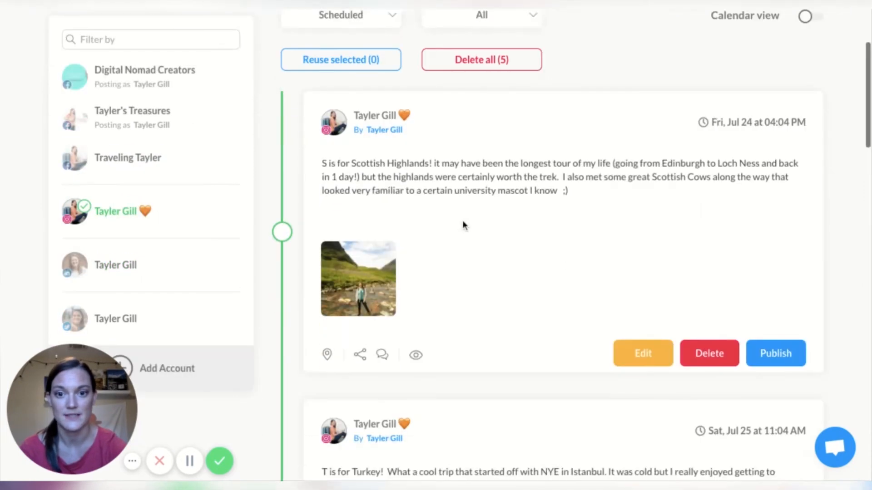
scroll(down, 3)
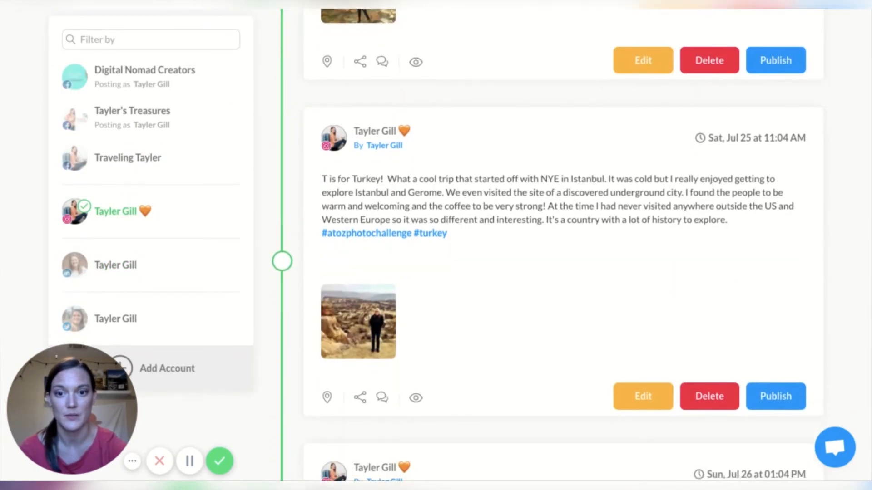
scroll(down, 3)
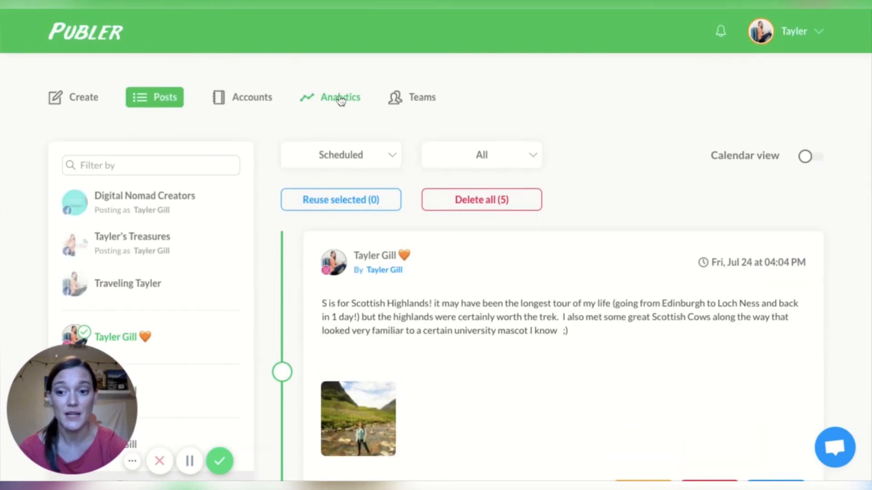
View This Month team analytics: 665 followers, 129 reach, 11 engagements, post insights.
click(340, 97)
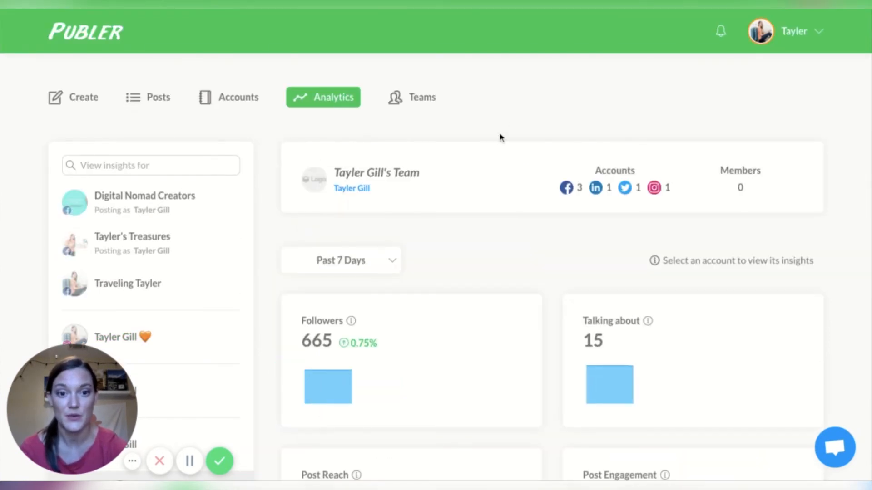
scroll(down, 3)
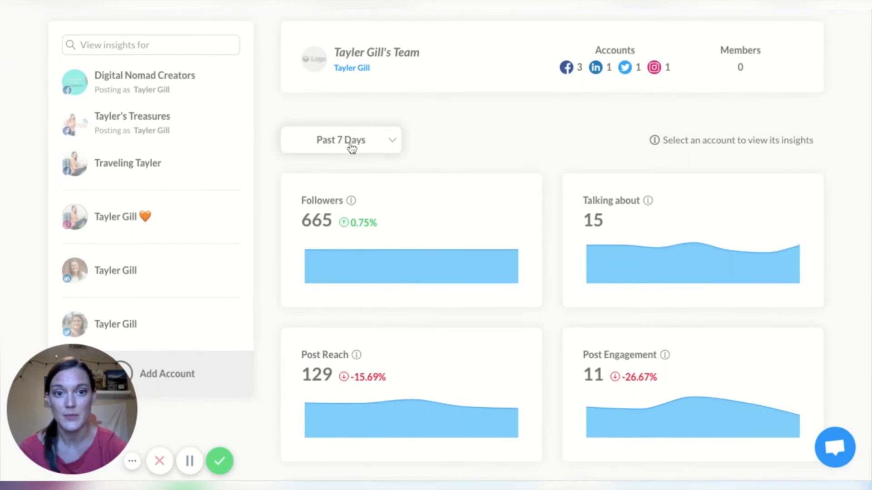
click(341, 140)
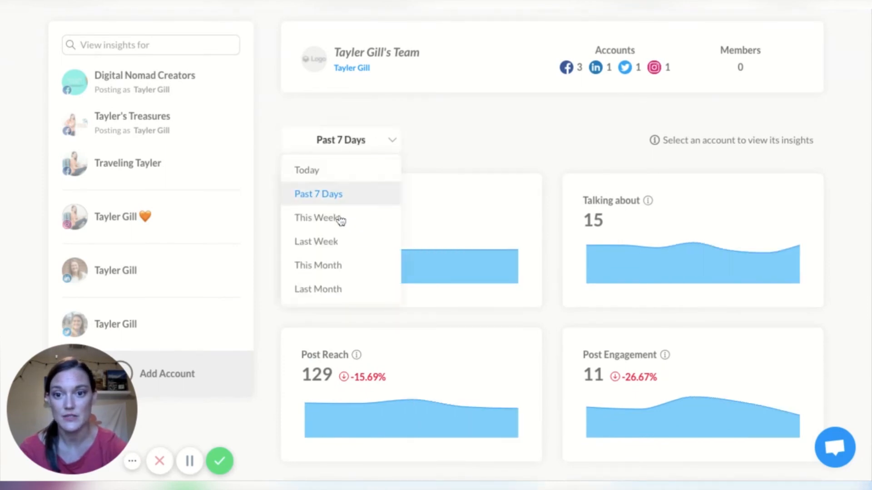
click(318, 265)
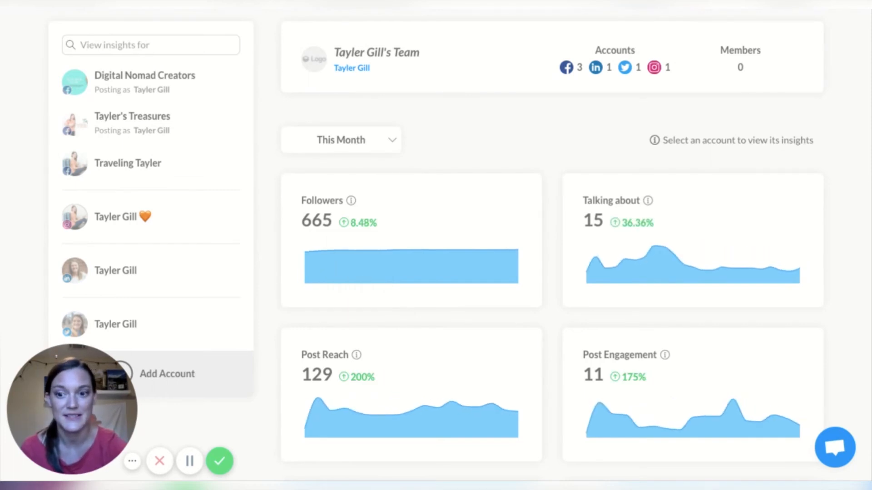
mouse_move(562, 230)
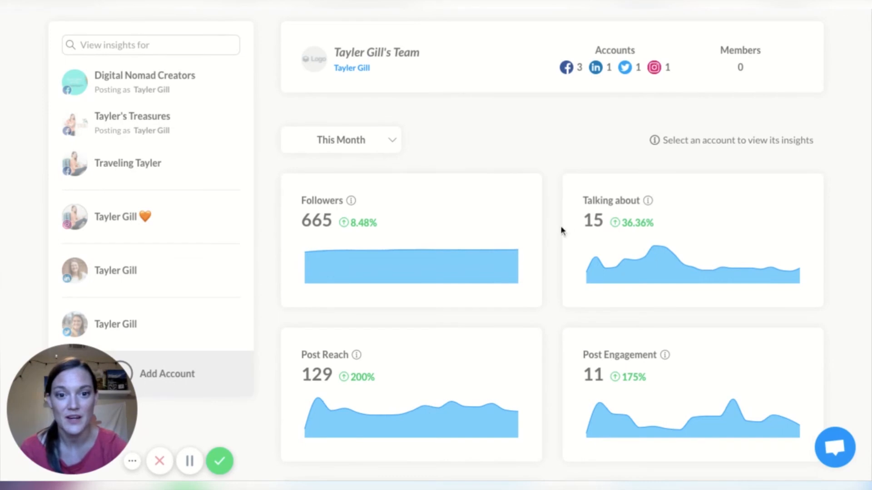
scroll(down, 3)
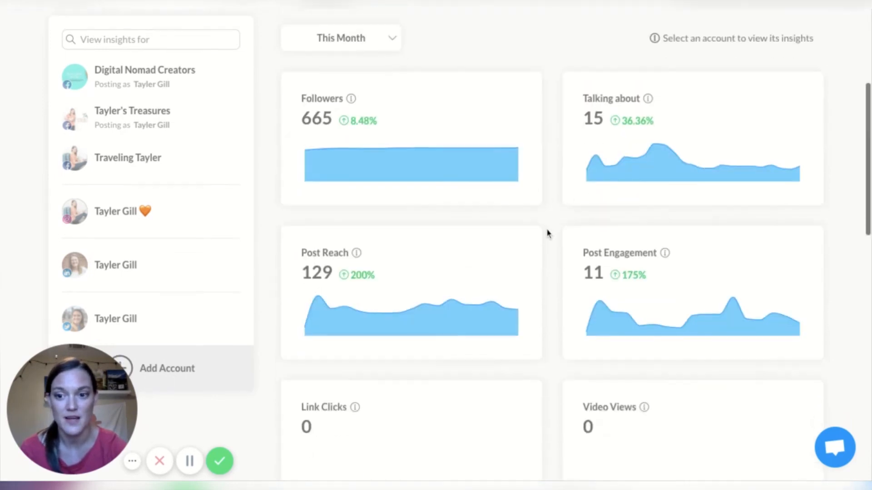
scroll(down, 3)
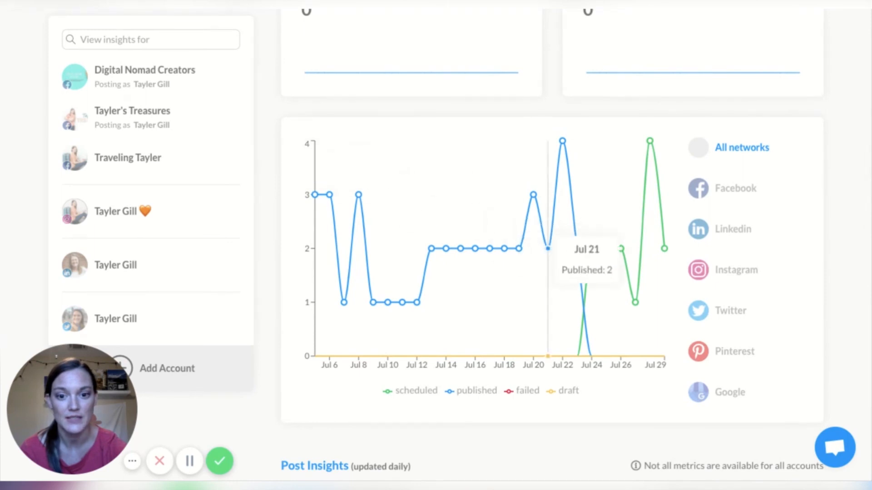
mouse_move(567, 409)
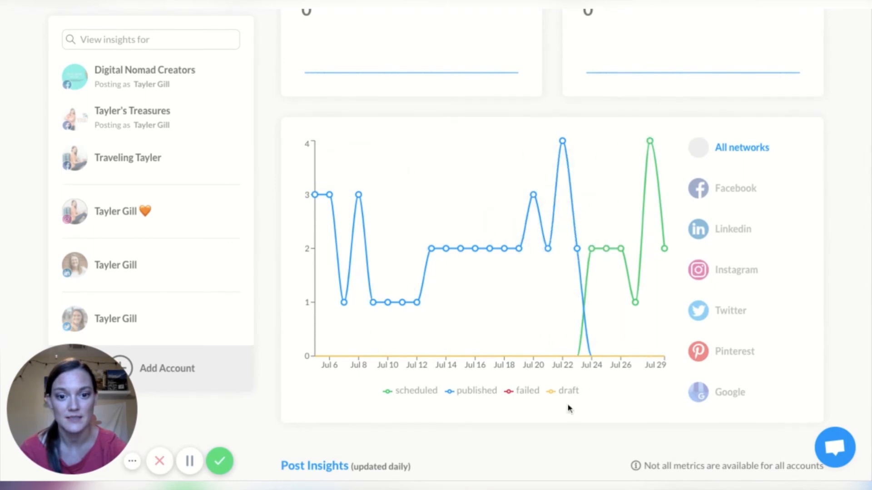
scroll(down, 3)
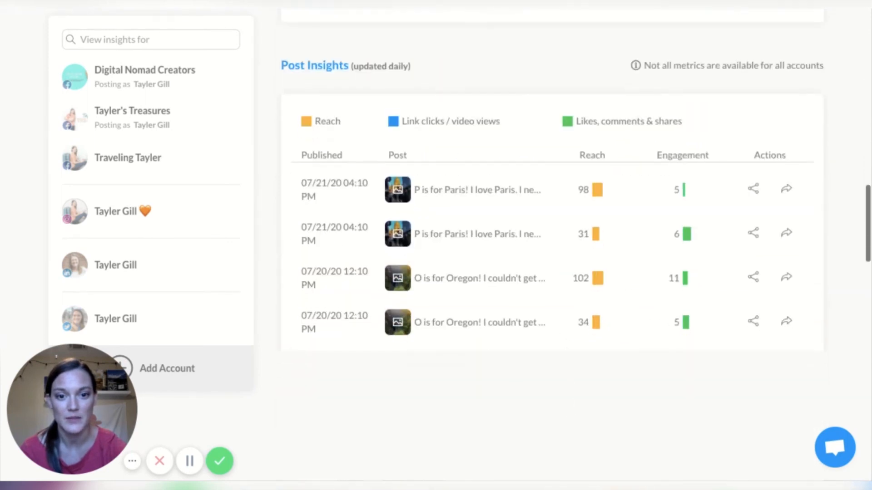
scroll(down, 3)
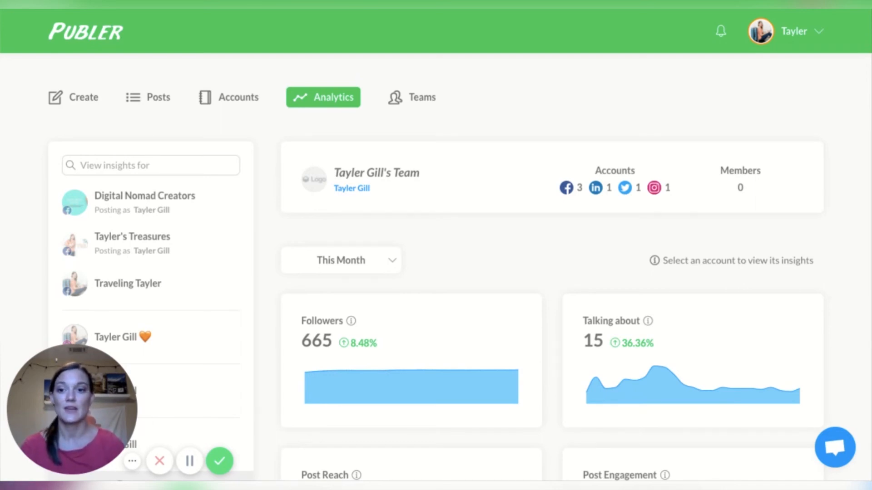
Go to the Plans & Pricing page showing Free, Argentum and Aurum tiers.
scroll(down, 3)
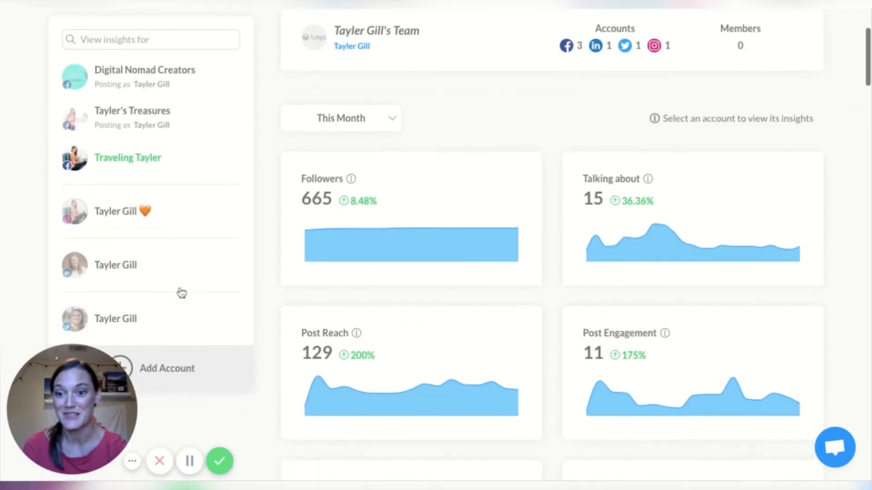
scroll(up, 3)
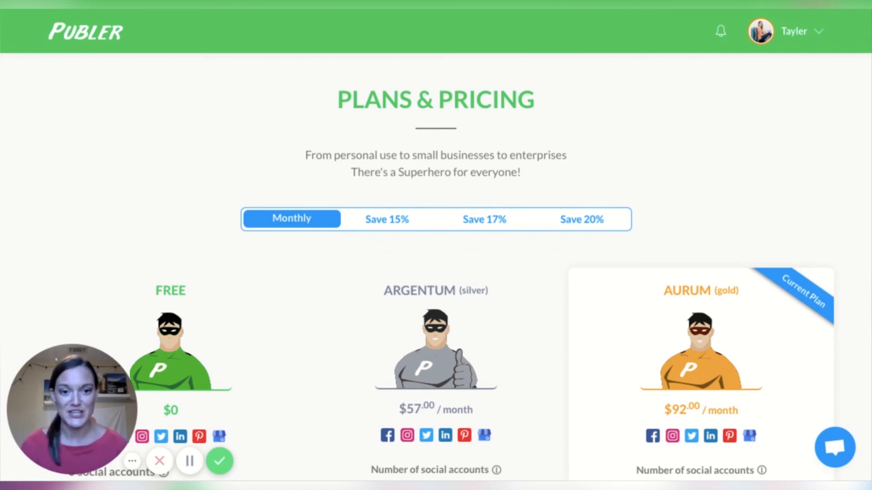
mouse_move(474, 143)
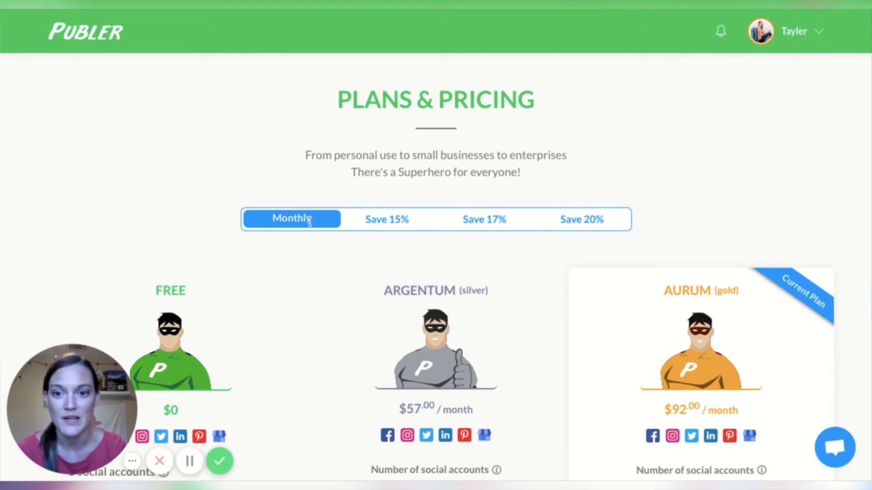
Review plan pricing for 30 accounts and 3 members: Argentum $57, Aurum $92 monthly.
scroll(down, 3)
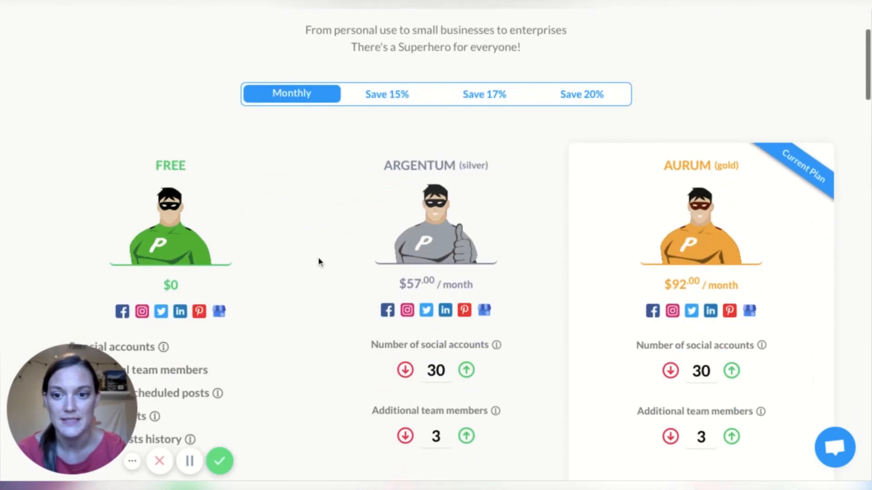
scroll(down, 3)
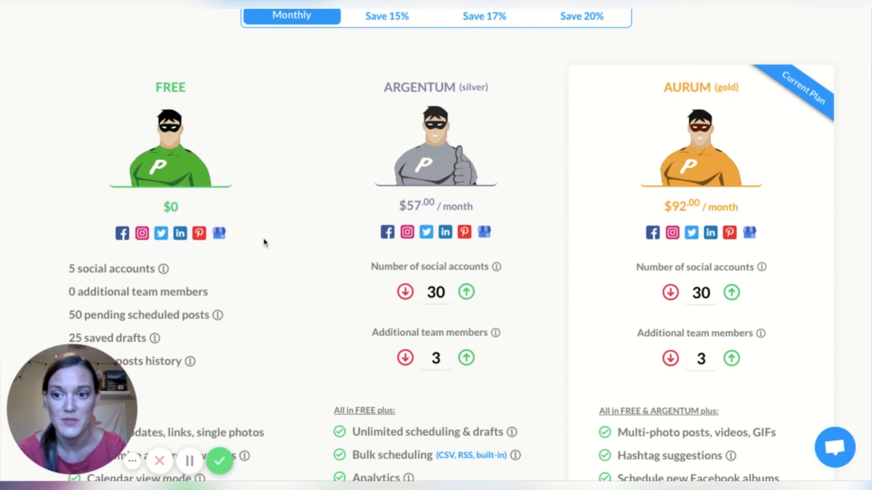
scroll(down, 3)
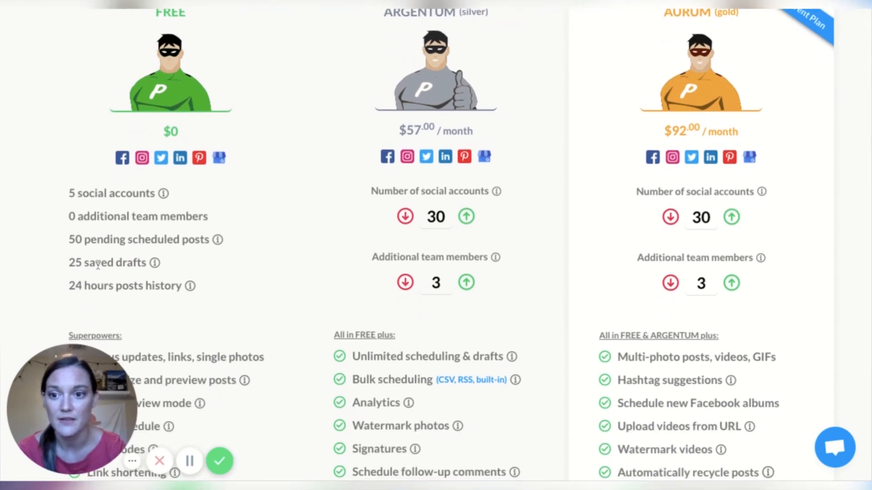
mouse_move(266, 238)
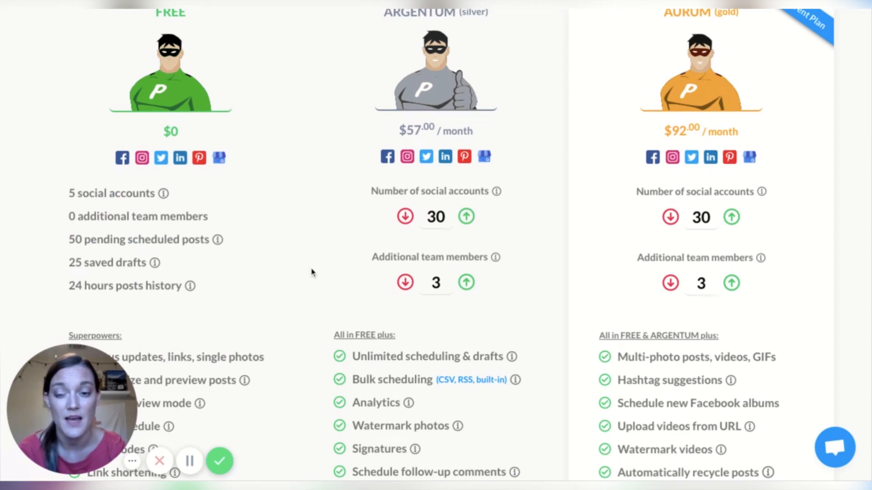
scroll(down, 3)
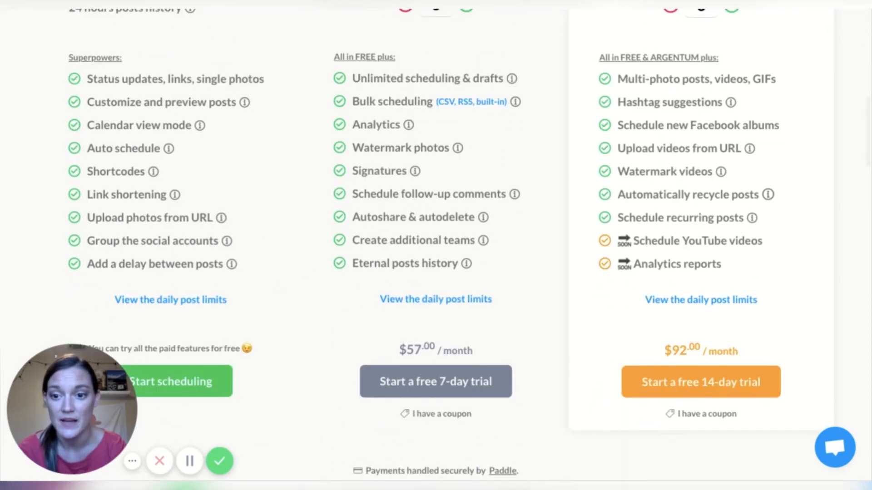
scroll(down, 3)
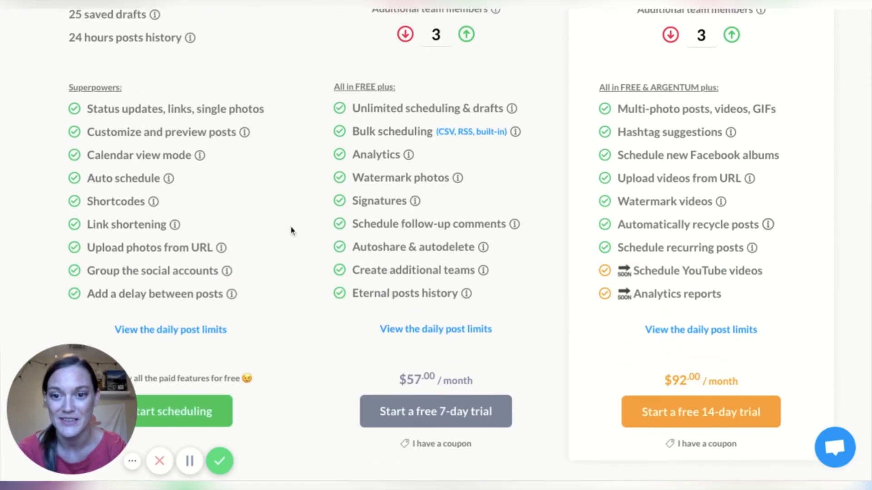
scroll(up, 3)
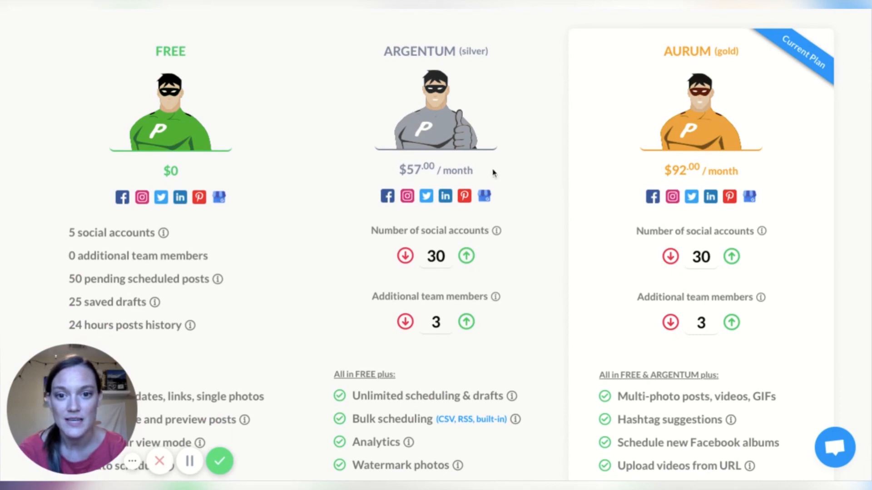
mouse_move(514, 242)
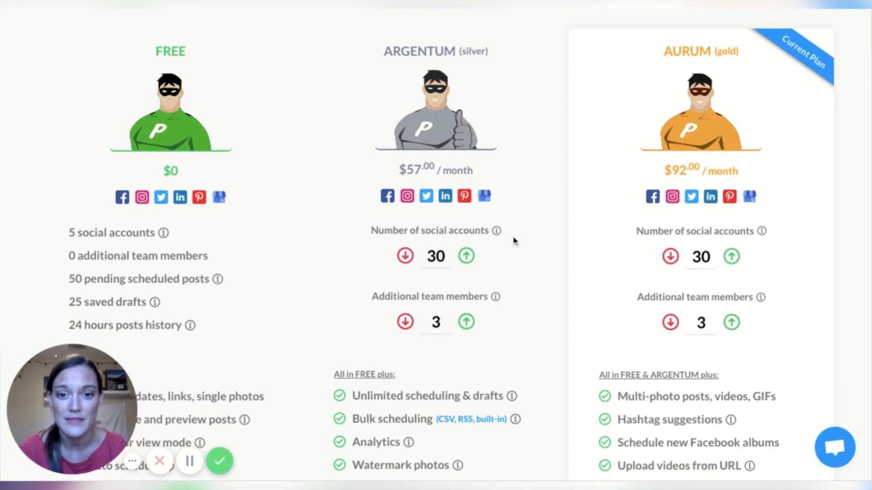
mouse_move(500, 297)
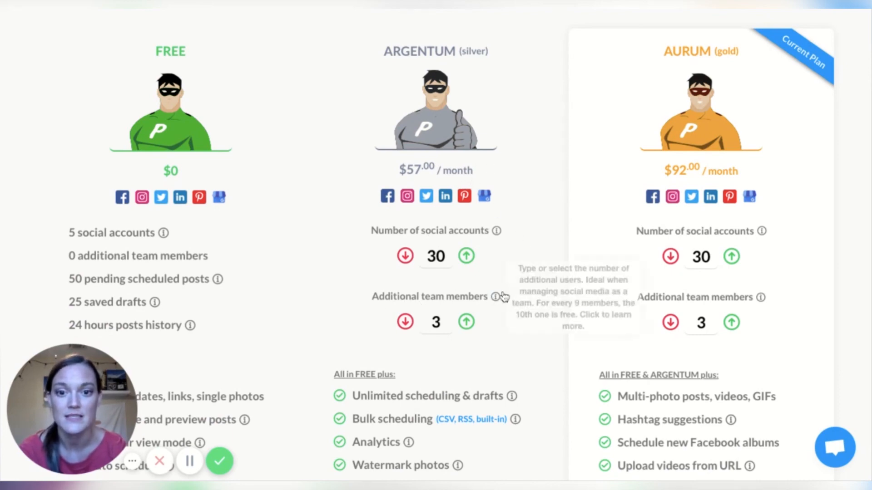
mouse_move(419, 346)
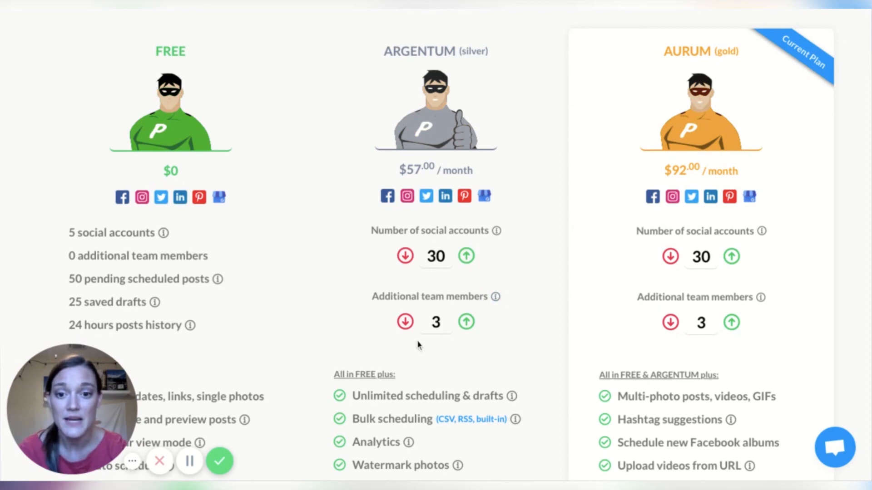
Lower additional team members to 0 and social accounts to 10 ($18 and $32 monthly).
click(405, 322)
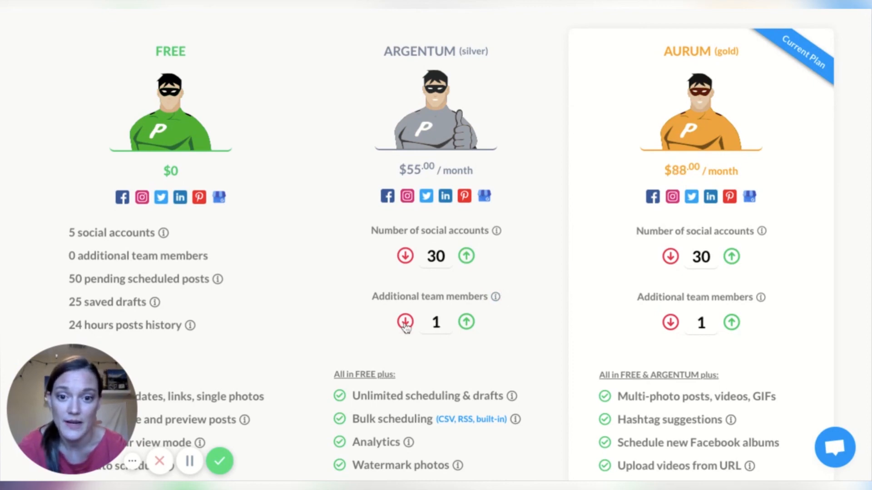
click(404, 322)
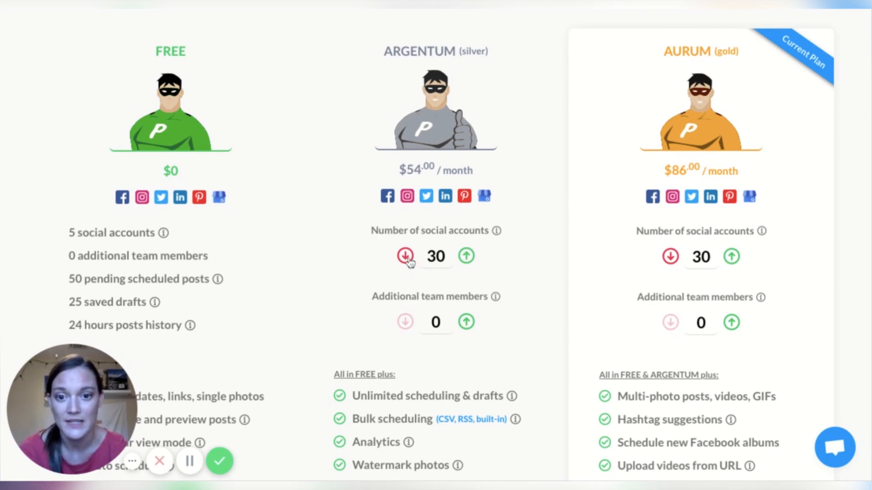
click(405, 255)
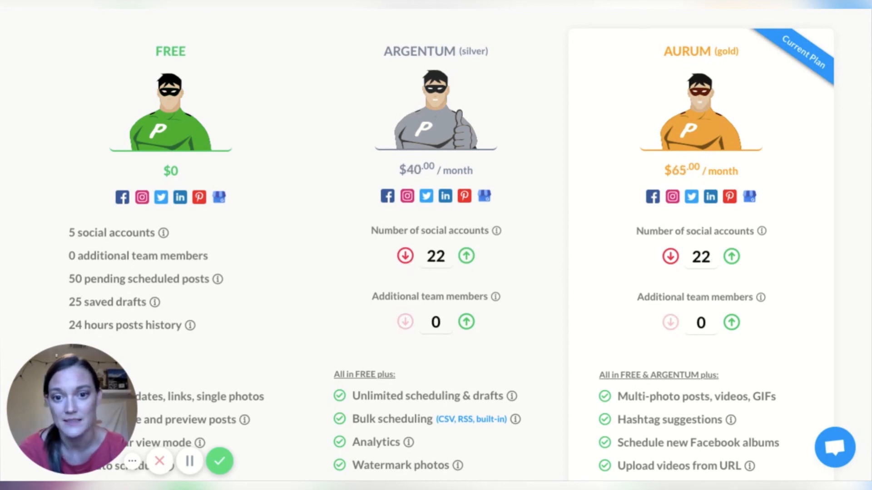
click(405, 256)
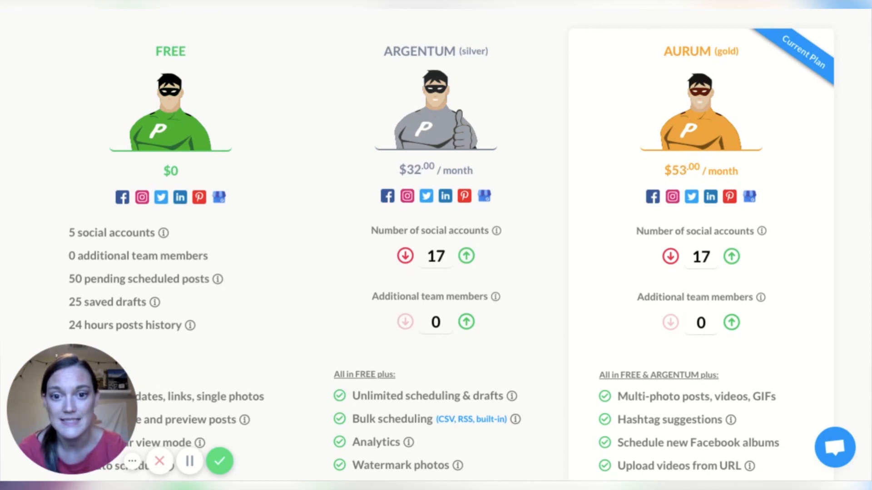
click(405, 256)
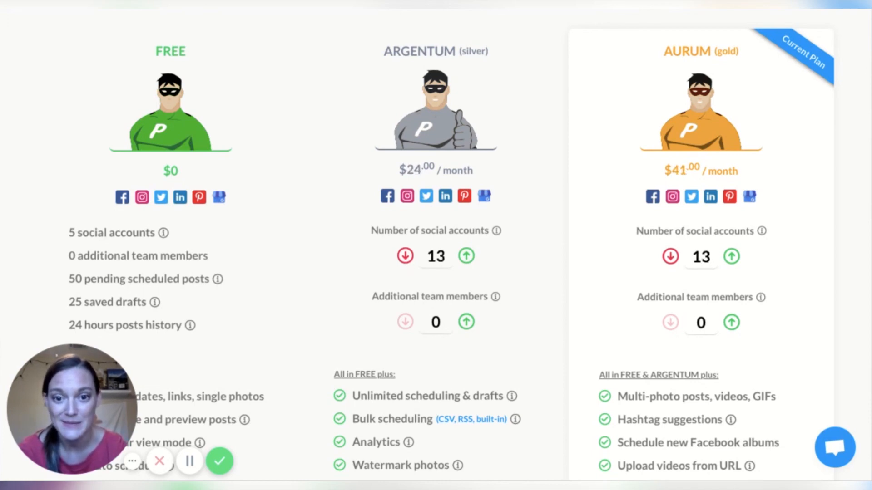
click(405, 256)
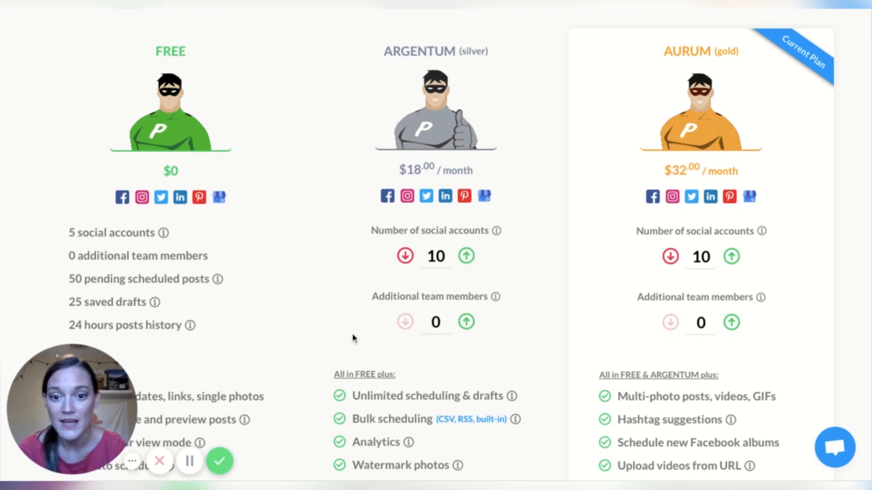
scroll(down, 3)
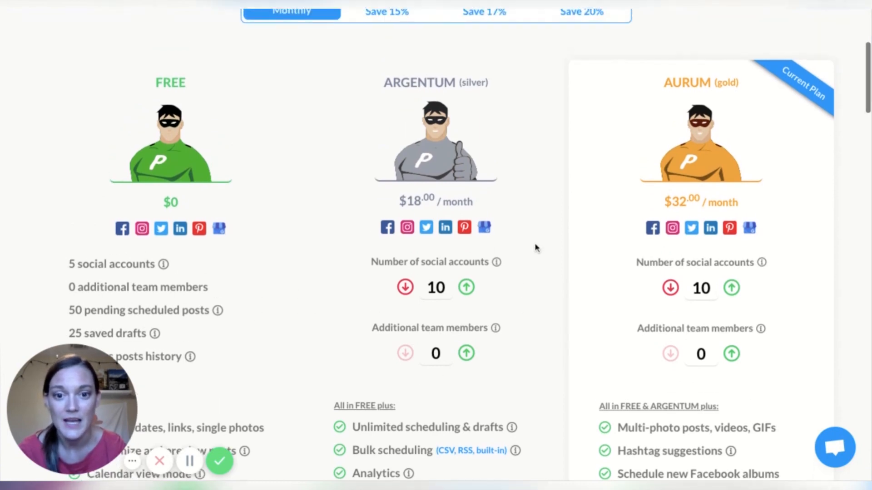
scroll(down, 3)
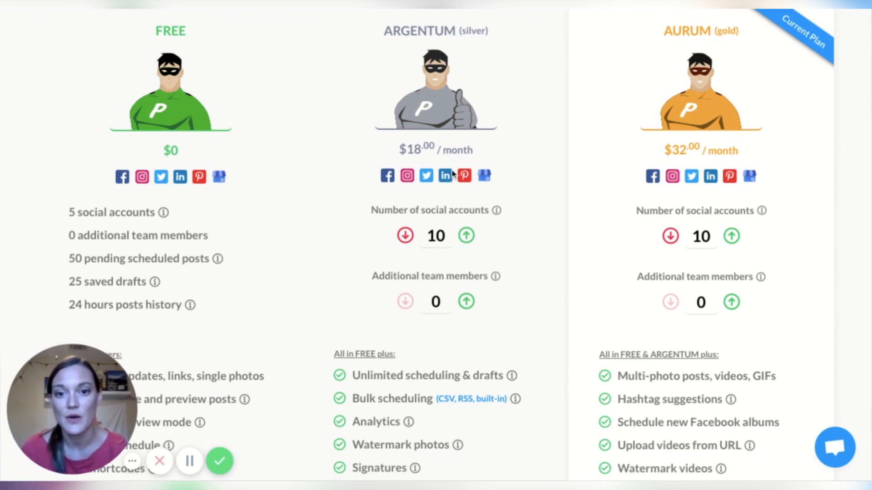
mouse_move(567, 149)
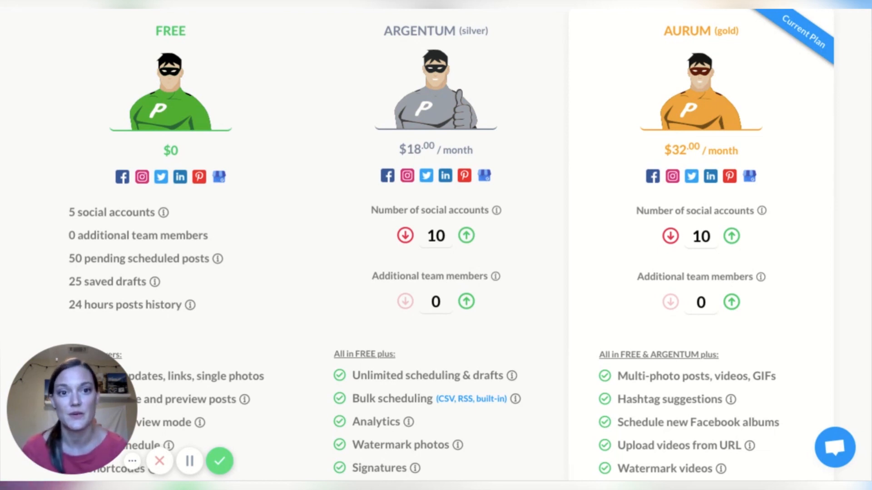
mouse_move(663, 245)
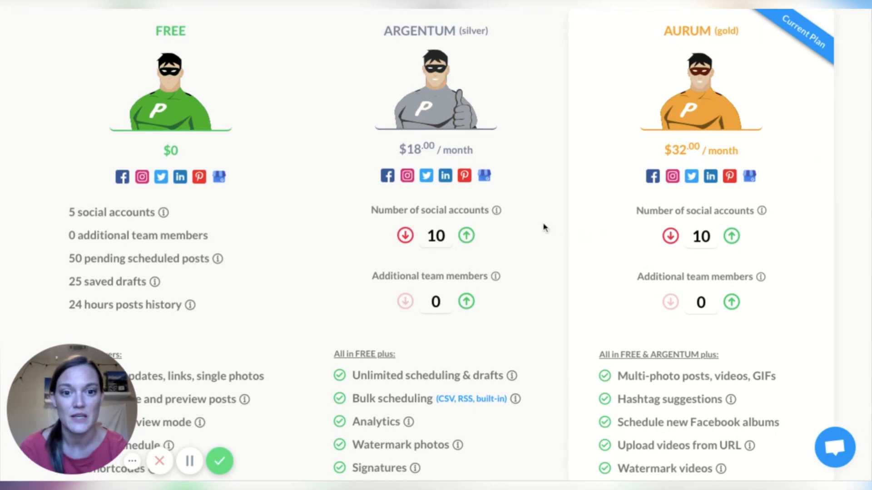
mouse_move(554, 249)
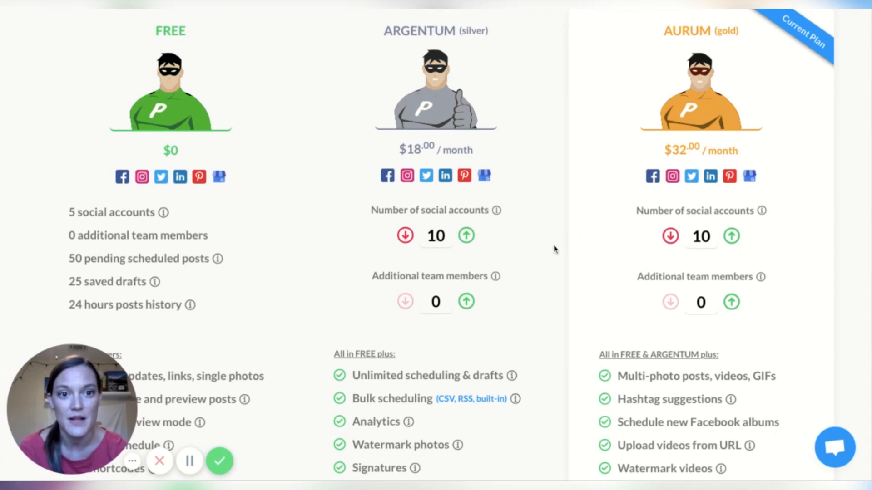
mouse_move(552, 172)
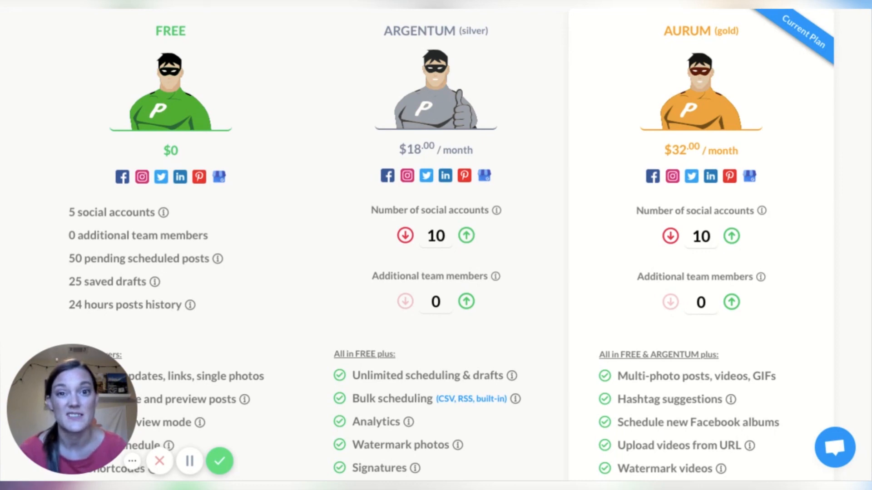
mouse_move(678, 91)
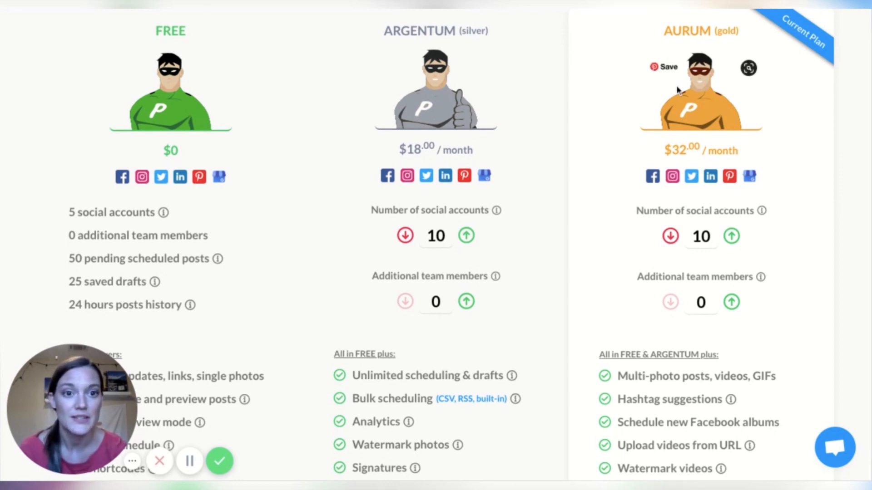
scroll(down, 3)
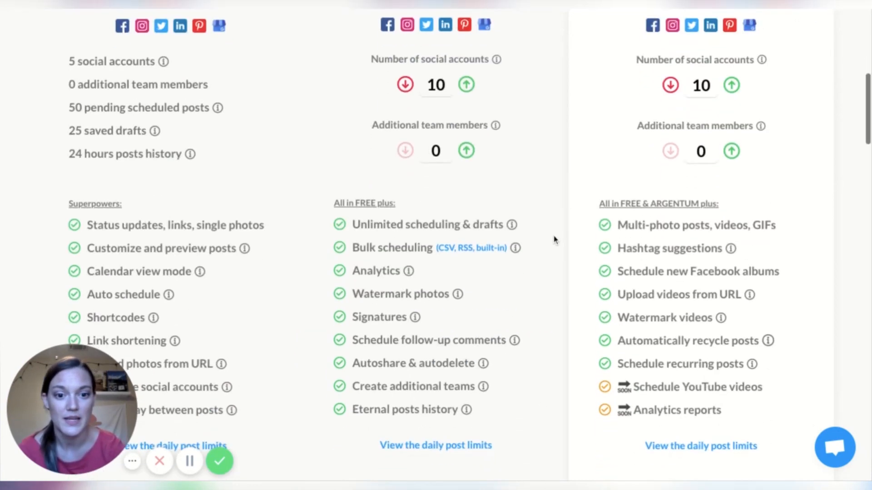
scroll(down, 3)
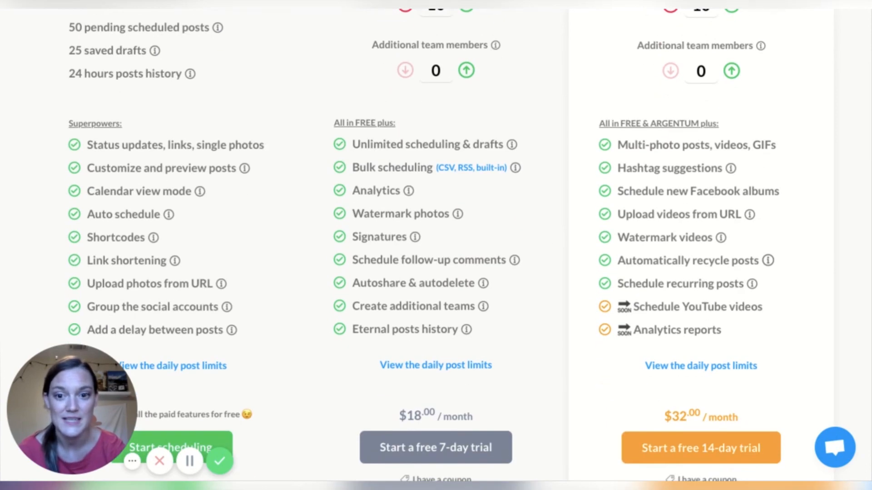
scroll(down, 3)
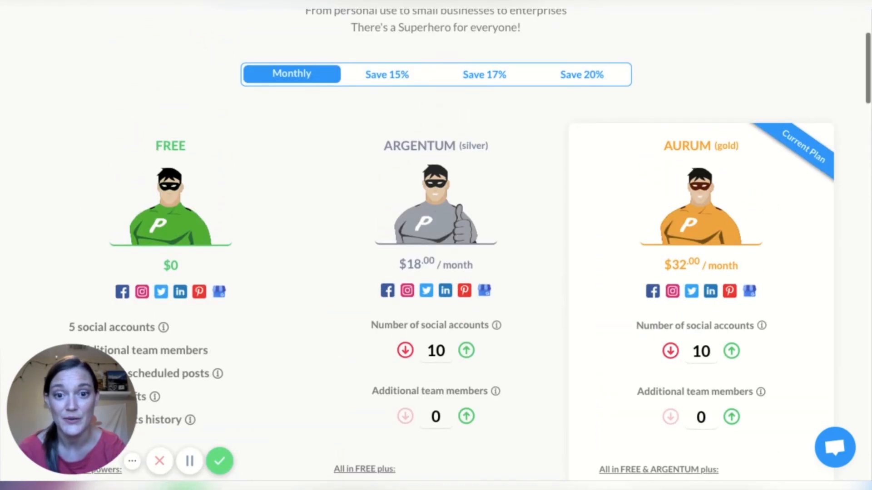
mouse_move(536, 215)
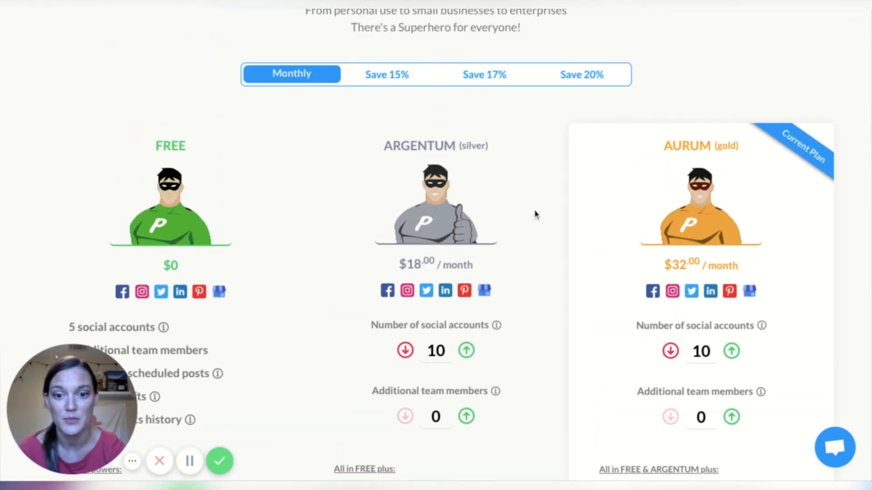
mouse_move(547, 235)
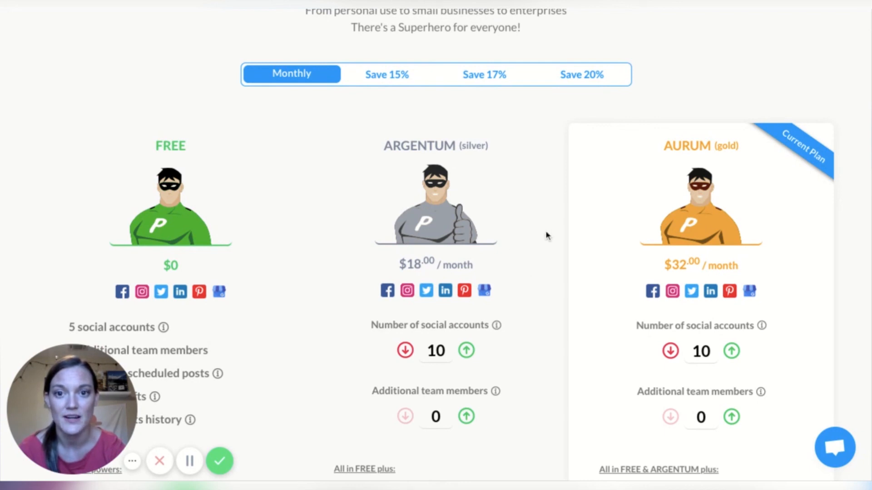
scroll(up, 3)
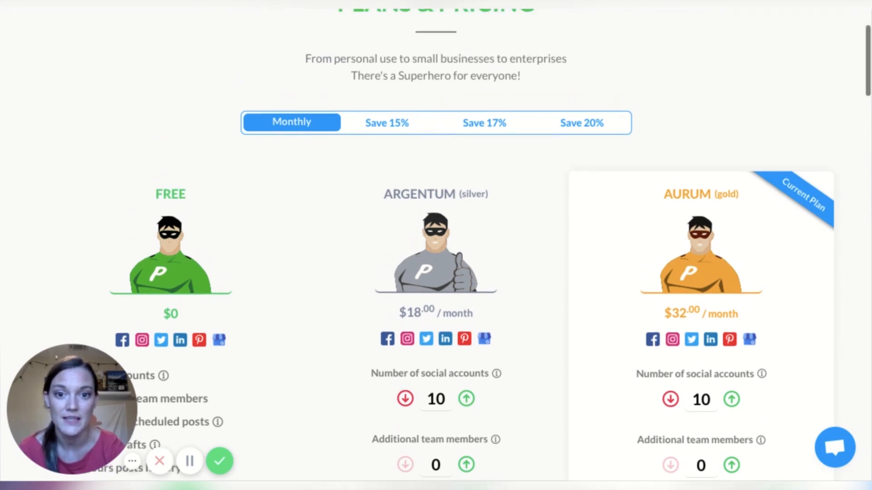
scroll(up, 3)
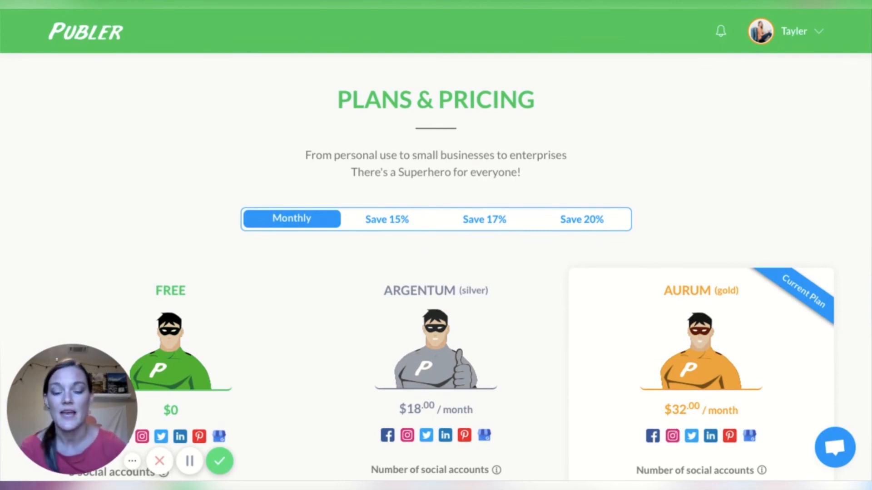
scroll(down, 3)
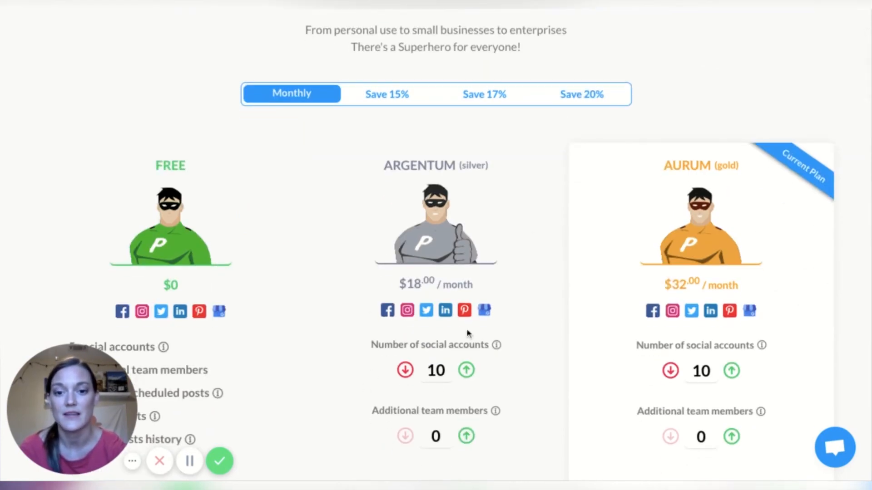
mouse_move(607, 110)
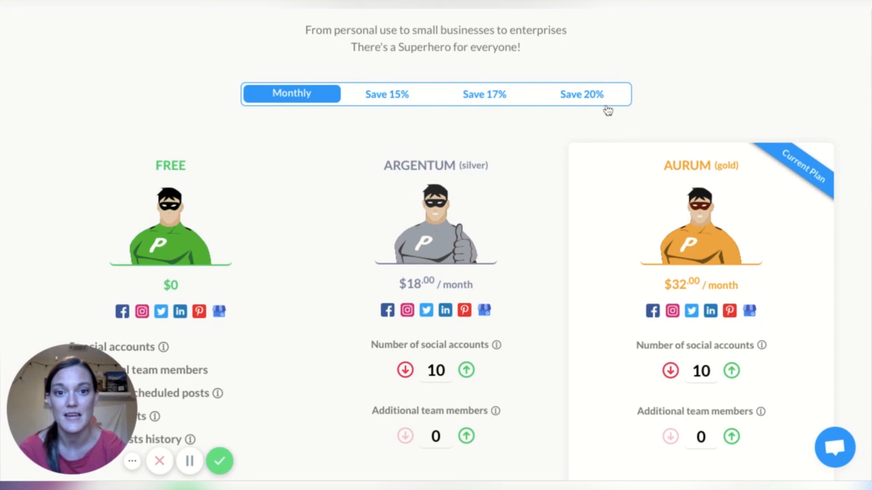
Switch to annual billing: Argentum $172.80/year, Aurum $307.20/year.
click(380, 94)
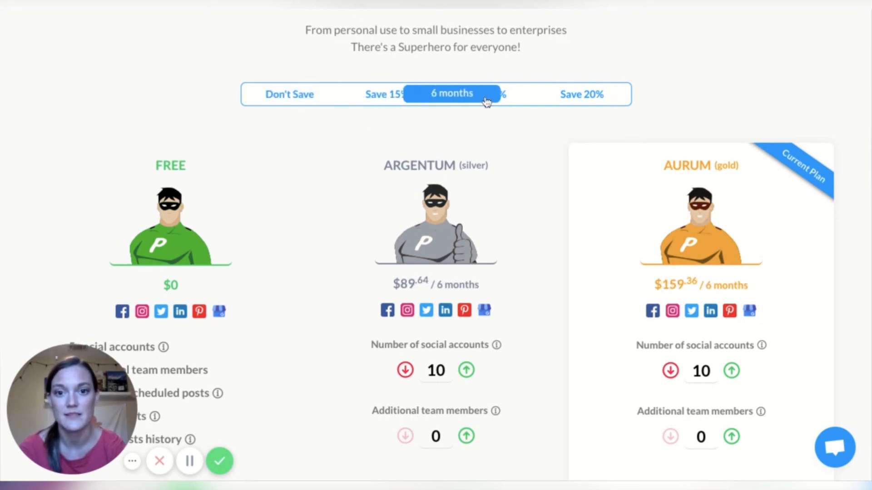
click(571, 94)
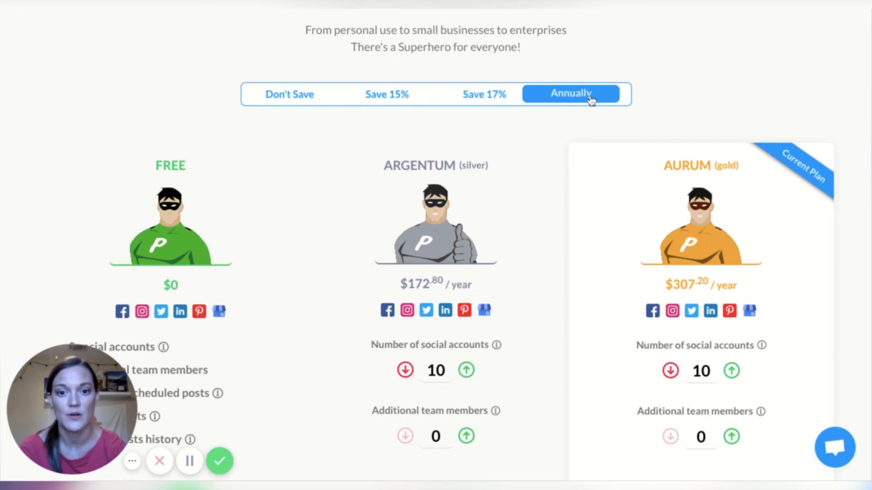